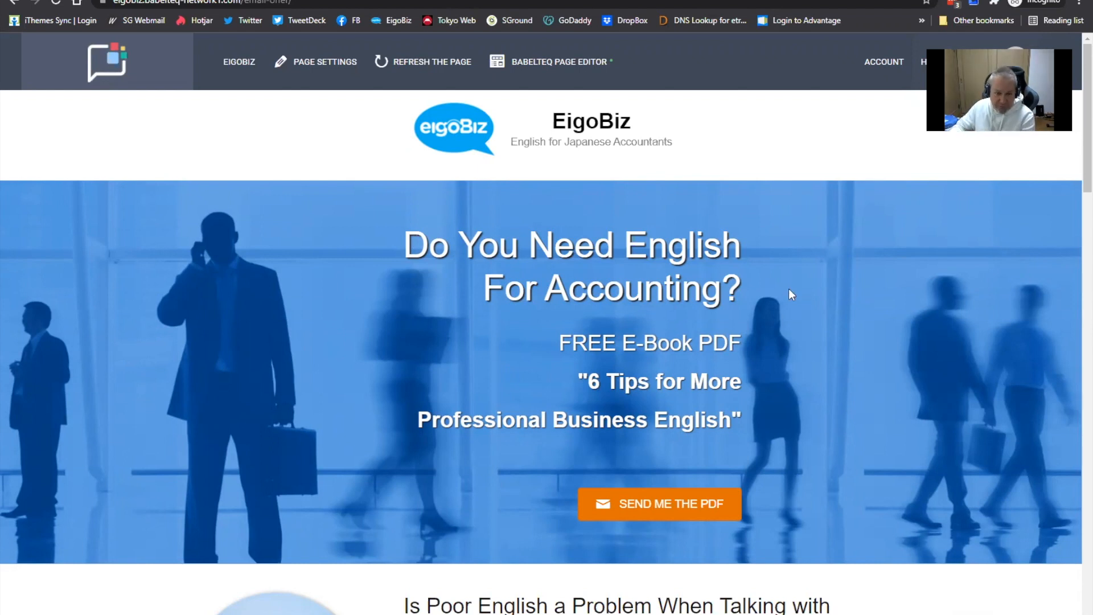
# - Open the EigoBiz free e-book signup popup from the orange SEND ME THE PDF button
pyautogui.scroll(-3)
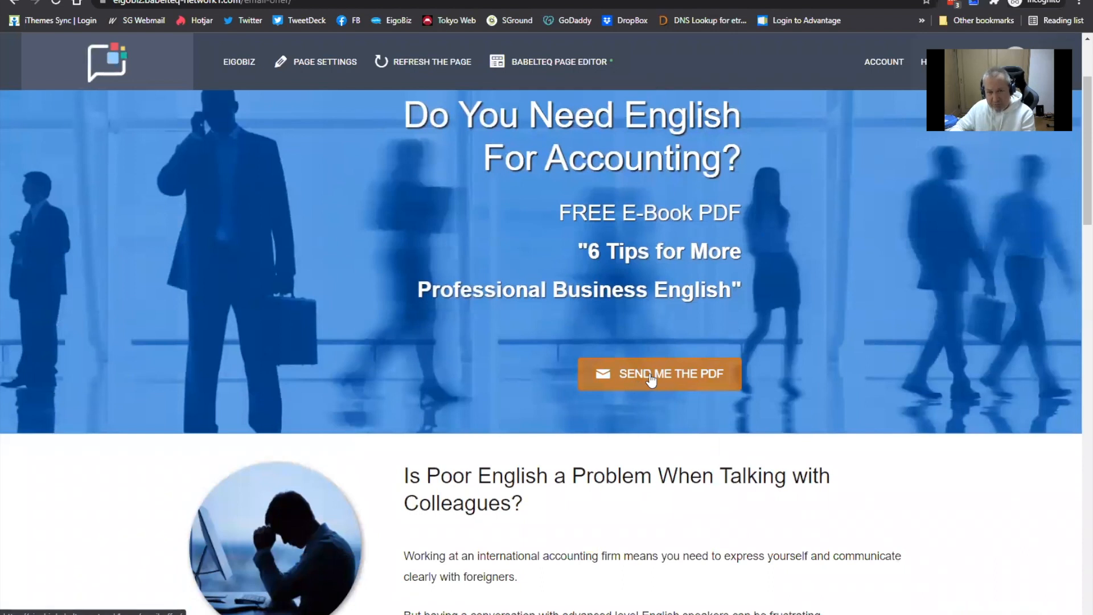
pyautogui.click(658, 373)
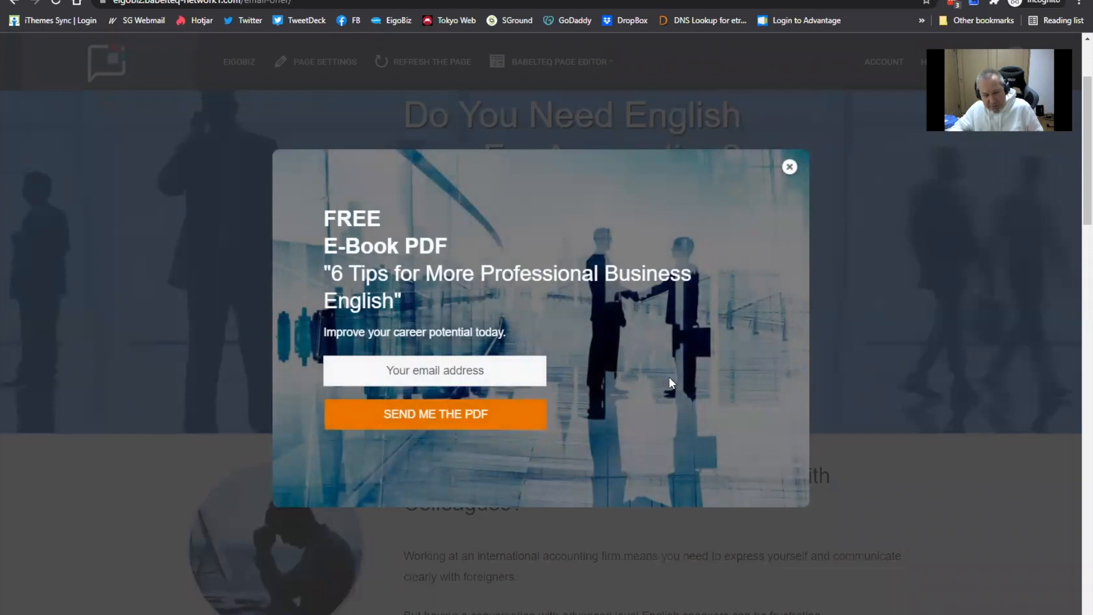
# - Enter a test Gmail address with a +10 alias in the popup's email field
pyautogui.click(435, 370)
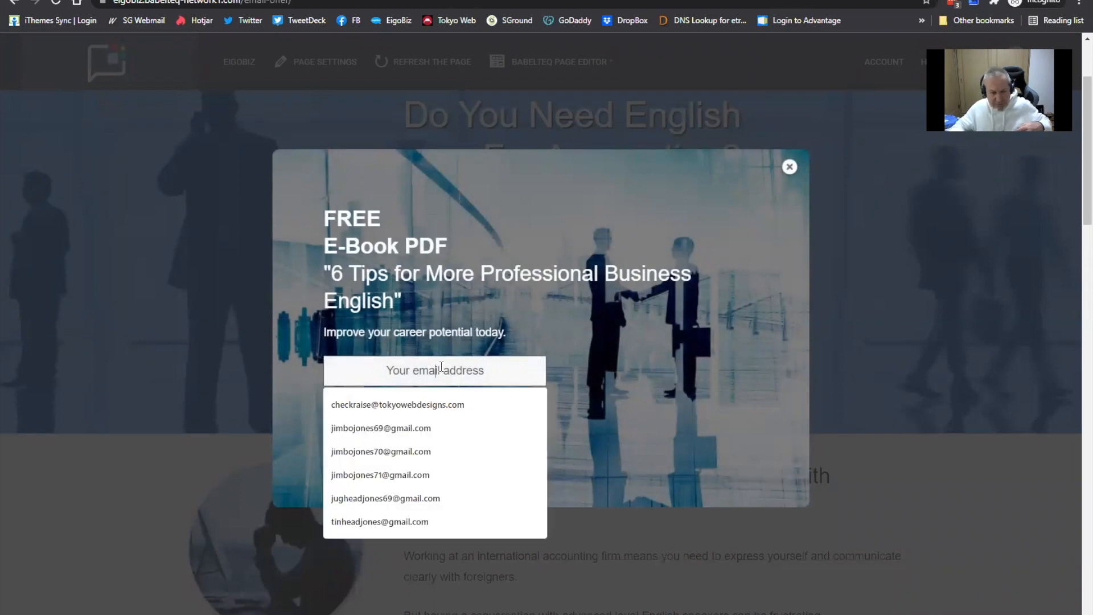
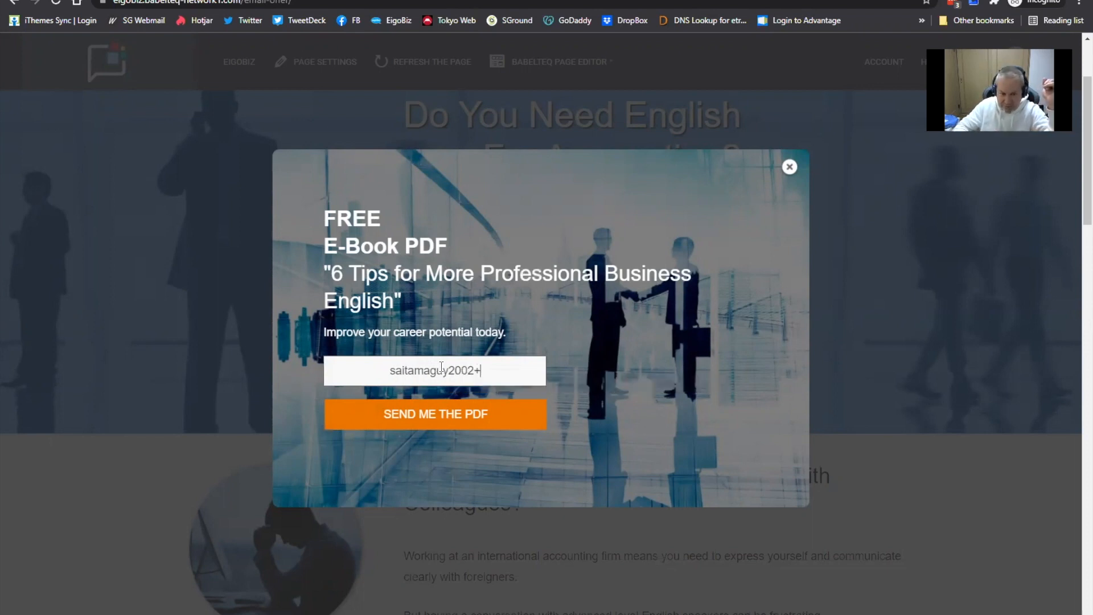
pyautogui.click(434, 413)
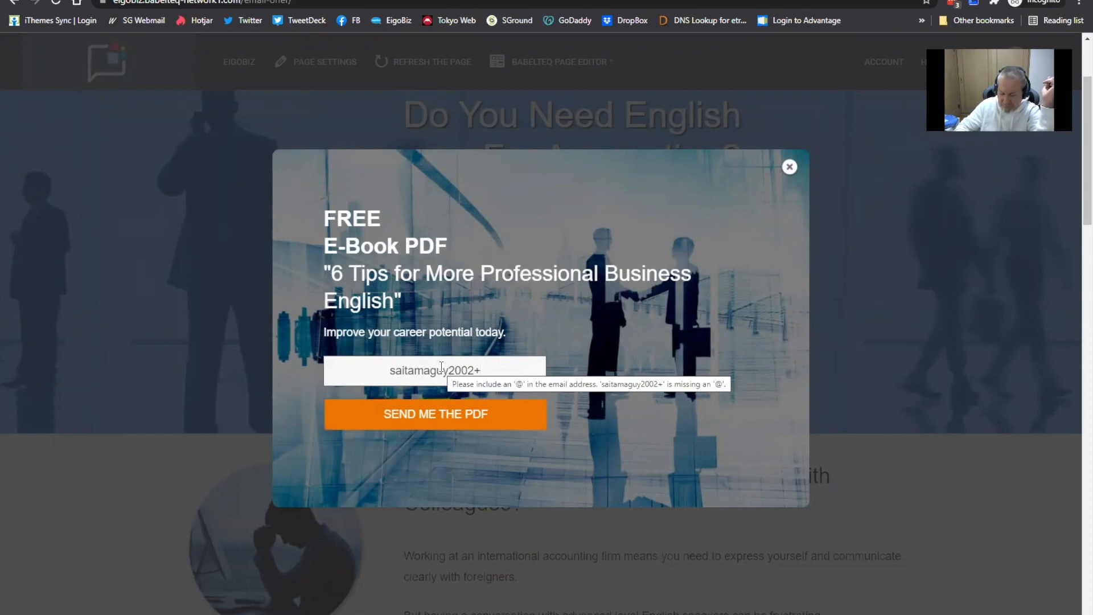
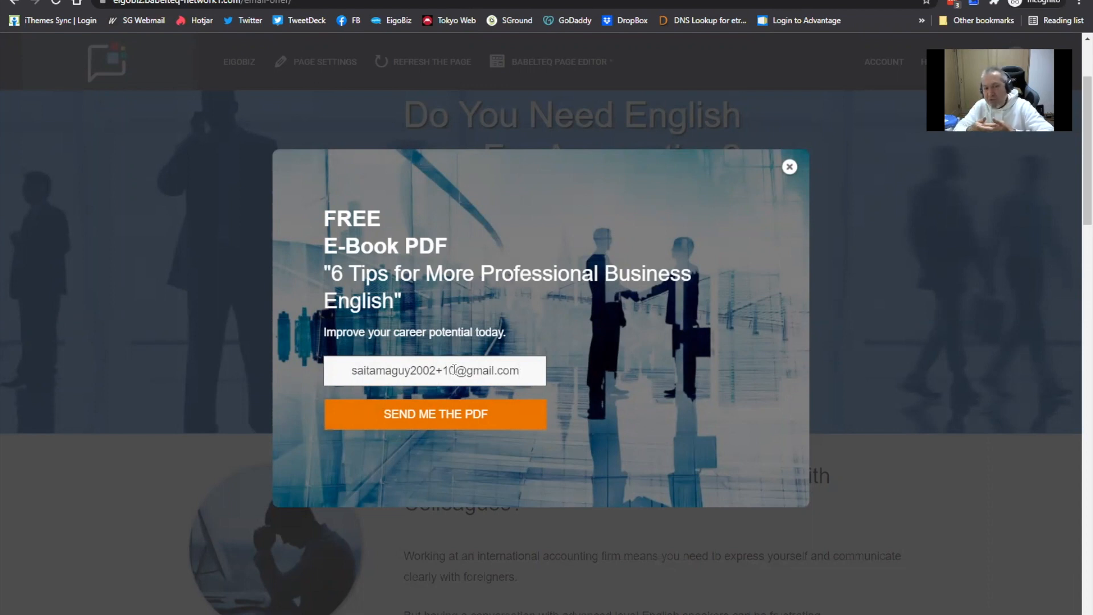
pyautogui.click(519, 370)
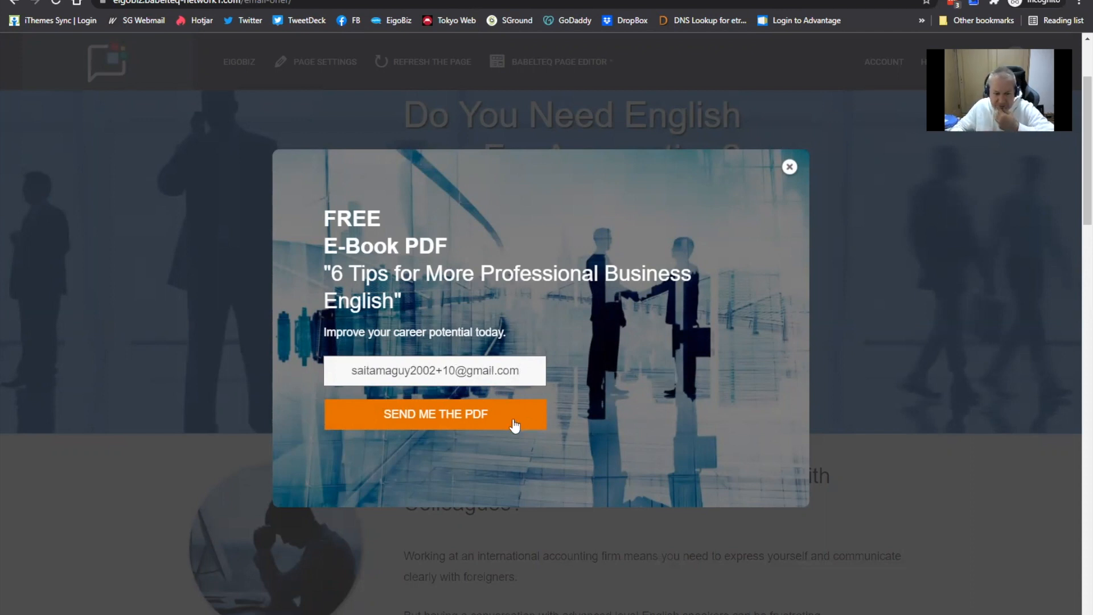
# - Send the test email address with the popup's SEND ME THE PDF button
pyautogui.click(435, 413)
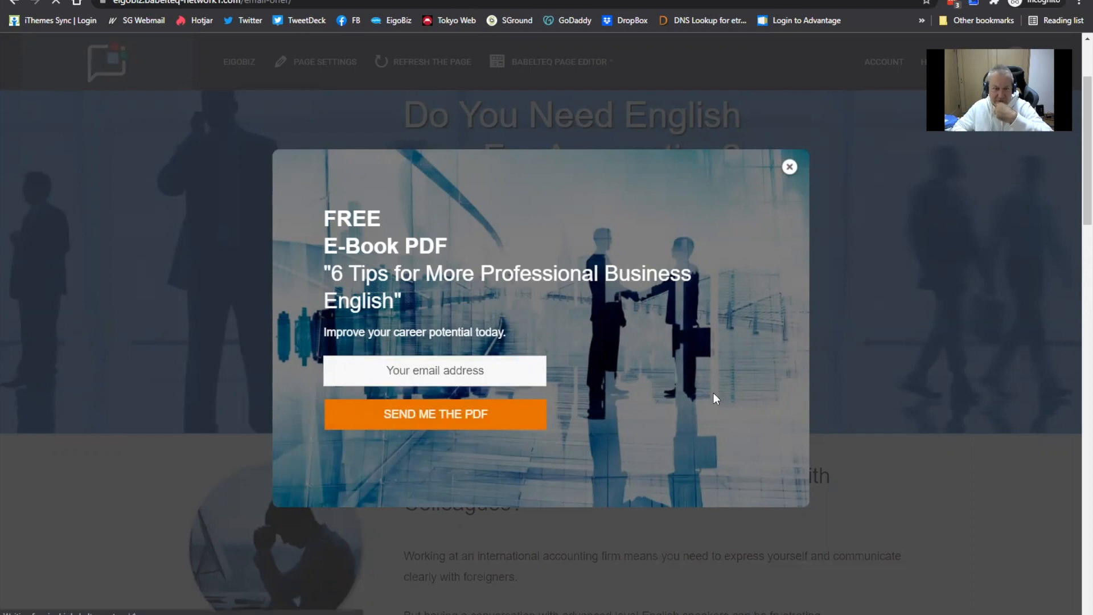
pyautogui.click(435, 413)
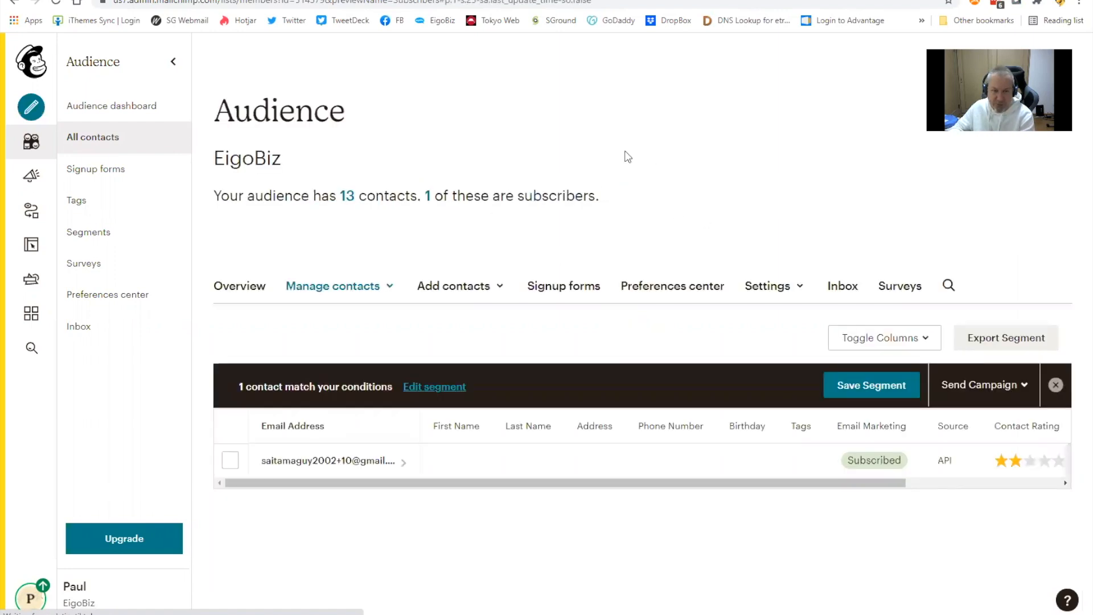
pyautogui.moveTo(485, 514)
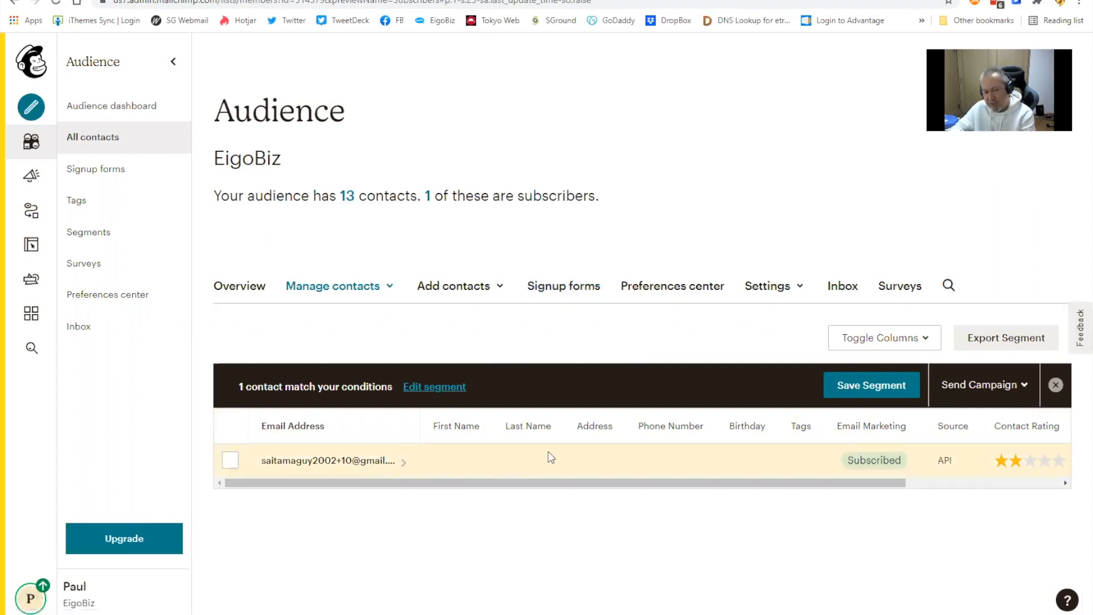
pyautogui.moveTo(487, 458)
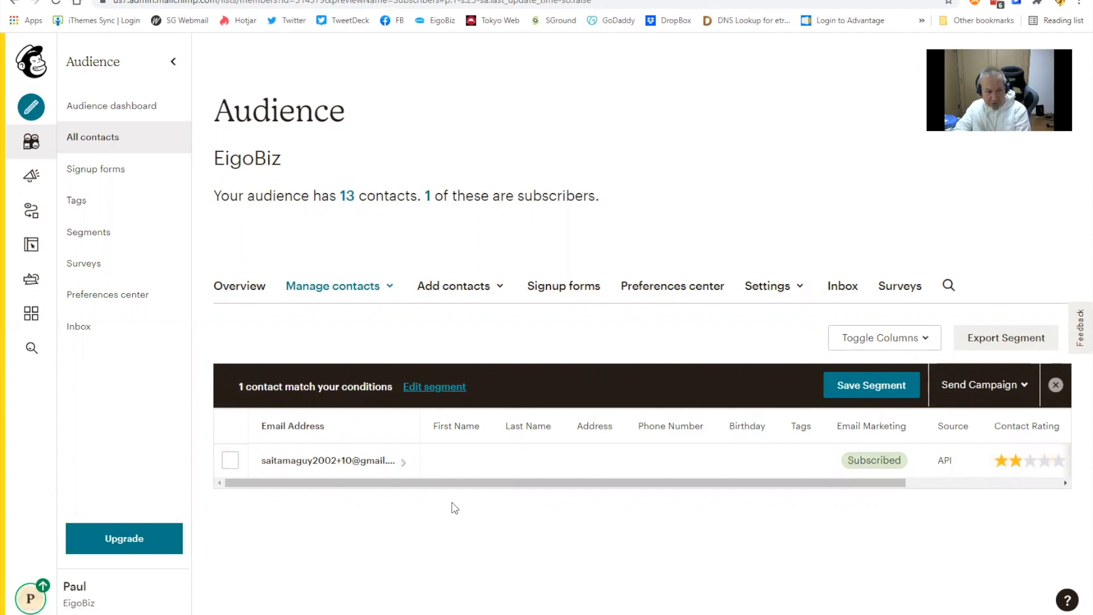
pyautogui.moveTo(459, 527)
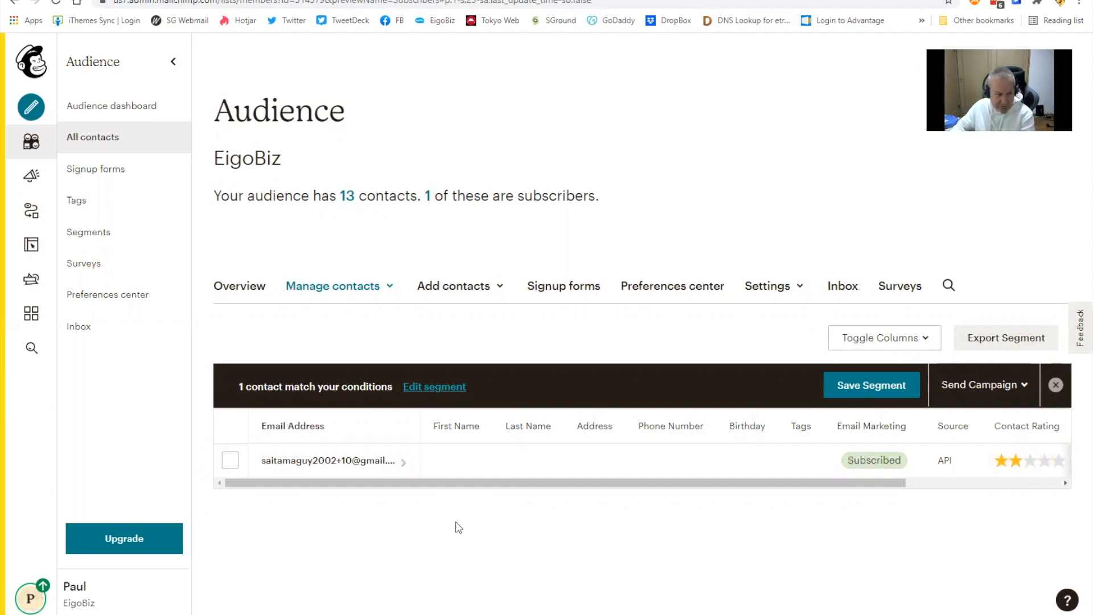
pyautogui.moveTo(30, 278)
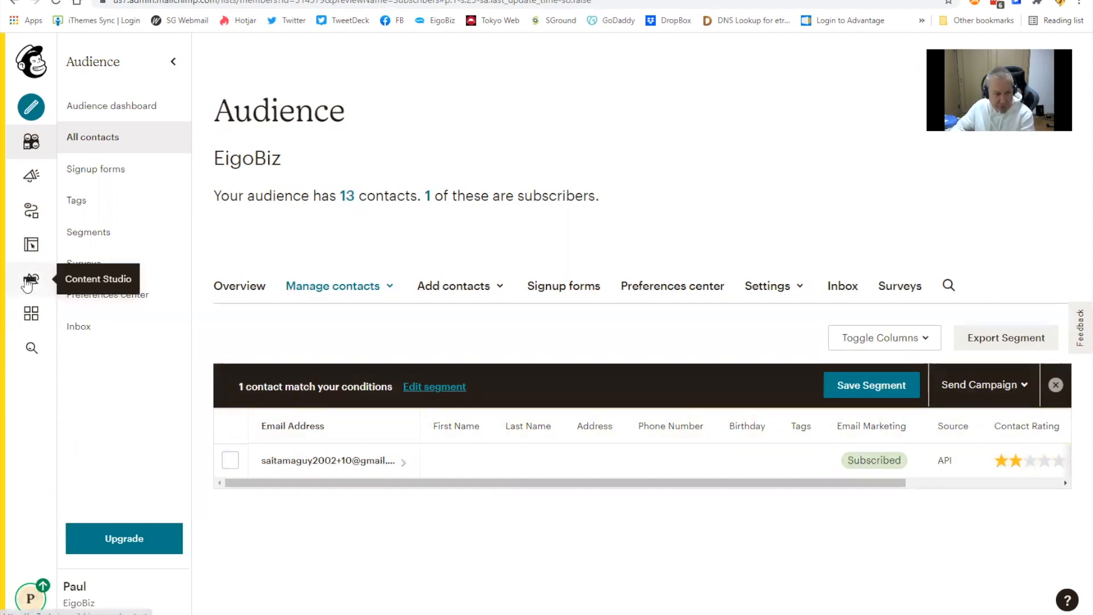
pyautogui.moveTo(30, 250)
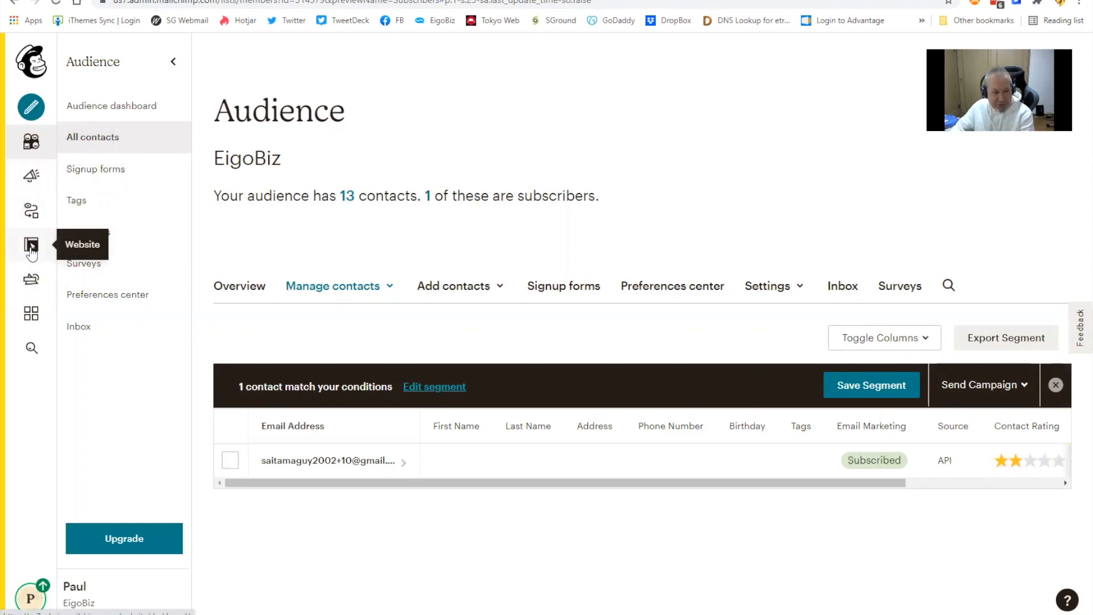
pyautogui.moveTo(31, 280)
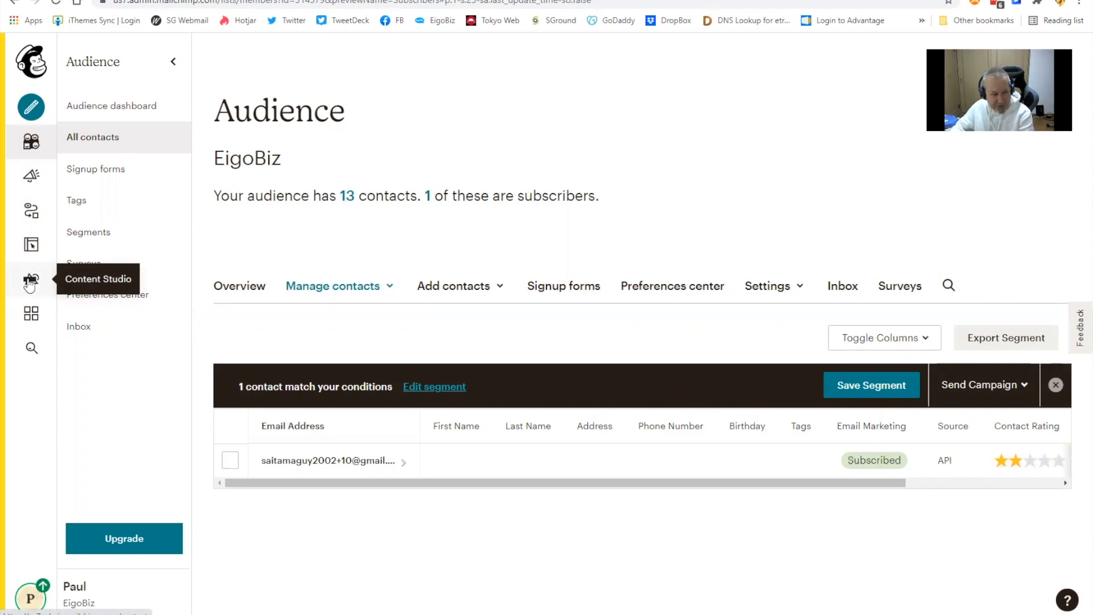
# - Open Content Studio and show My Files with the two uploaded documents
pyautogui.click(30, 279)
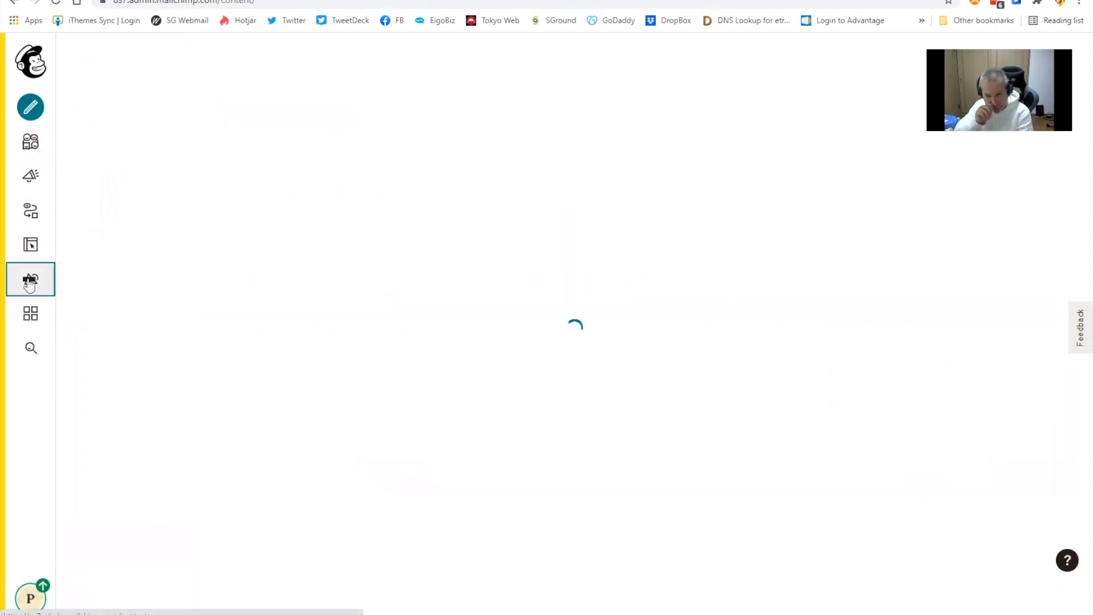
pyautogui.click(30, 279)
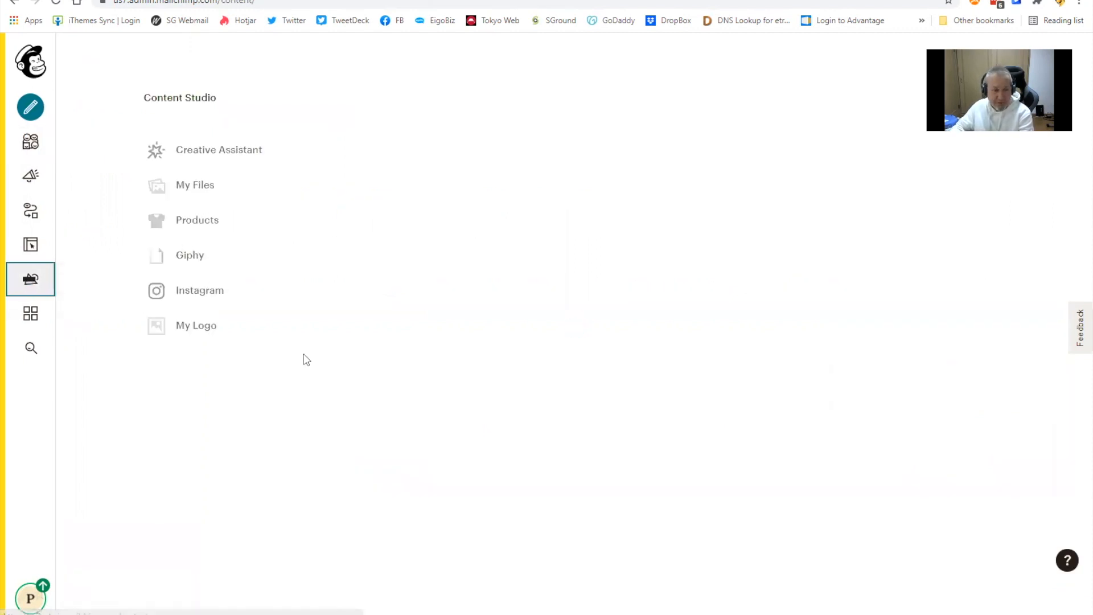
pyautogui.click(218, 149)
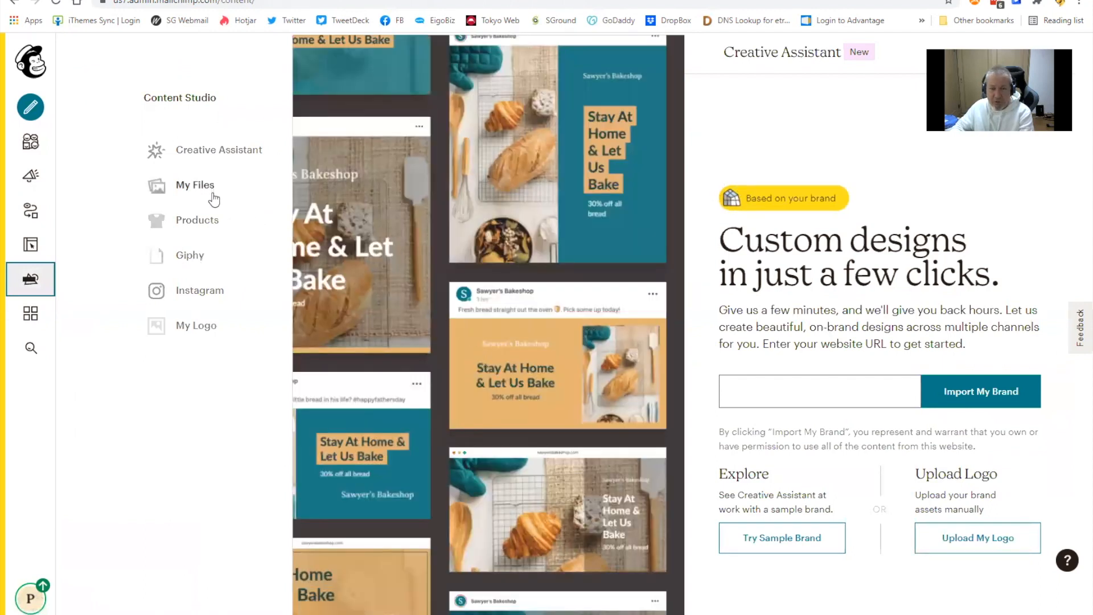
pyautogui.moveTo(206, 192)
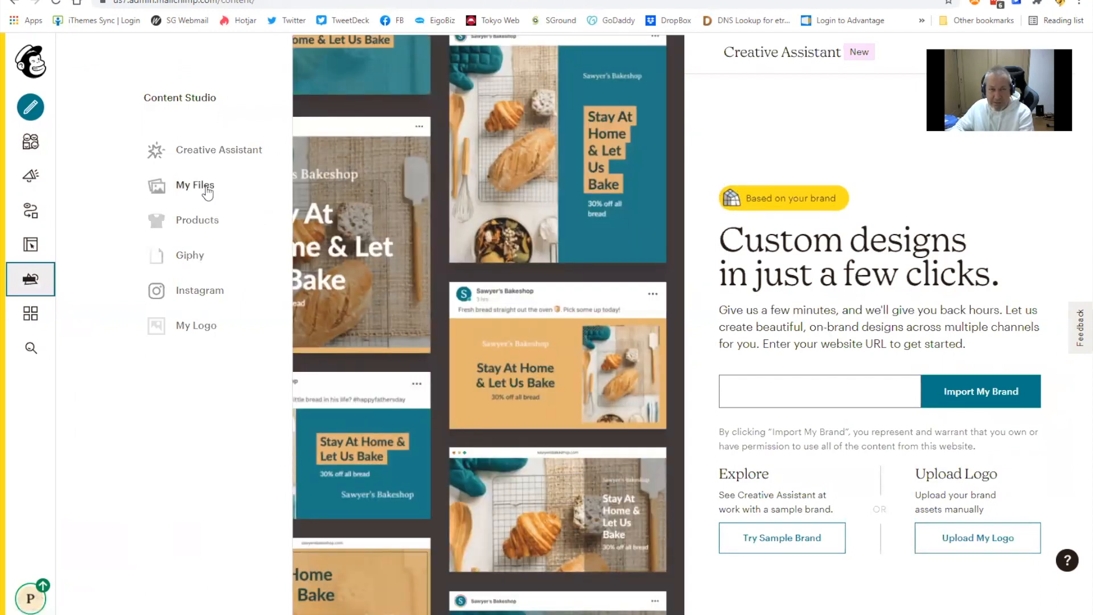
pyautogui.moveTo(194, 184)
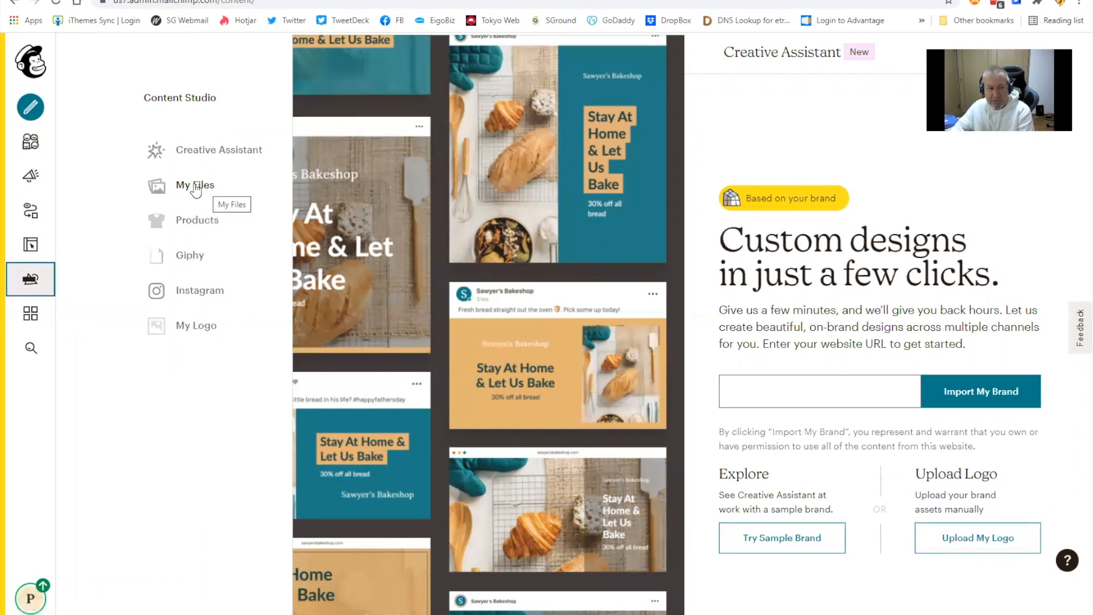
pyautogui.click(195, 185)
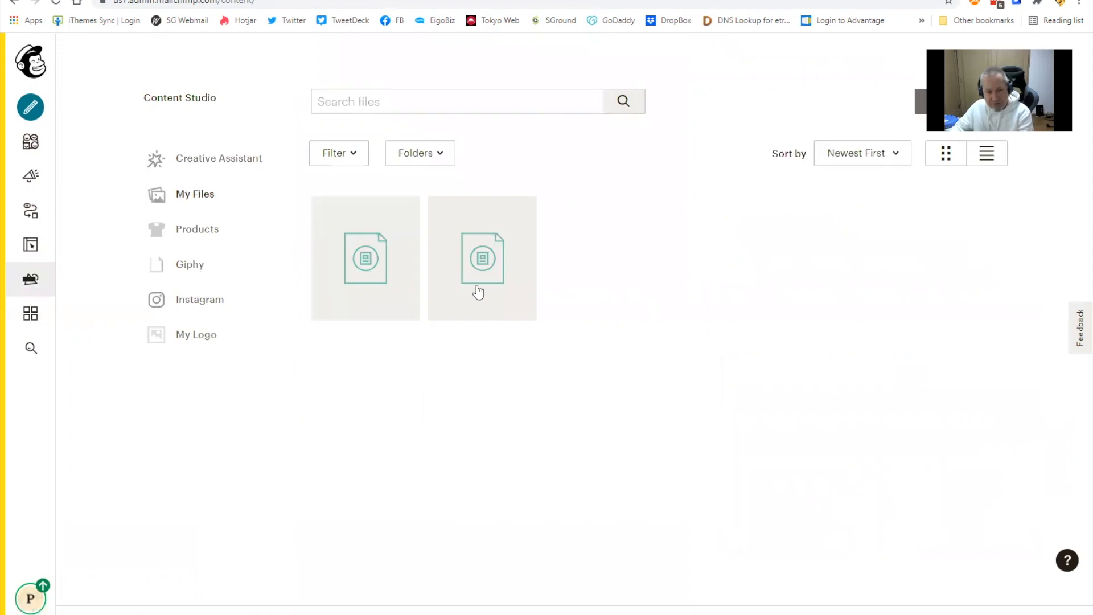
pyautogui.moveTo(482, 376)
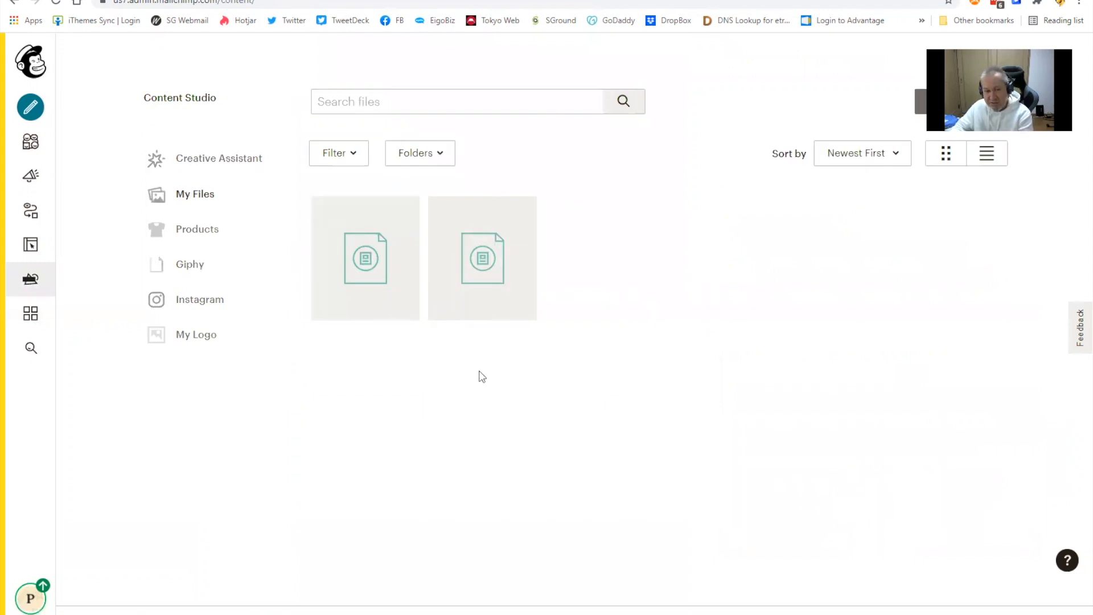
pyautogui.moveTo(439, 256)
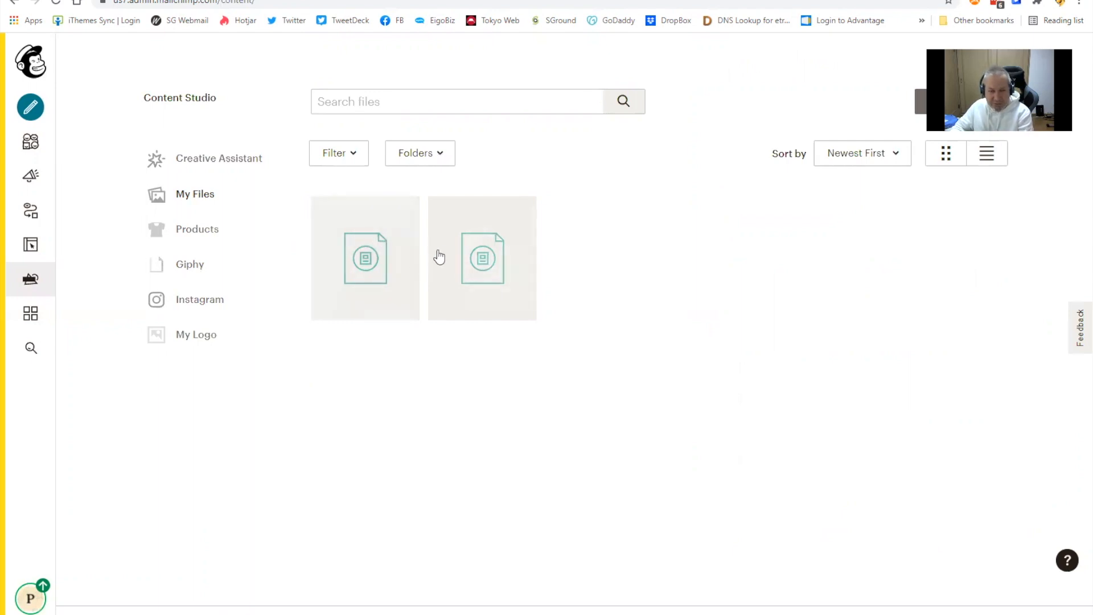
pyautogui.moveTo(358, 292)
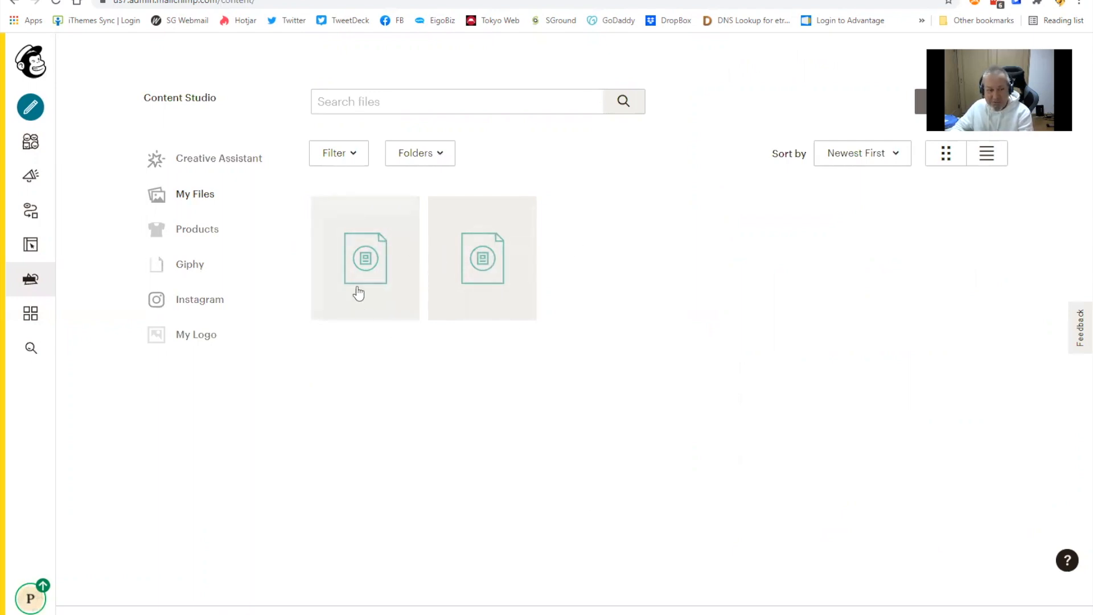
pyautogui.moveTo(1039, 200)
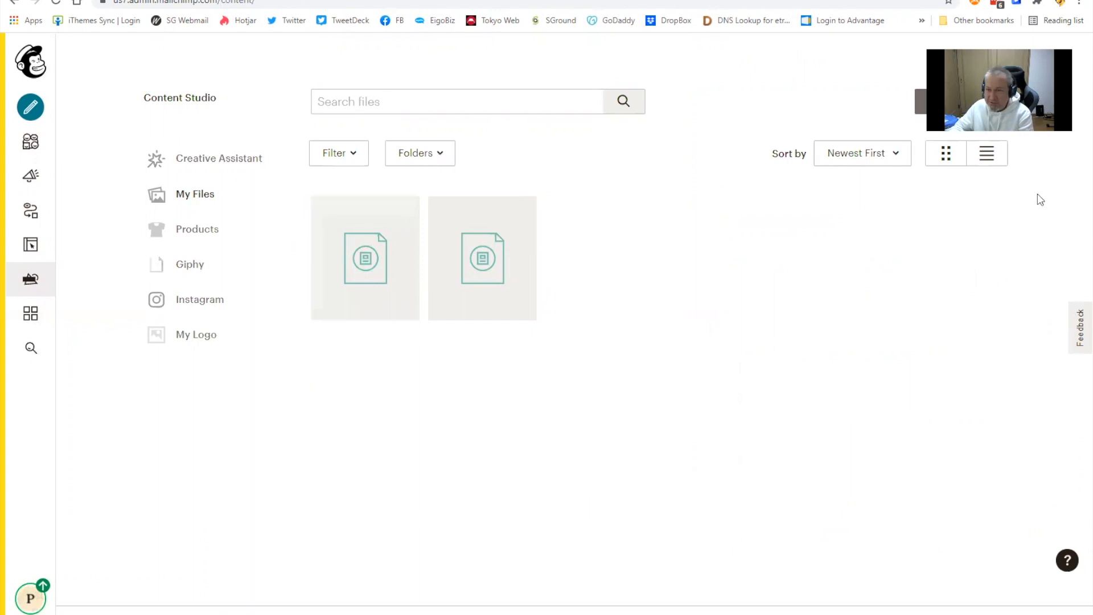
pyautogui.moveTo(986, 152)
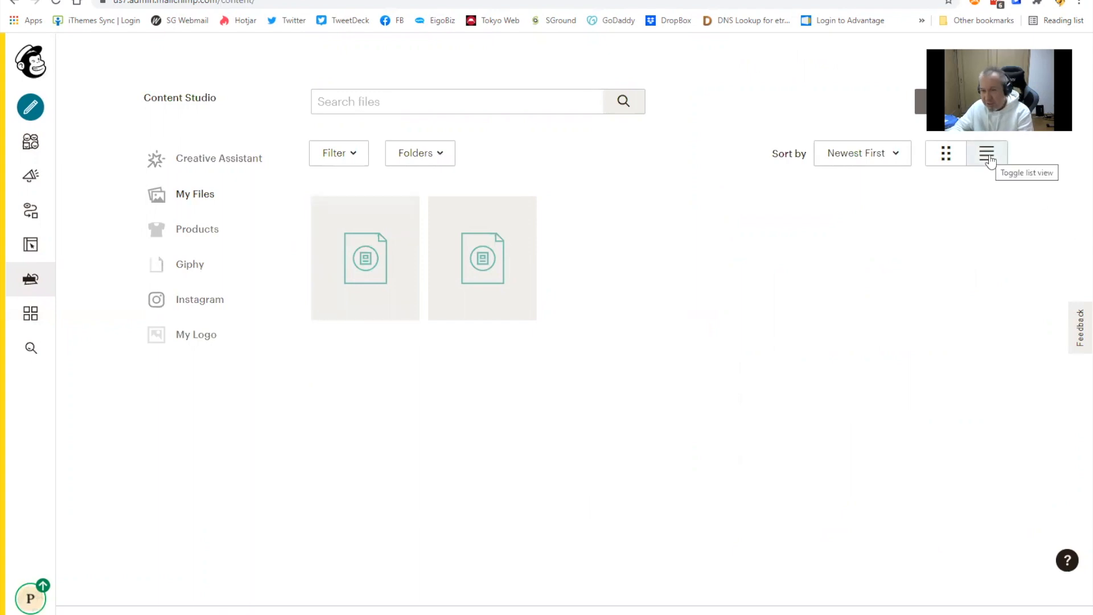
# - Switch My Files to list view showing englishforfinancialanalysts.pdf and englishforaccountants.pdf
pyautogui.click(985, 152)
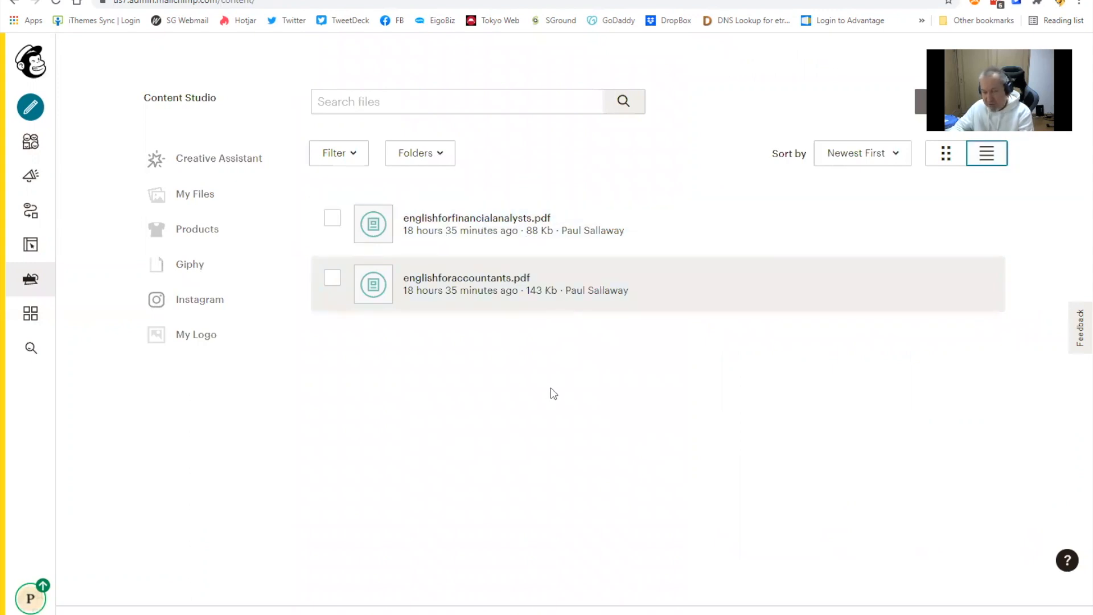
pyautogui.moveTo(624, 404)
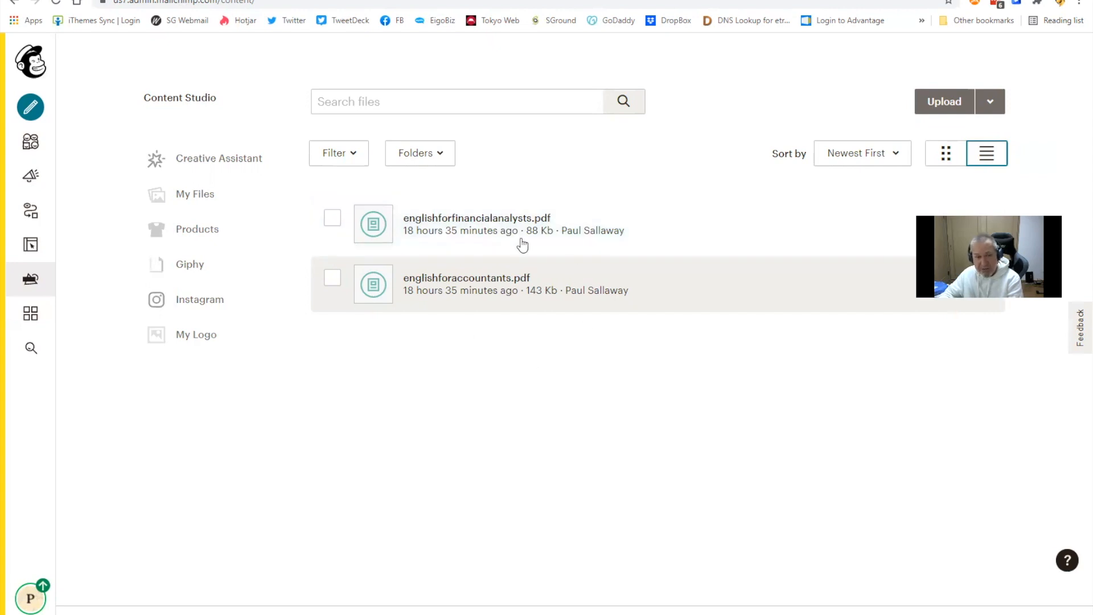
pyautogui.moveTo(664, 330)
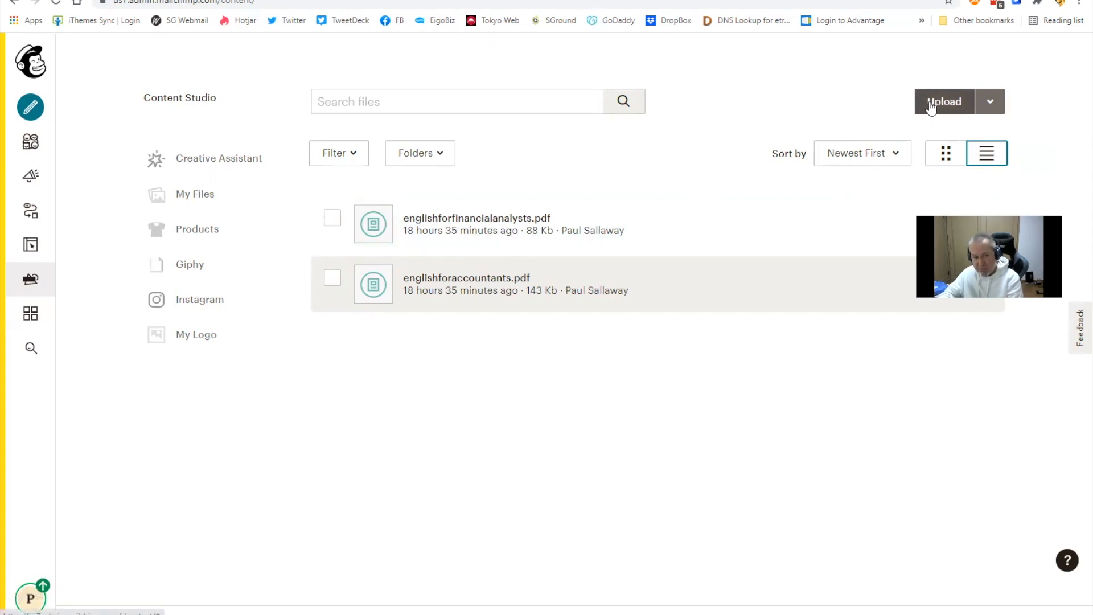
pyautogui.moveTo(668, 251)
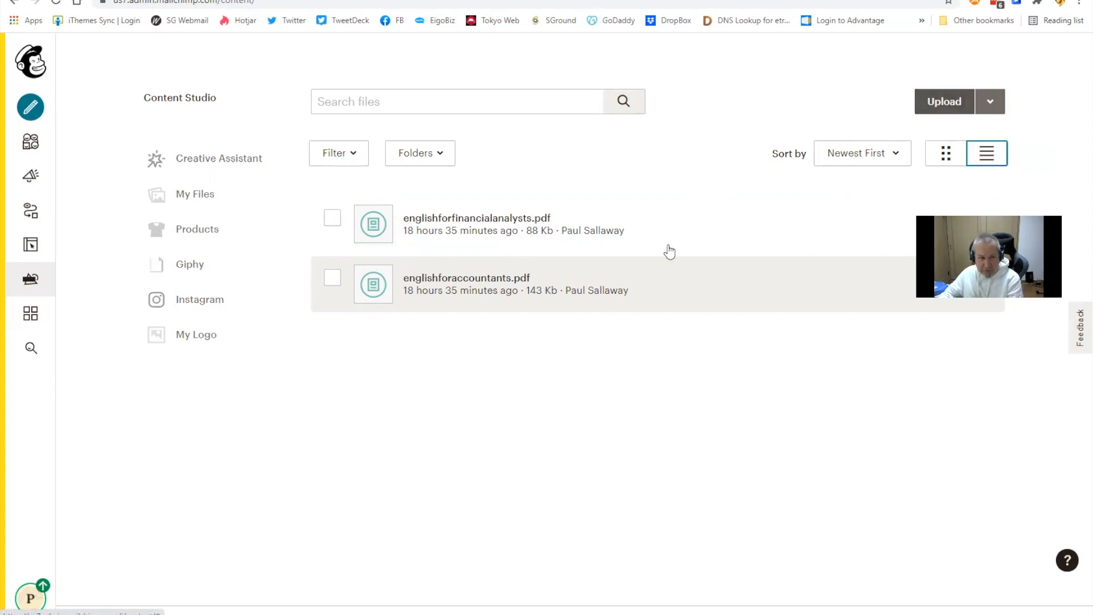
pyautogui.moveTo(583, 414)
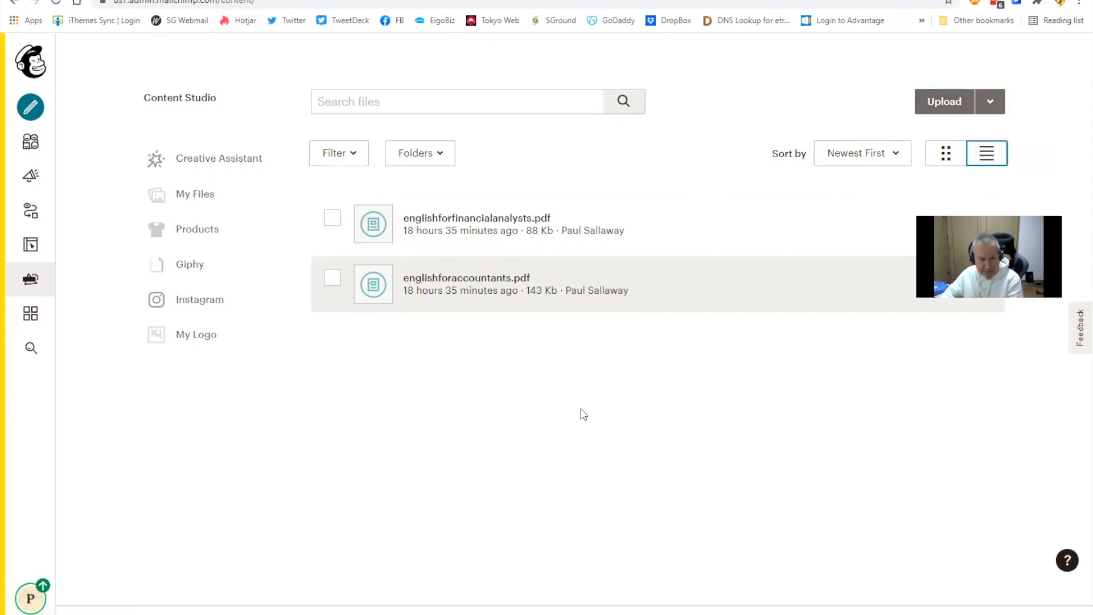
pyautogui.moveTo(627, 406)
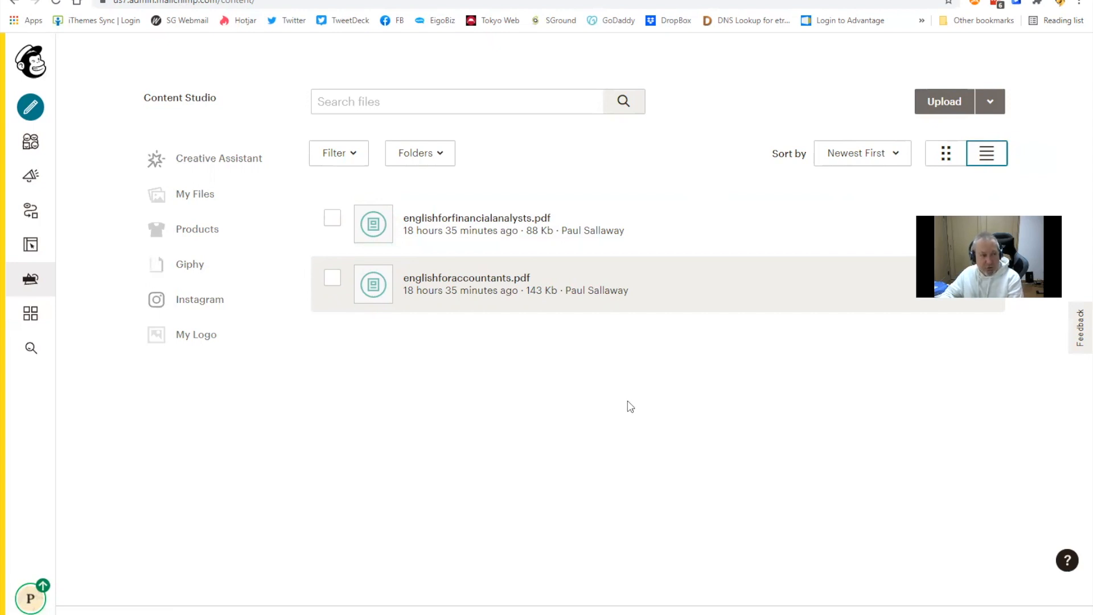
pyautogui.moveTo(370, 377)
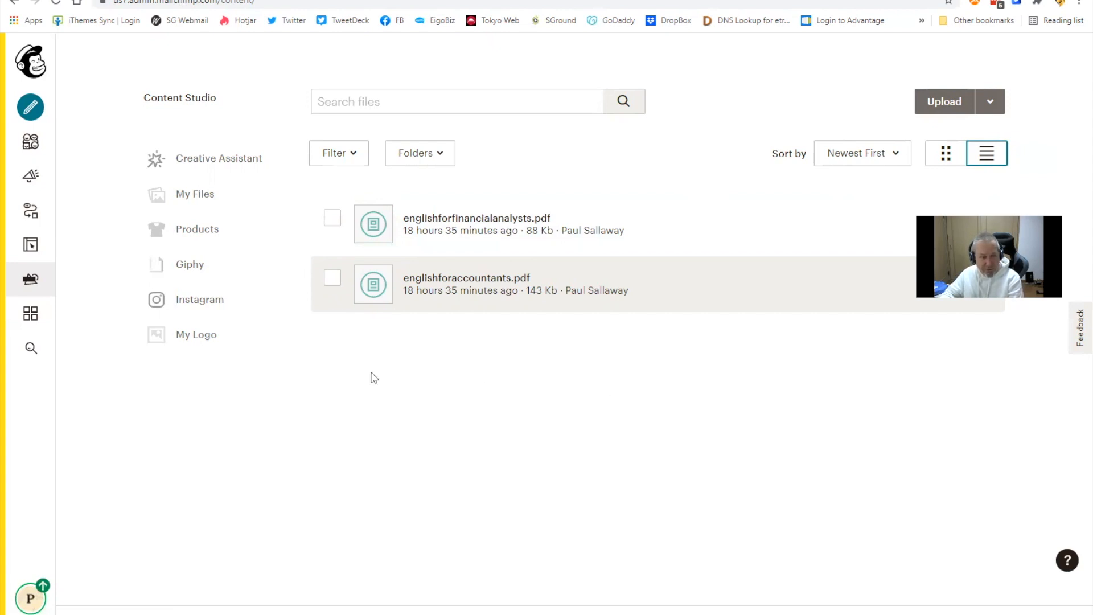
pyautogui.moveTo(30, 211)
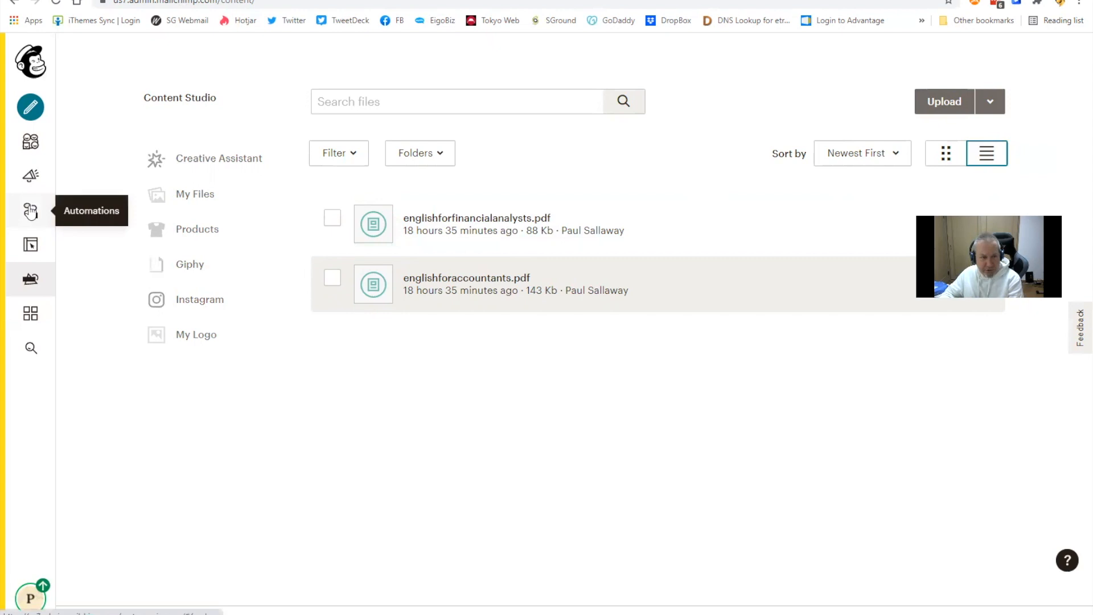
# - Go to Automations and scroll the Customer Journeys Explore page
pyautogui.click(30, 211)
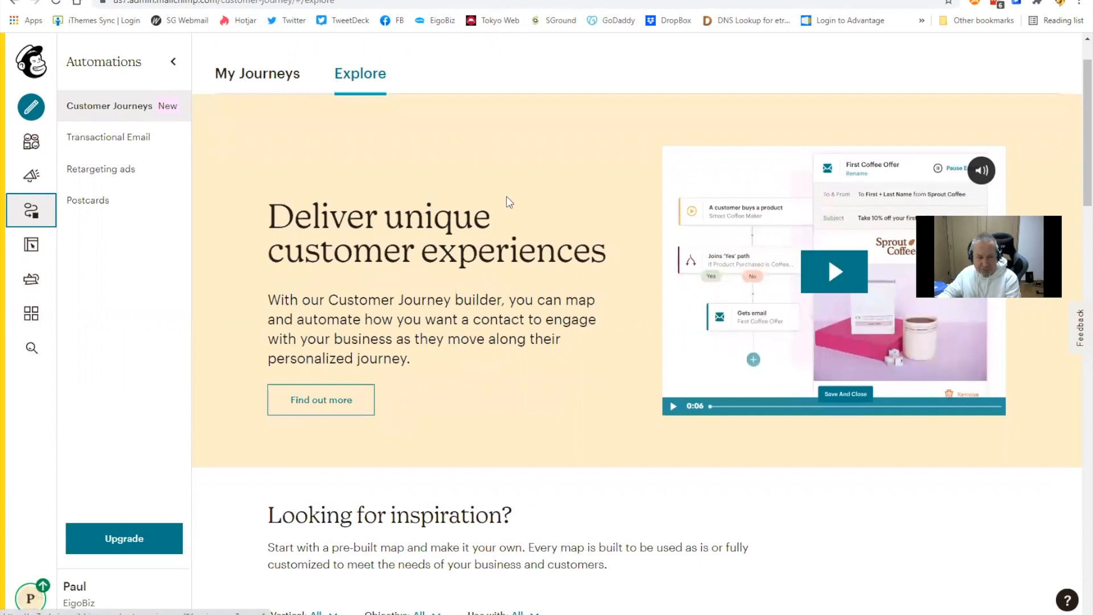
pyautogui.scroll(-3)
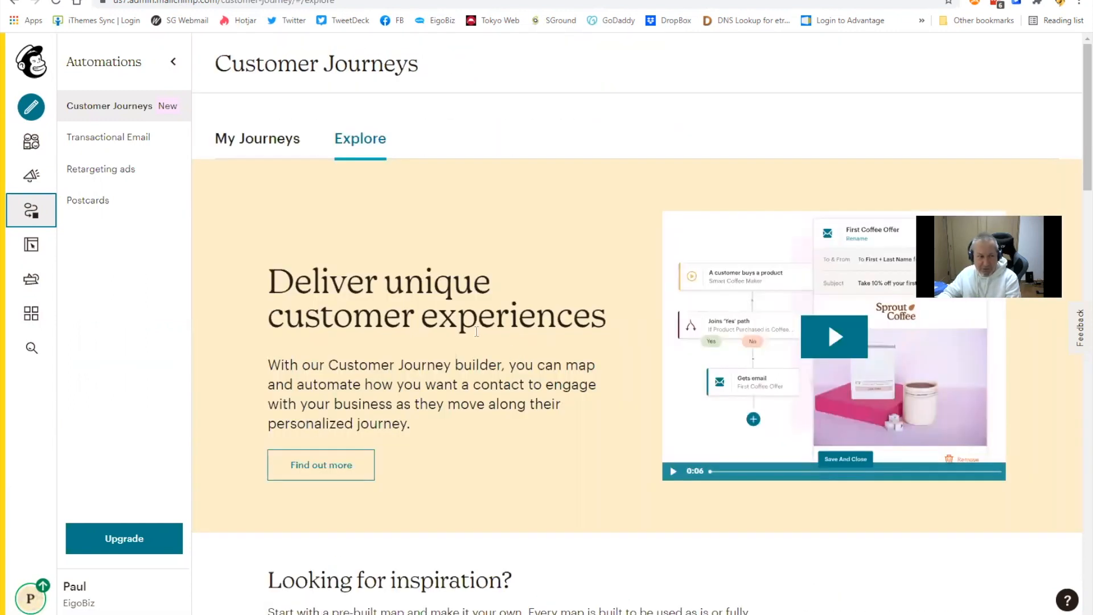
pyautogui.moveTo(97, 106)
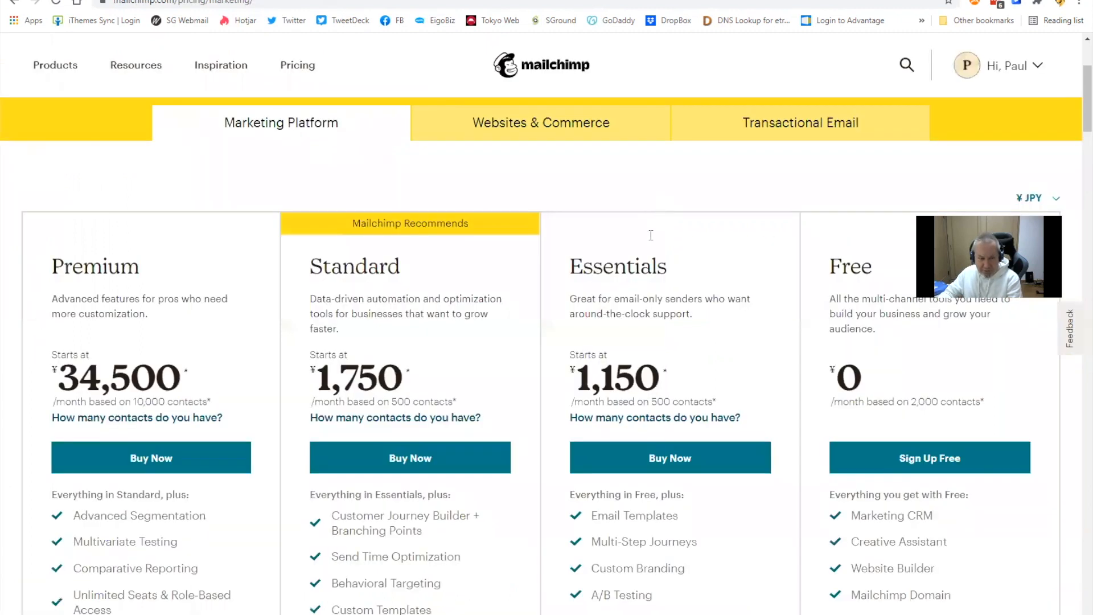
# - Scroll through the Premium, Standard, Essentials and Free plan cards on the pricing page
pyautogui.scroll(-3)
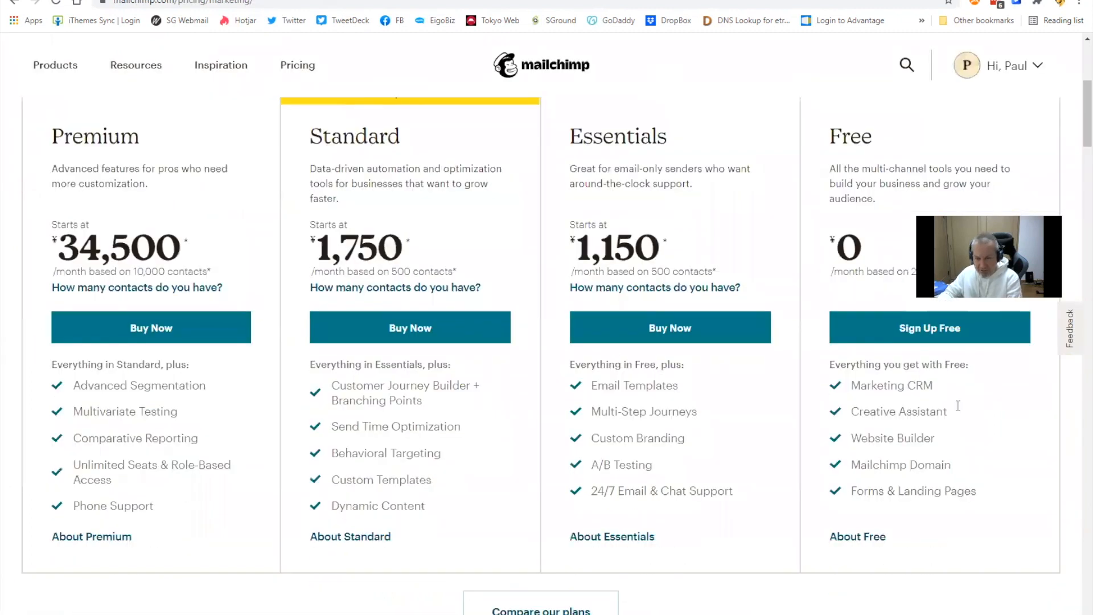
pyautogui.moveTo(913, 455)
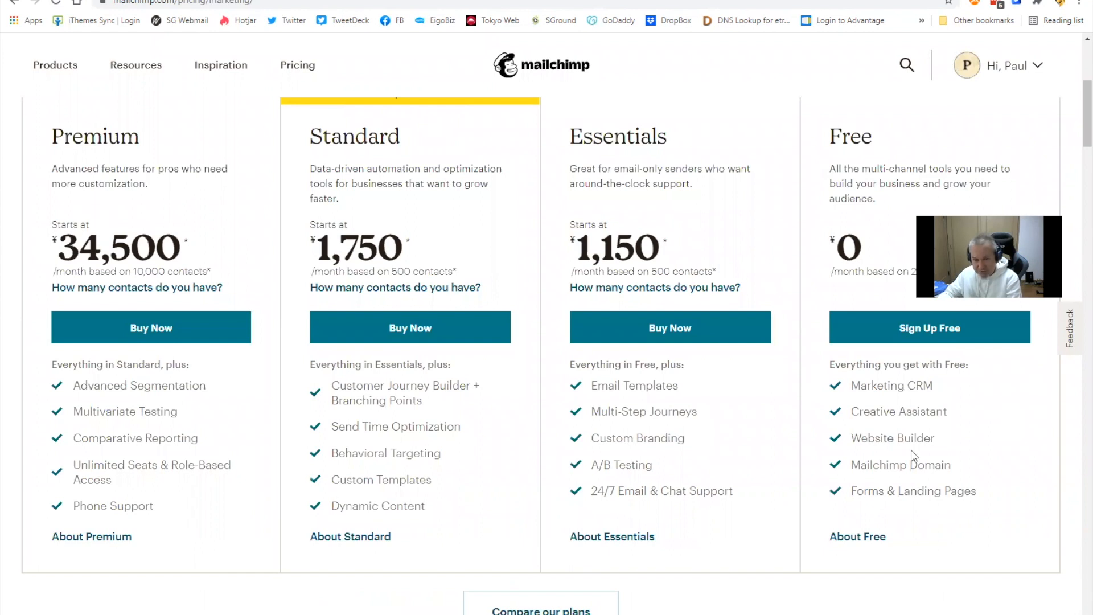
pyautogui.moveTo(333, 324)
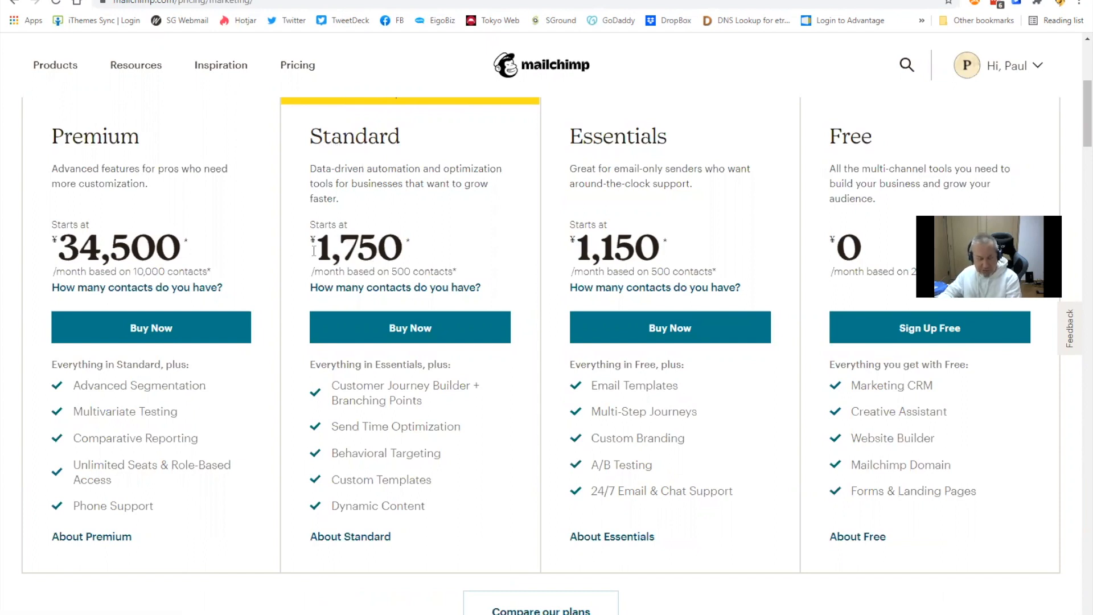
pyautogui.moveTo(394, 220)
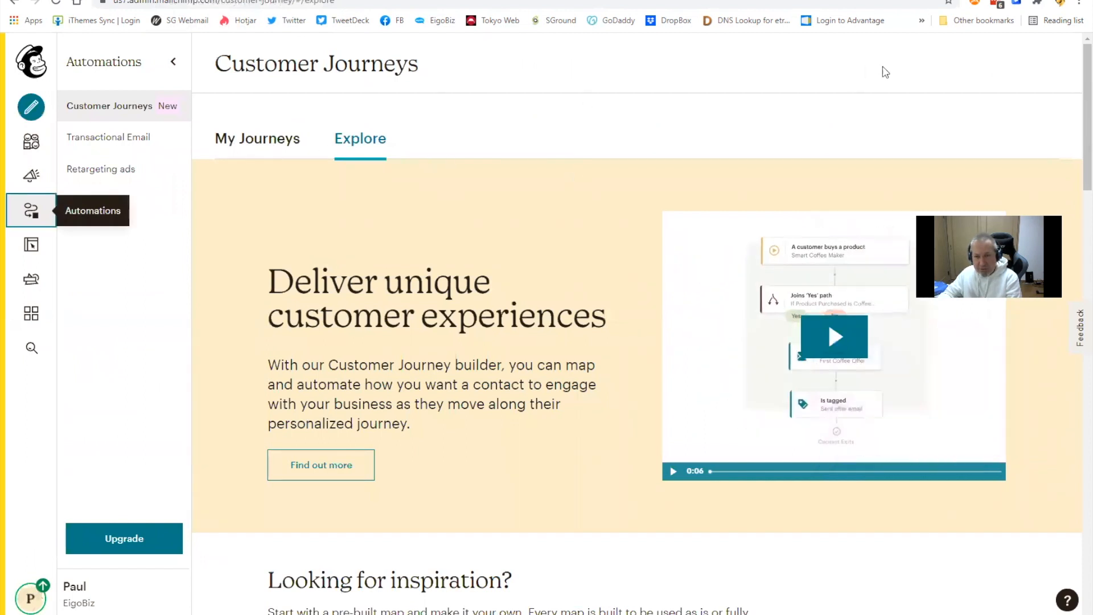
pyautogui.moveTo(1065, 46)
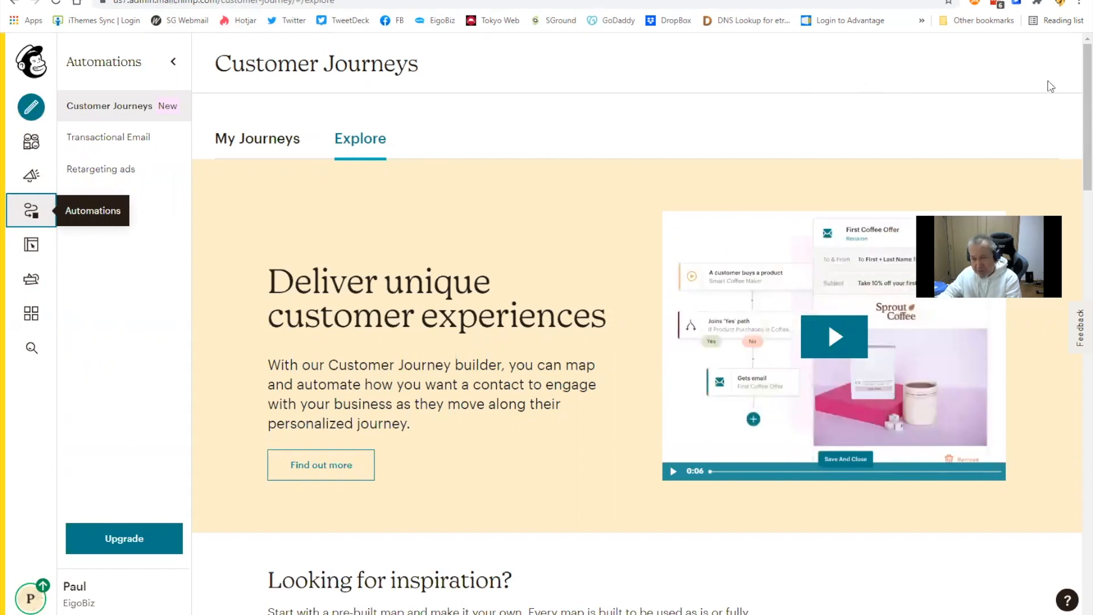
pyautogui.moveTo(791, 79)
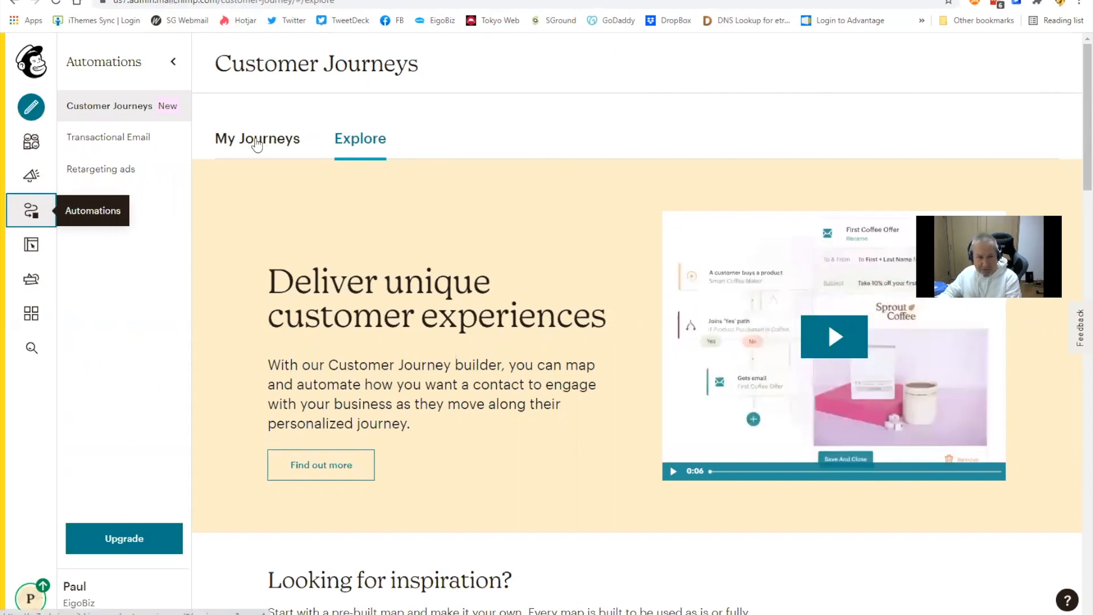
# - Switch Customer Journeys to the My Journeys tab, which has no automations yet
pyautogui.click(256, 138)
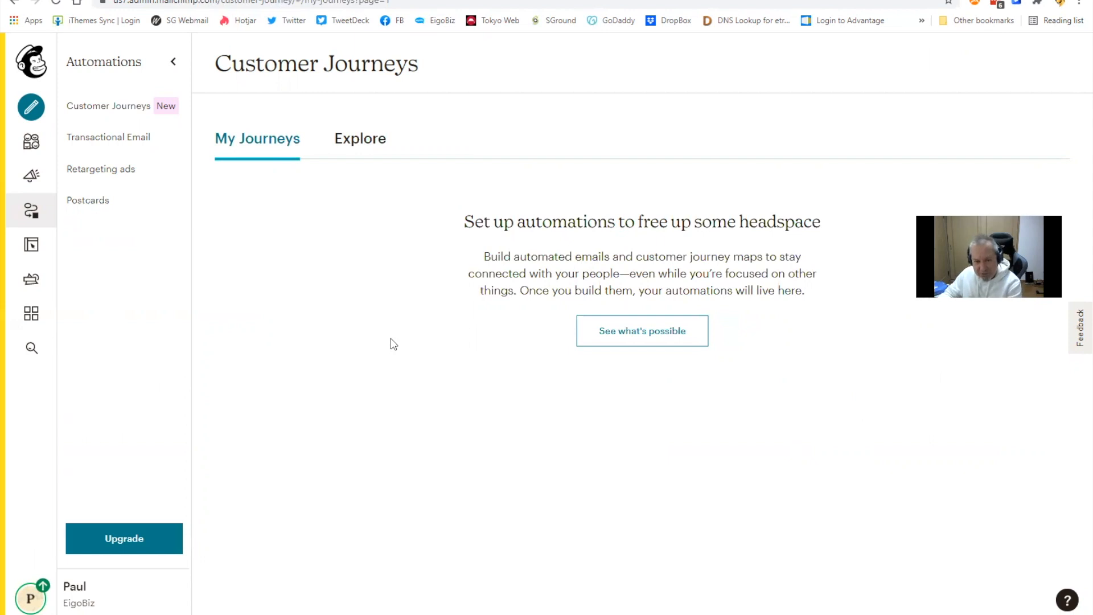
pyautogui.moveTo(389, 296)
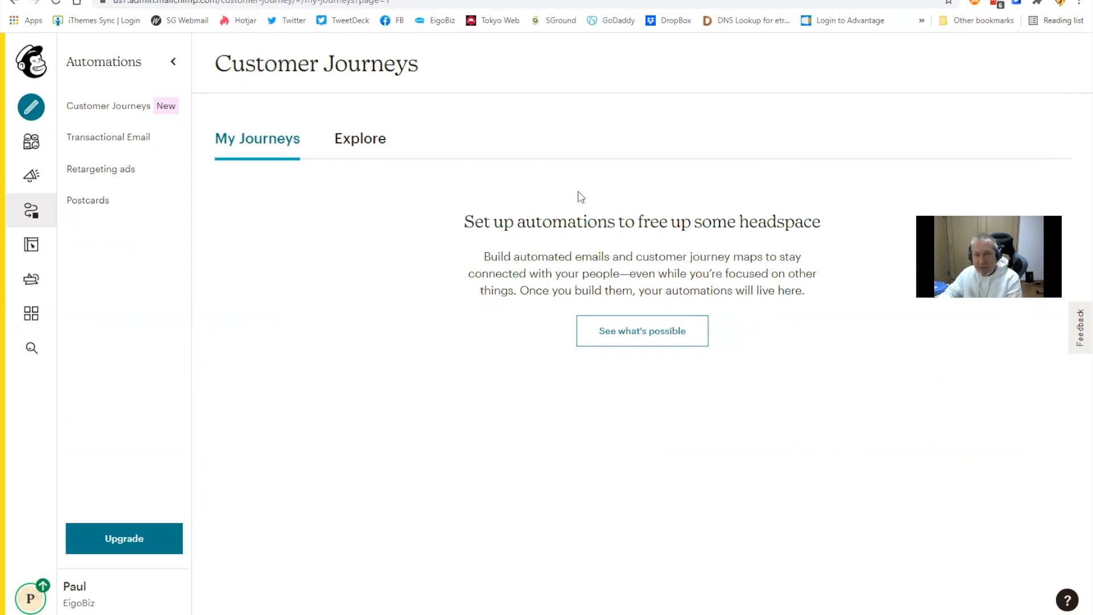
pyautogui.moveTo(584, 193)
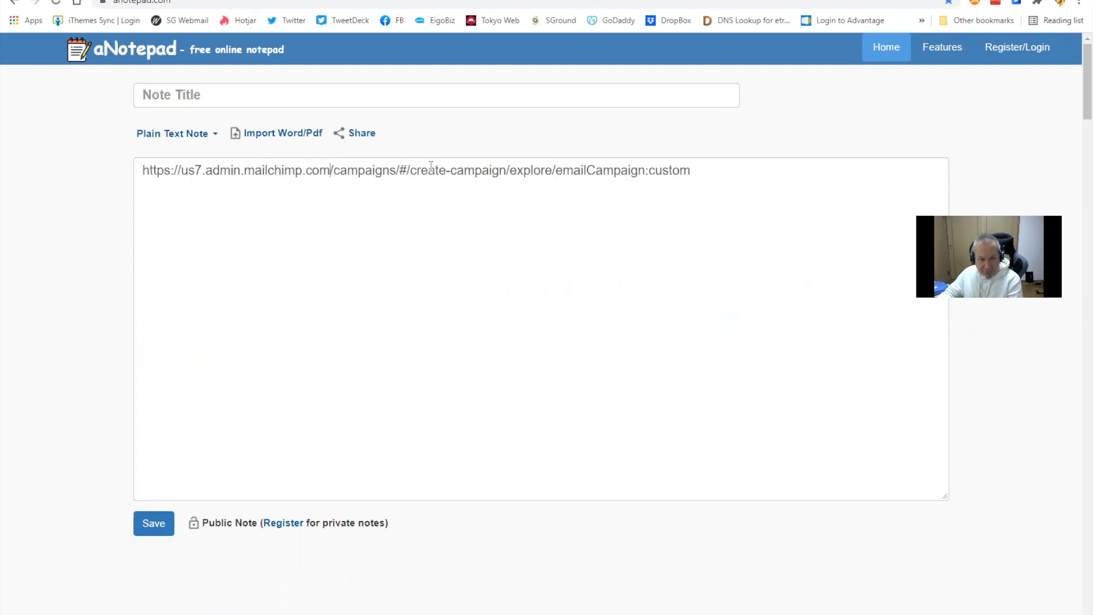
# - Highlight the /campaigns/... path of the saved Mailchimp link in the note
pyautogui.moveTo(331, 170); pyautogui.dragTo(556, 170)
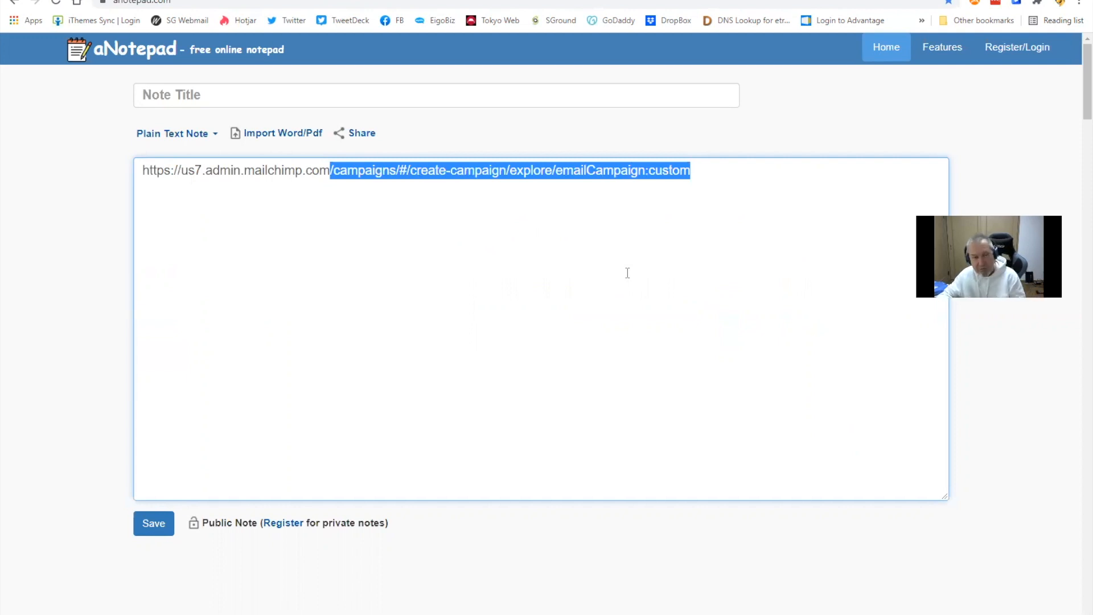
pyautogui.moveTo(614, 346)
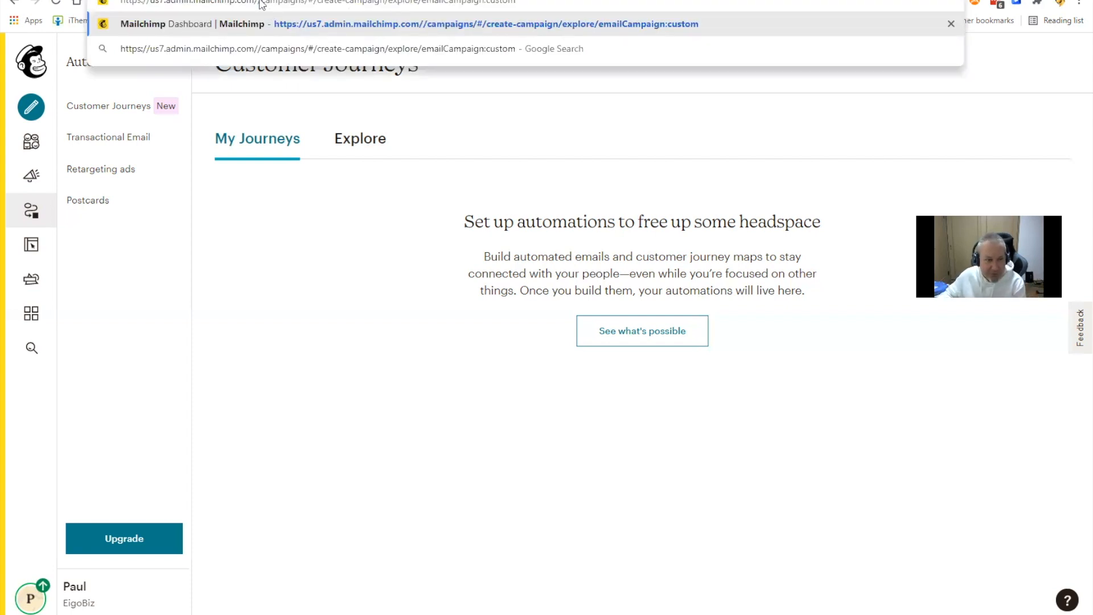
pyautogui.moveTo(296, 21)
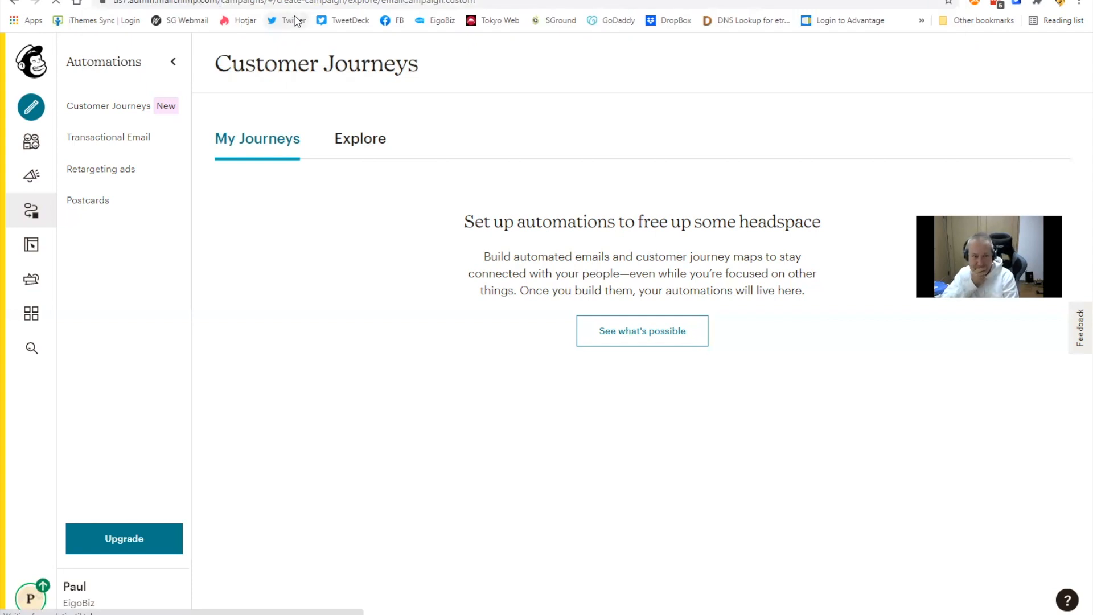
# - Reach the Create an Automation Email dialog via the pasted campaign path
pyautogui.click(31, 176)
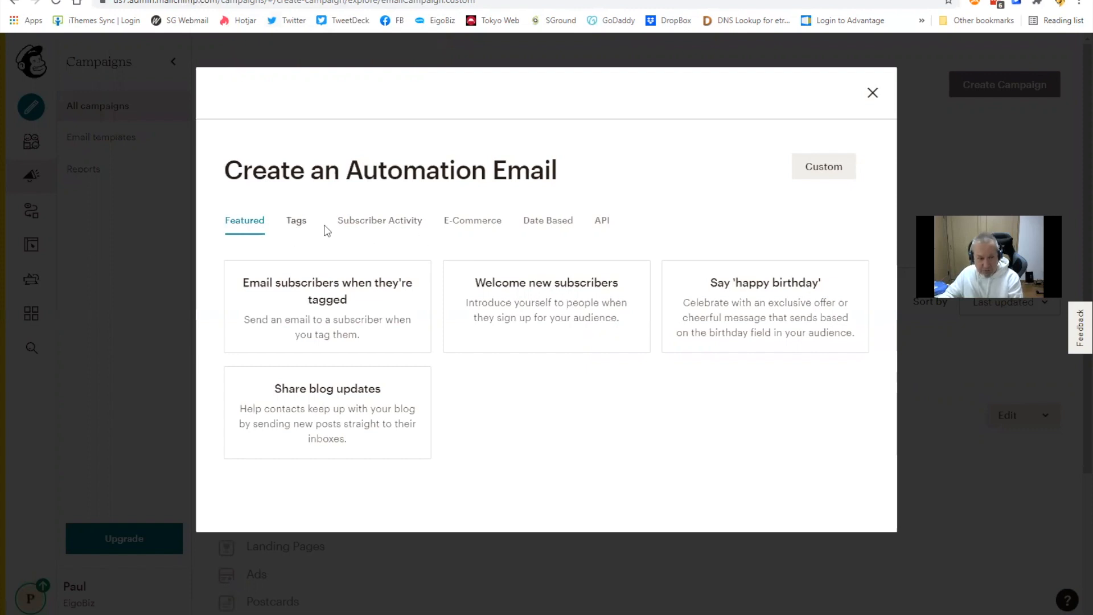
# - Pick 'Welcome new subscribers' from the Subscriber Activity automation types
pyautogui.click(379, 221)
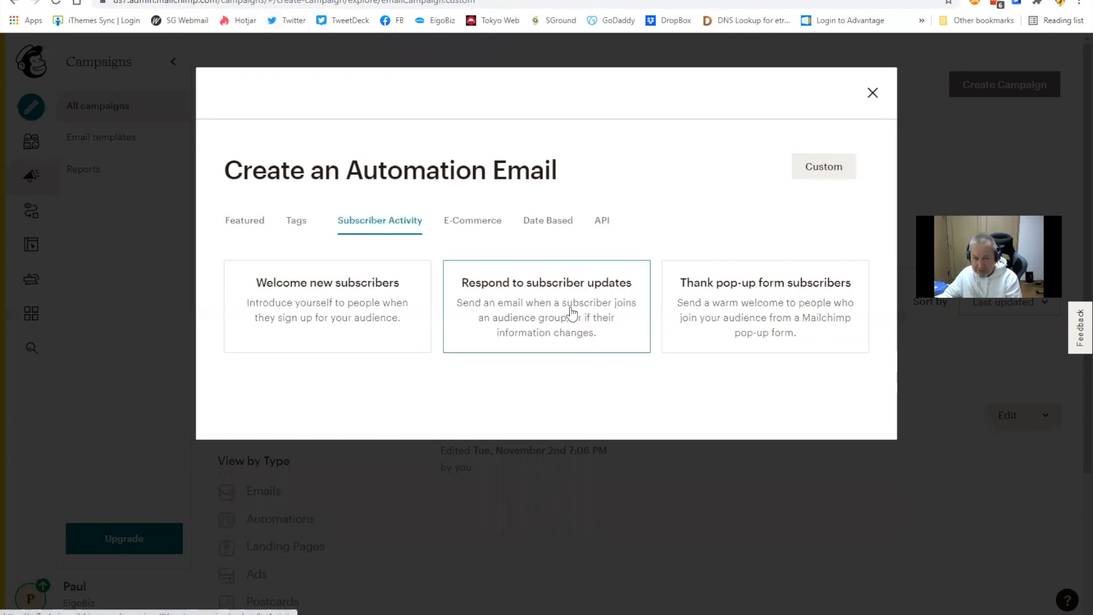
pyautogui.moveTo(546, 295)
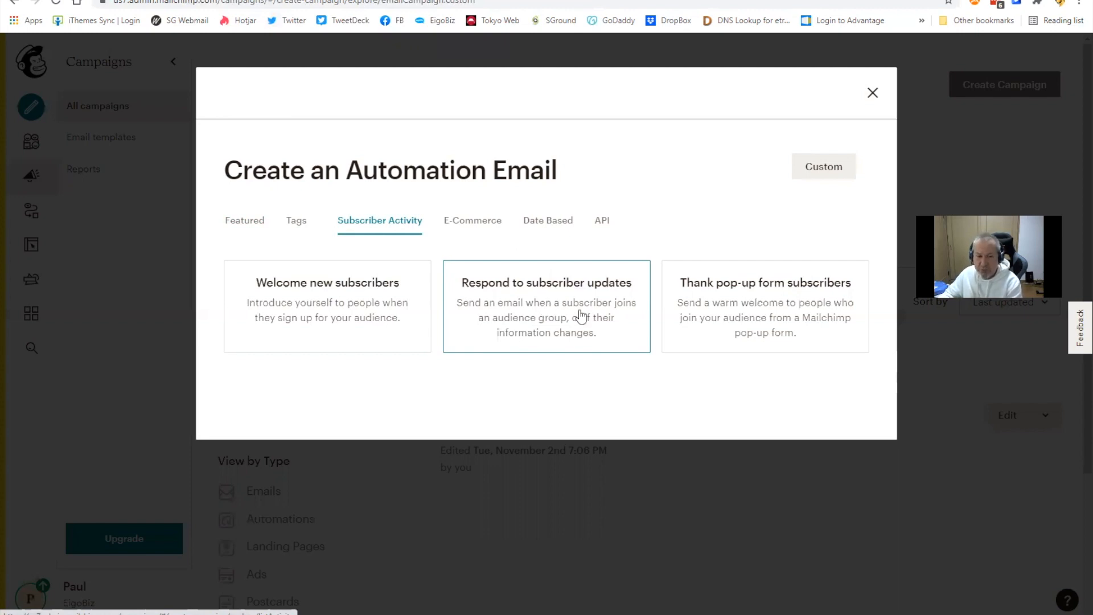
pyautogui.moveTo(354, 323)
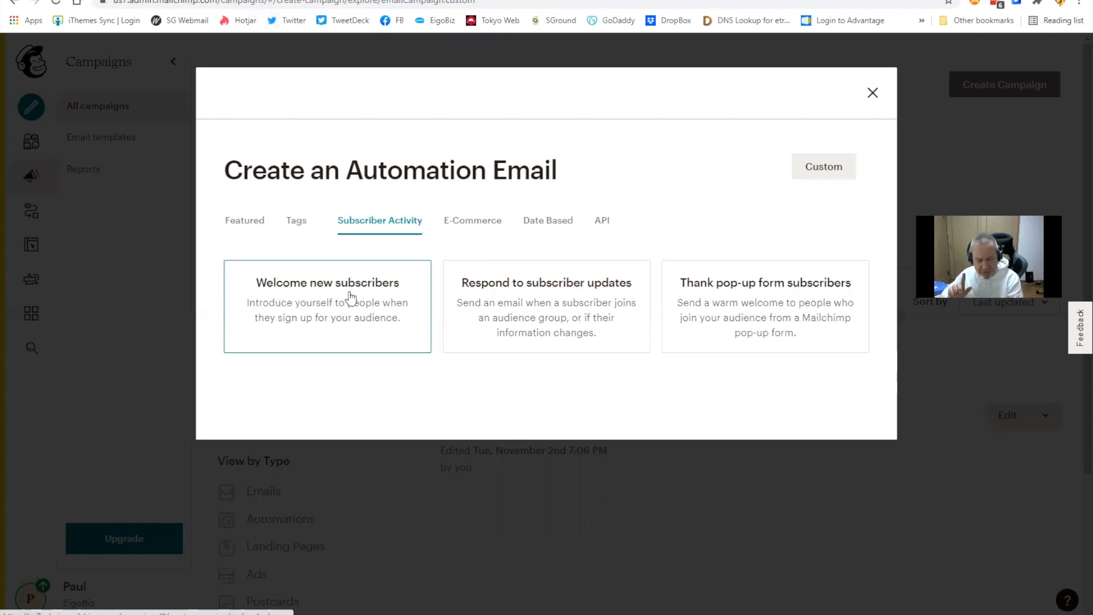
pyautogui.moveTo(307, 312)
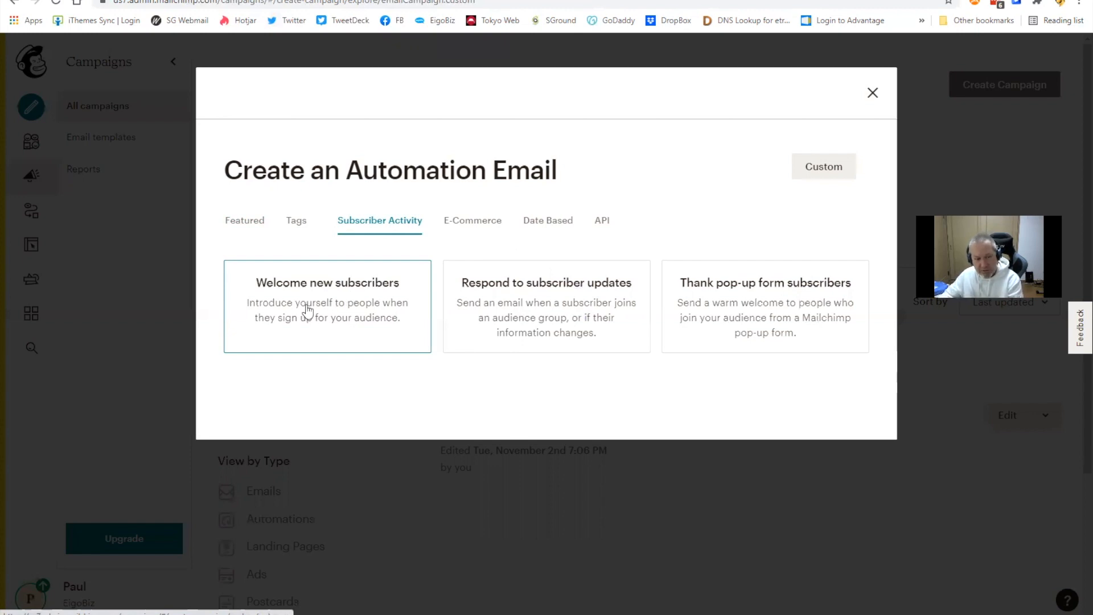
pyautogui.moveTo(333, 310)
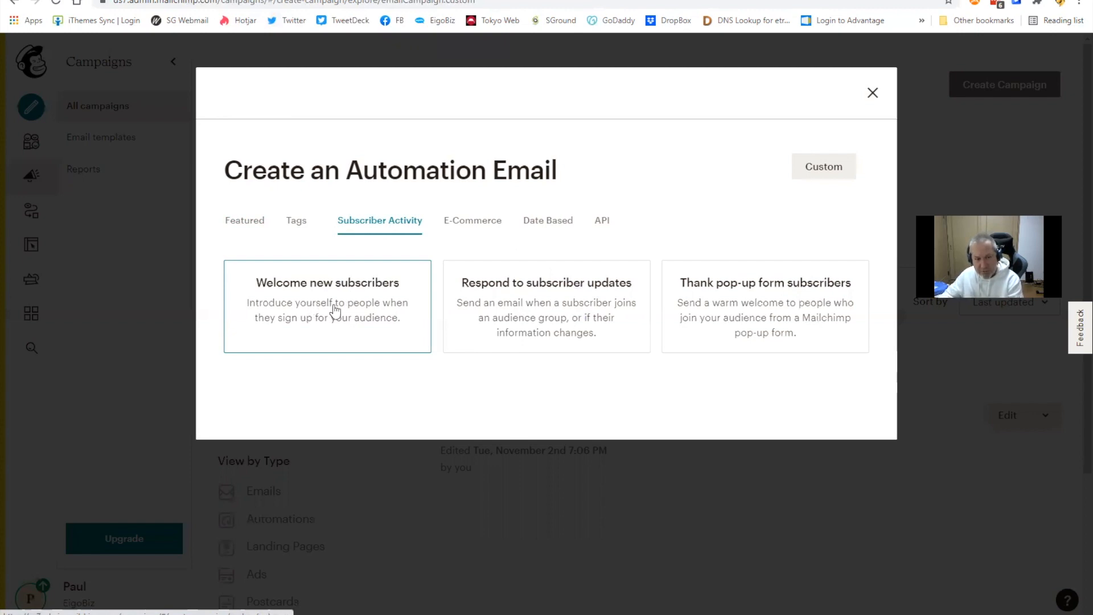
pyautogui.click(327, 307)
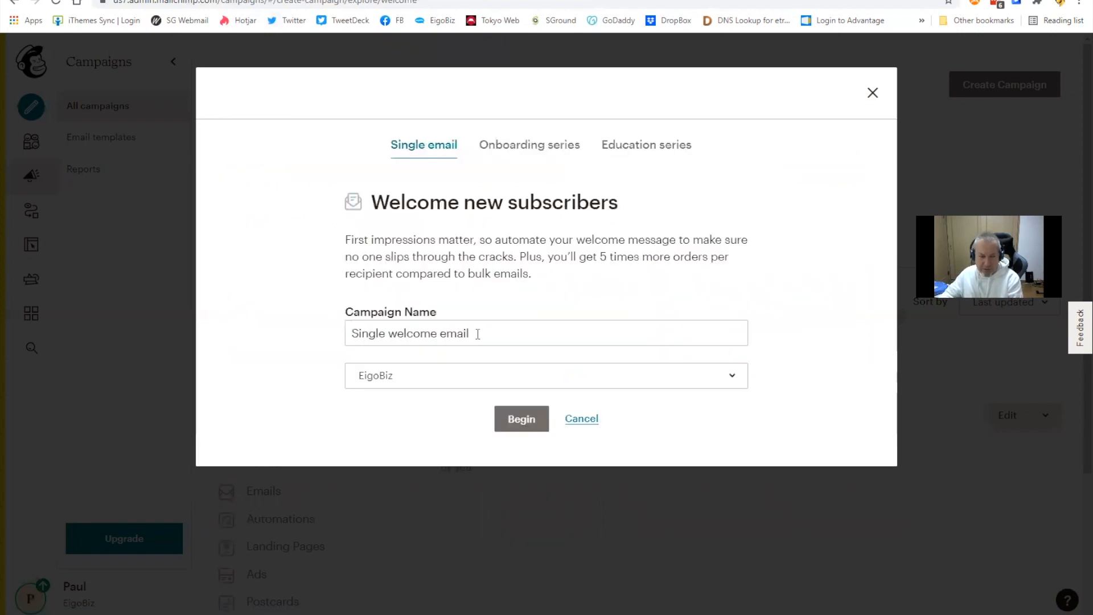
# - Name the welcome automation 'Lead Magnet Autoresponder', keep the EigoBiz audience, and begin
pyautogui.click(546, 332)
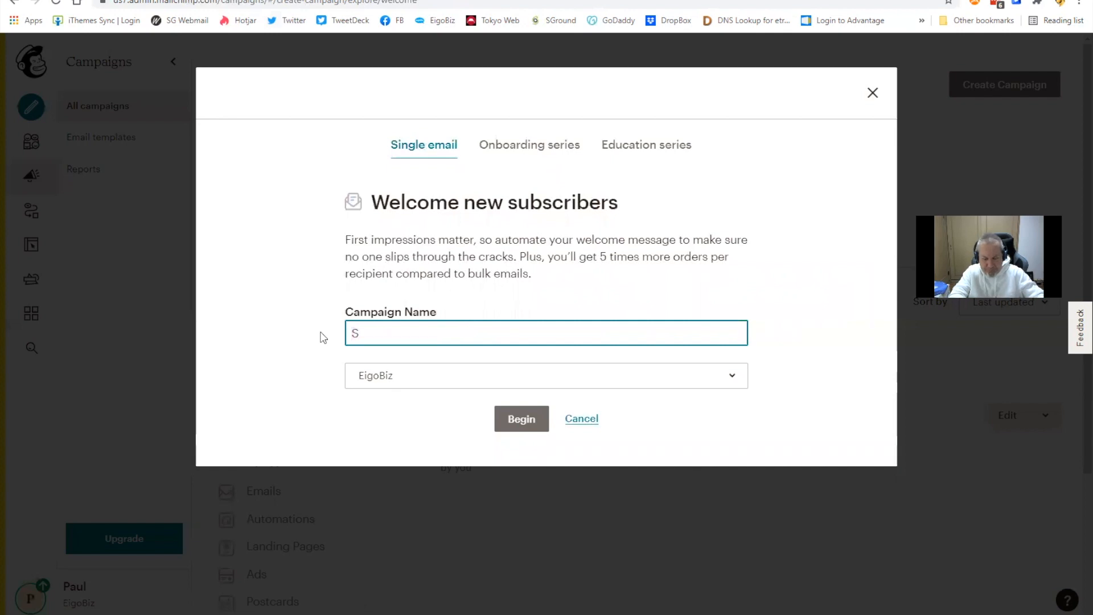
pyautogui.write('Lead')
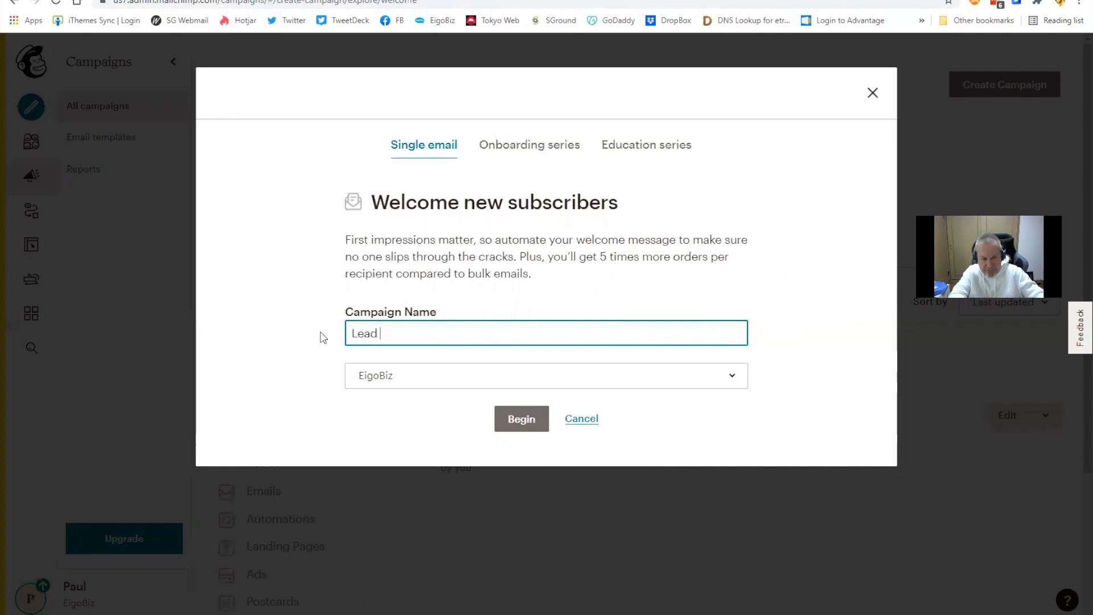
pyautogui.write('Magnet')
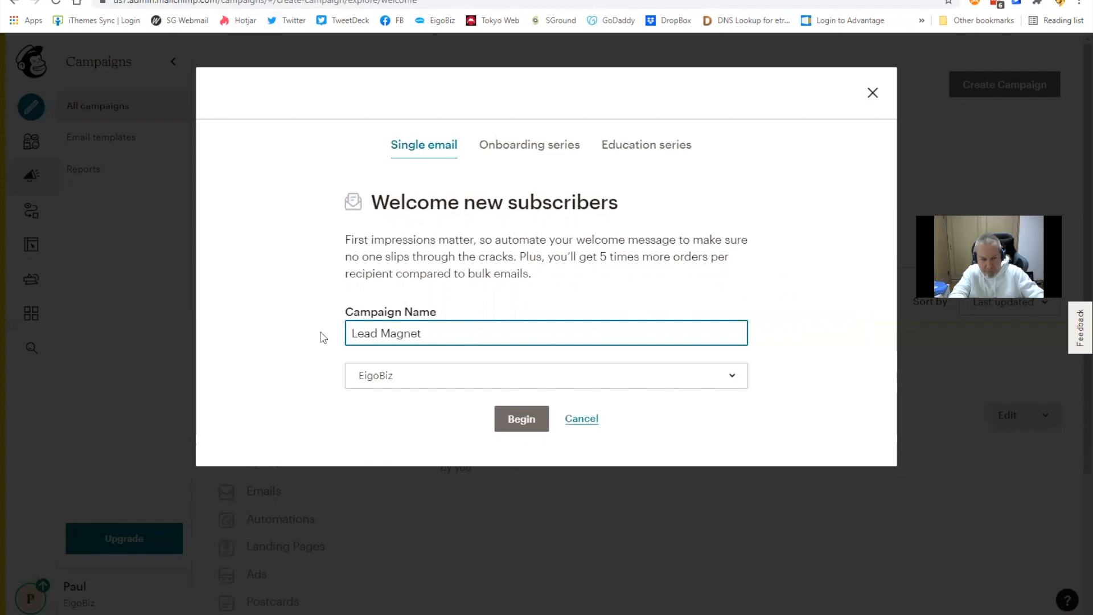
pyautogui.write('Auto')
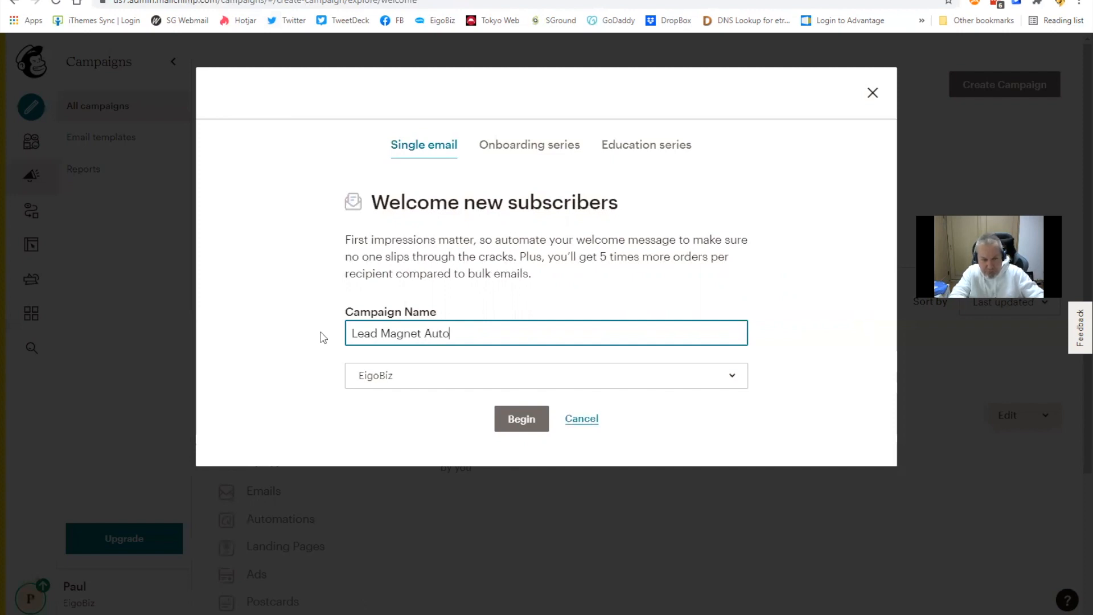
pyautogui.write('responder')
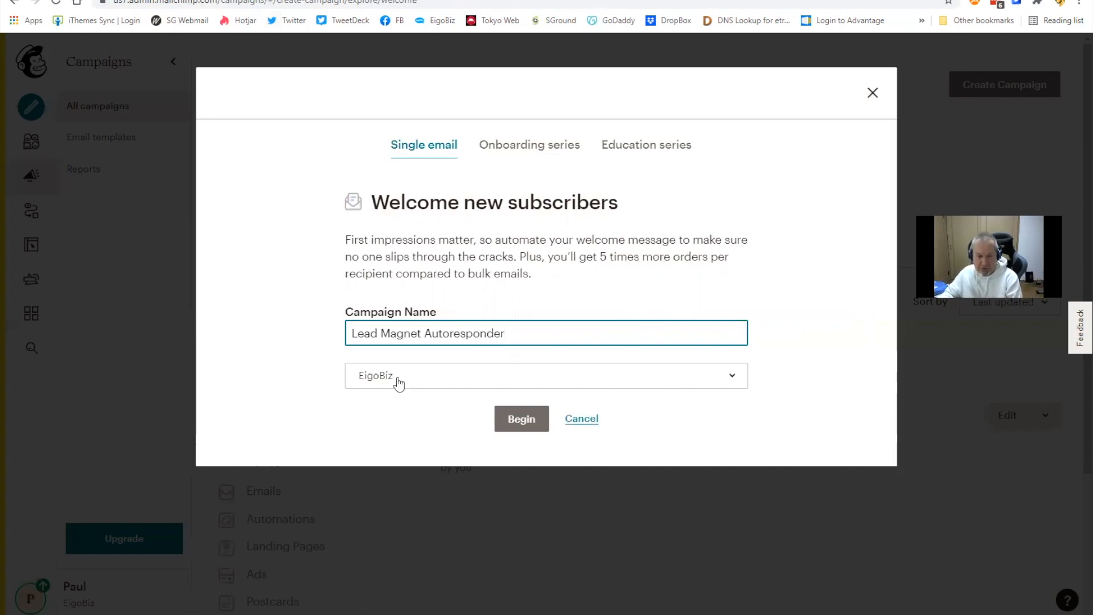
pyautogui.click(545, 376)
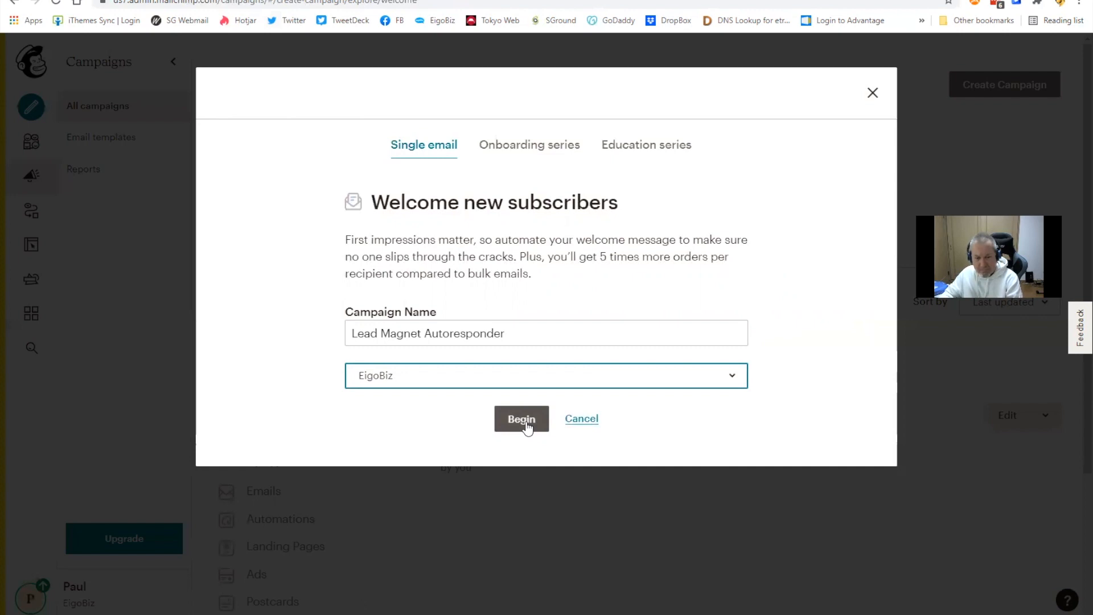
pyautogui.moveTo(323, 405)
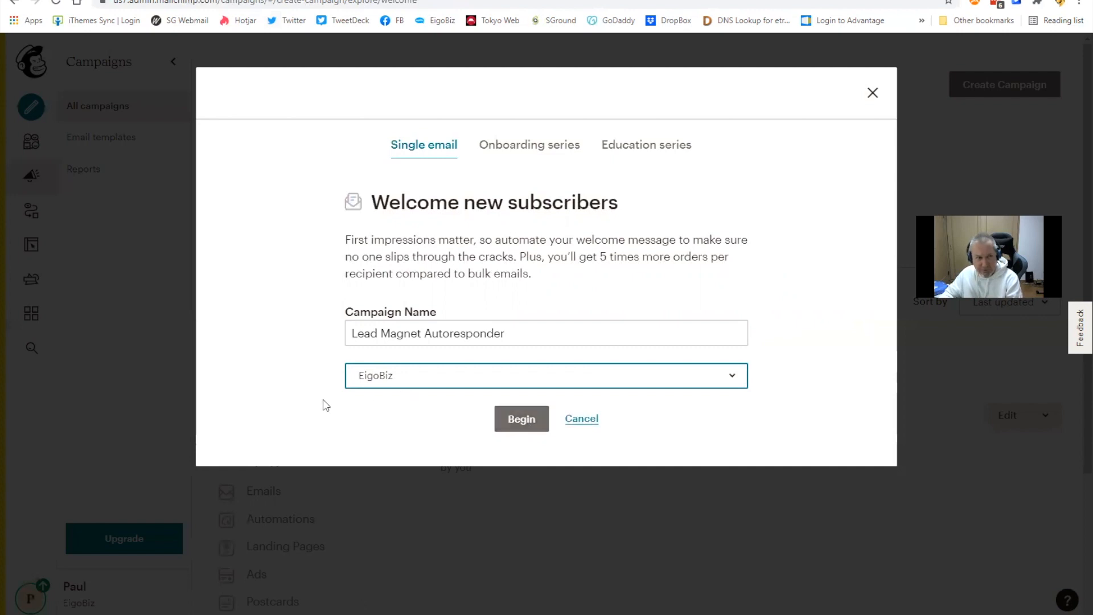
pyautogui.moveTo(767, 337)
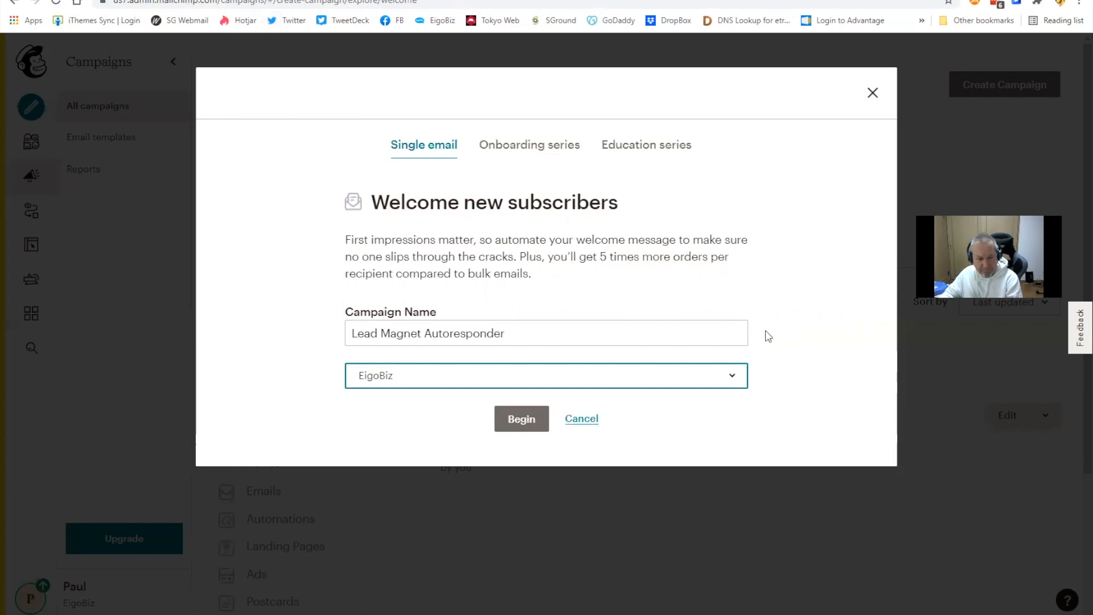
pyautogui.moveTo(495, 417)
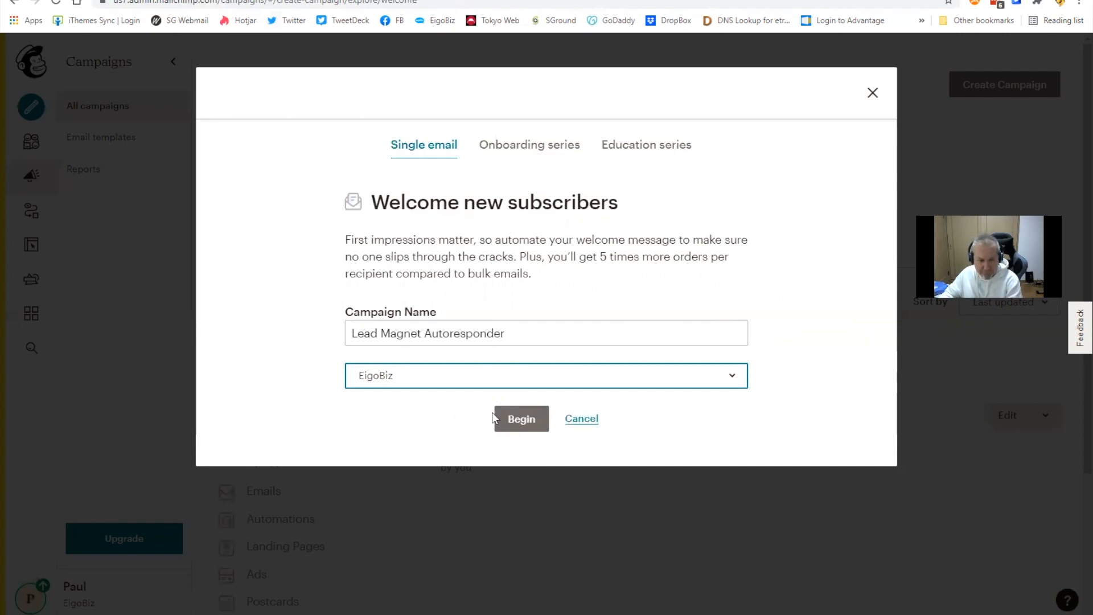
pyautogui.click(521, 419)
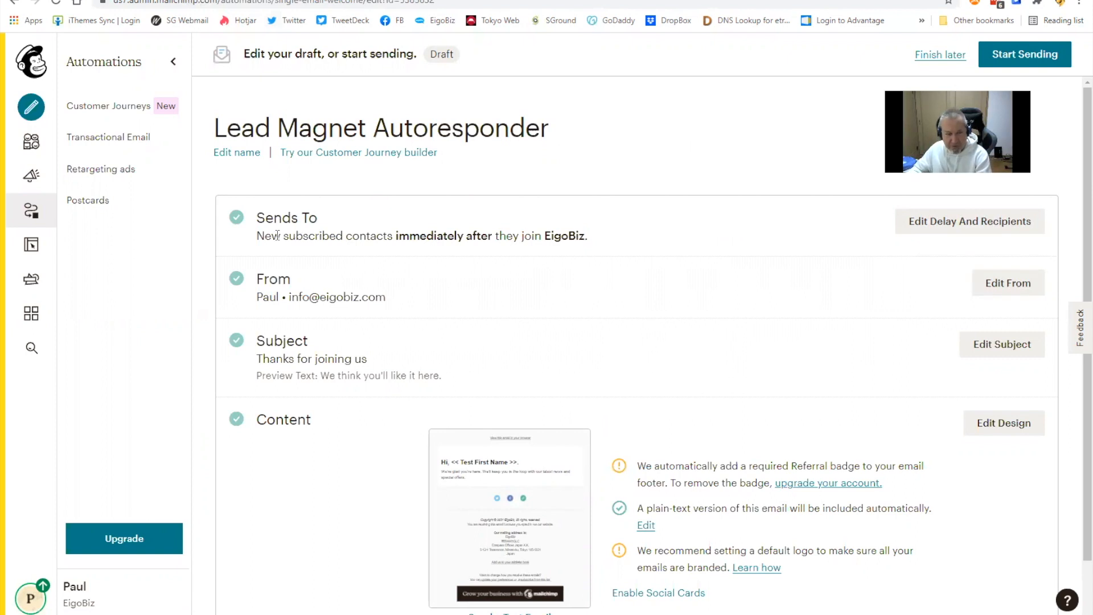
pyautogui.moveTo(305, 235)
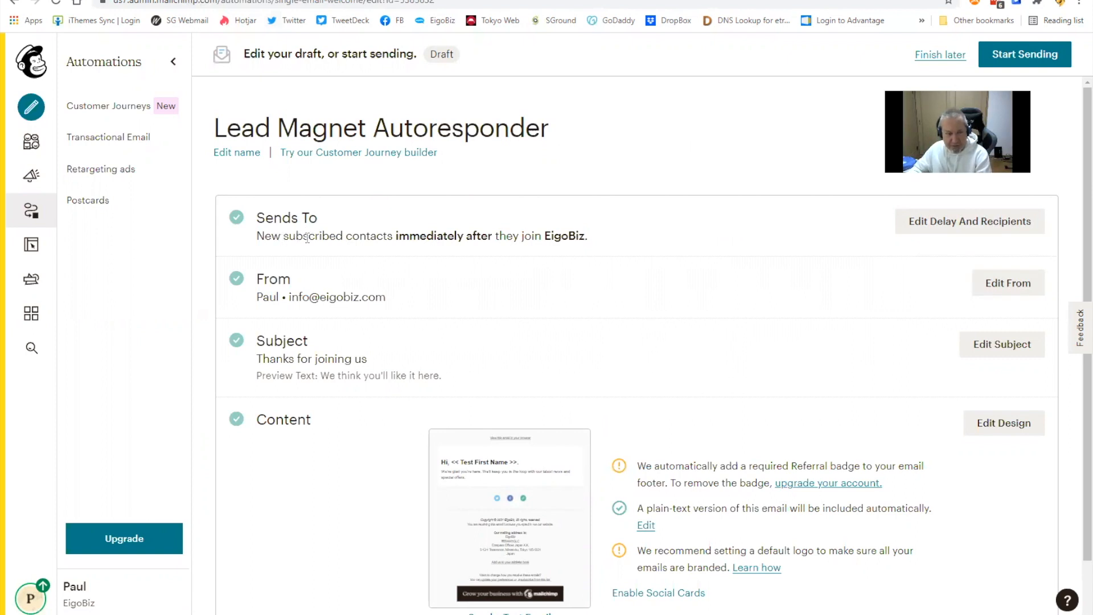
pyautogui.moveTo(415, 251)
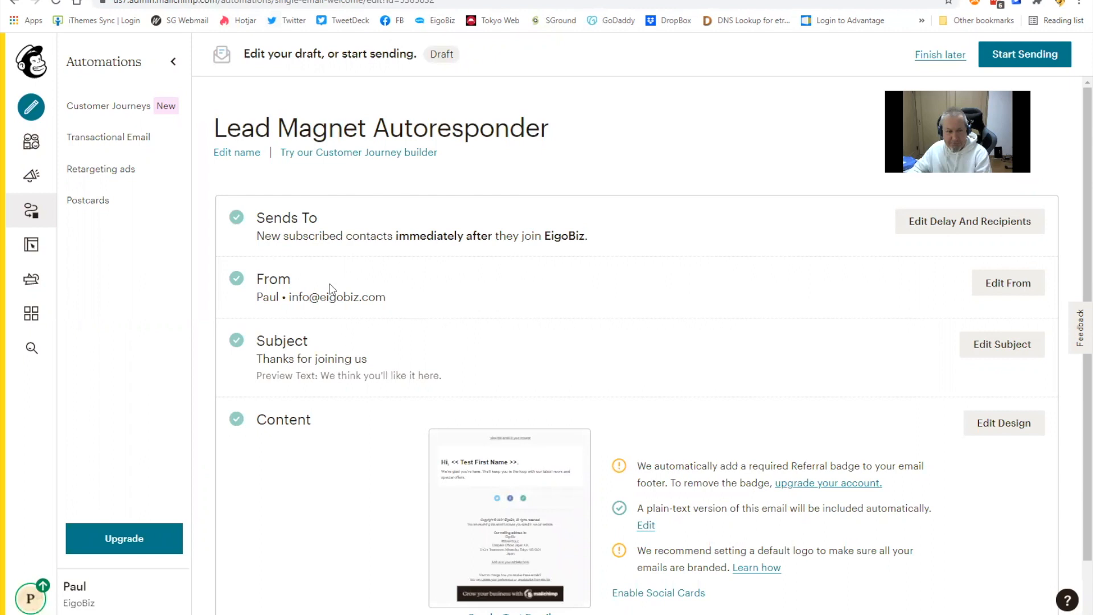
pyautogui.moveTo(756, 285)
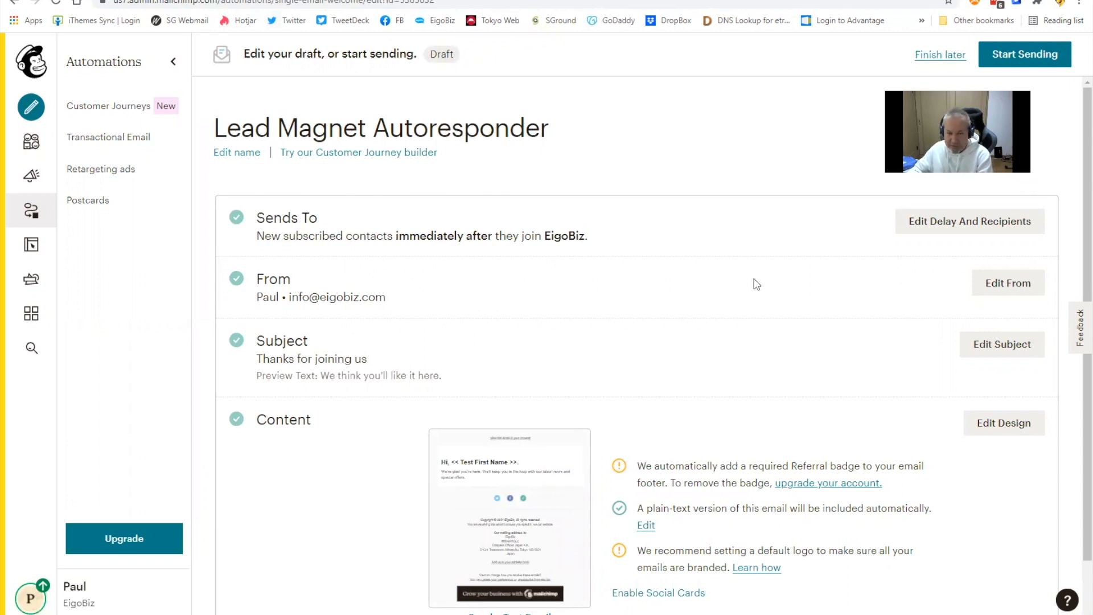
pyautogui.moveTo(397, 288)
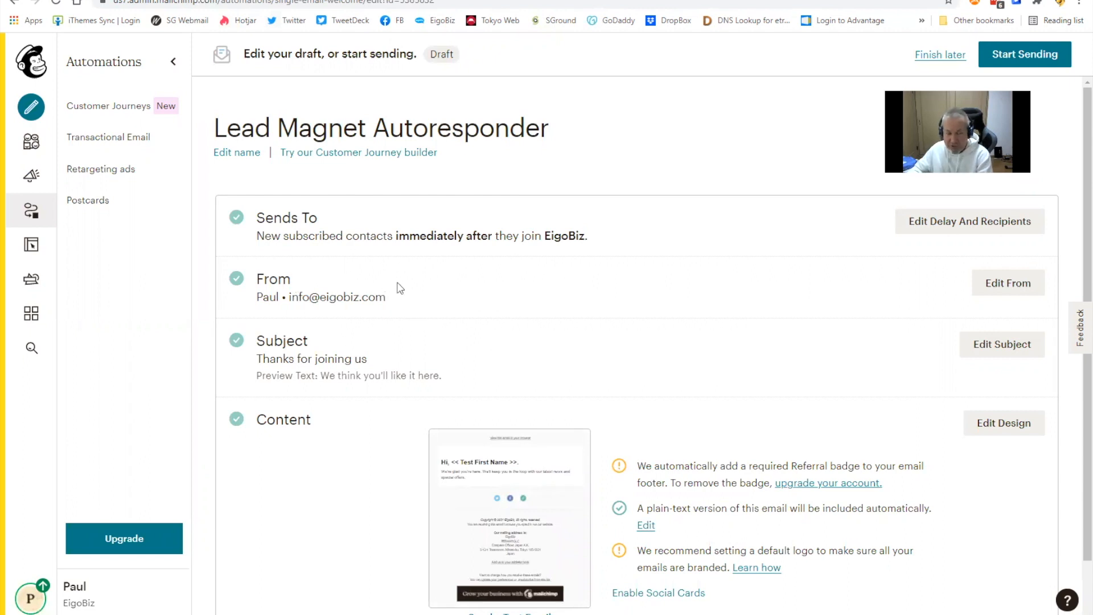
pyautogui.moveTo(431, 288)
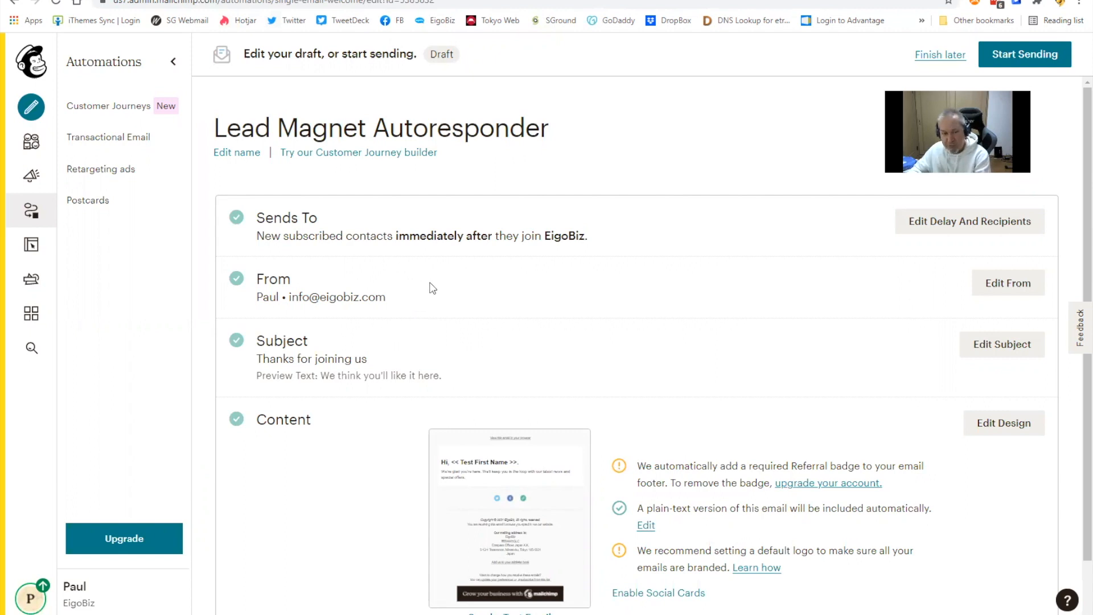
pyautogui.moveTo(627, 276)
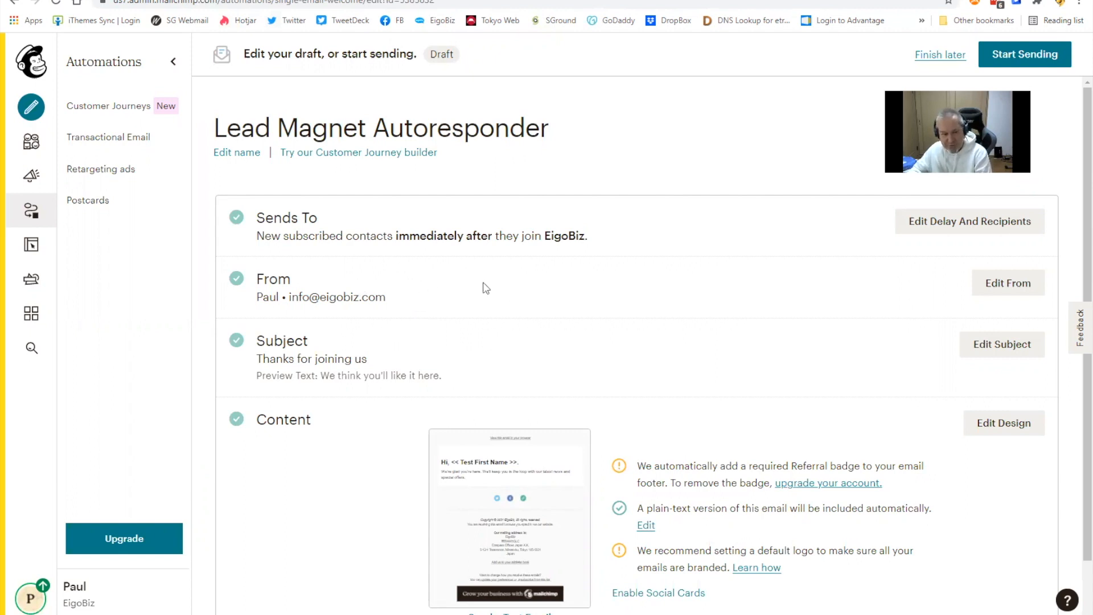
pyautogui.moveTo(512, 339)
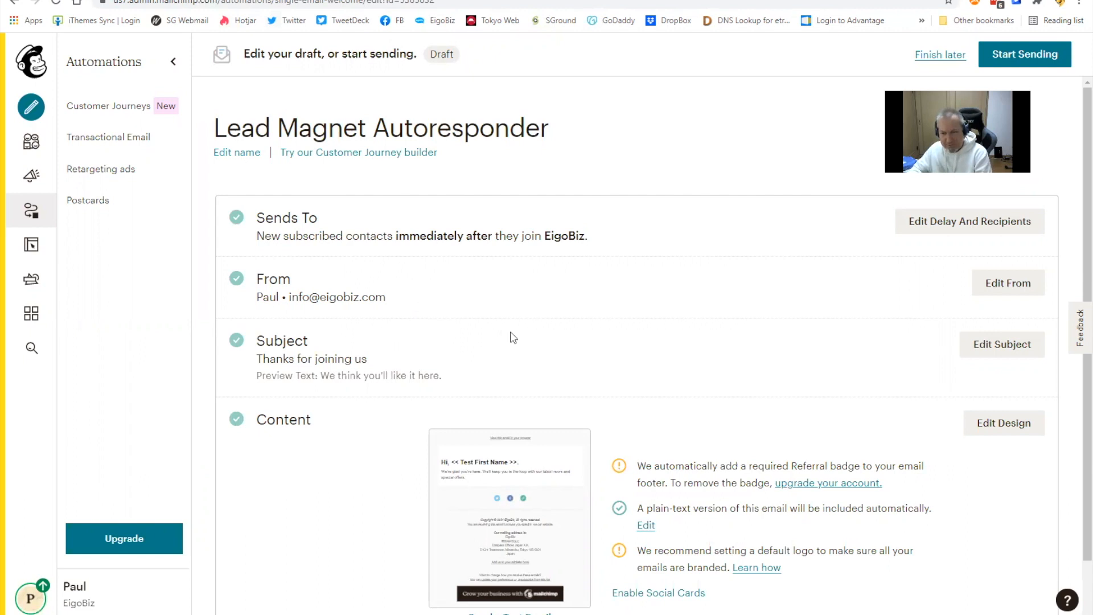
# - Scroll the draft to review its Sends To, From and Subject sections
pyautogui.scroll(-3)
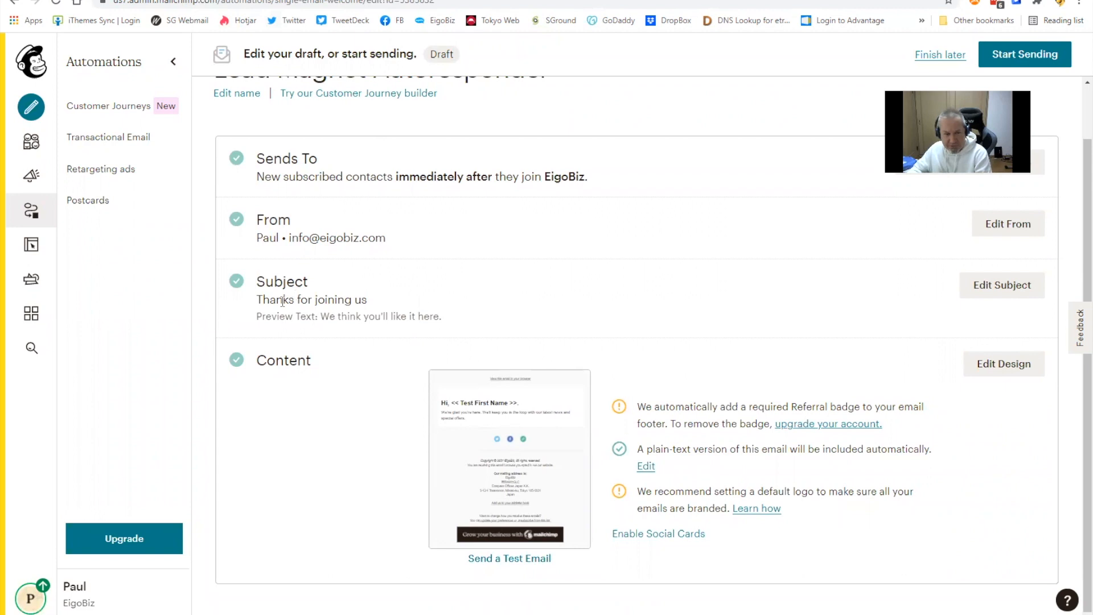
pyautogui.moveTo(712, 287)
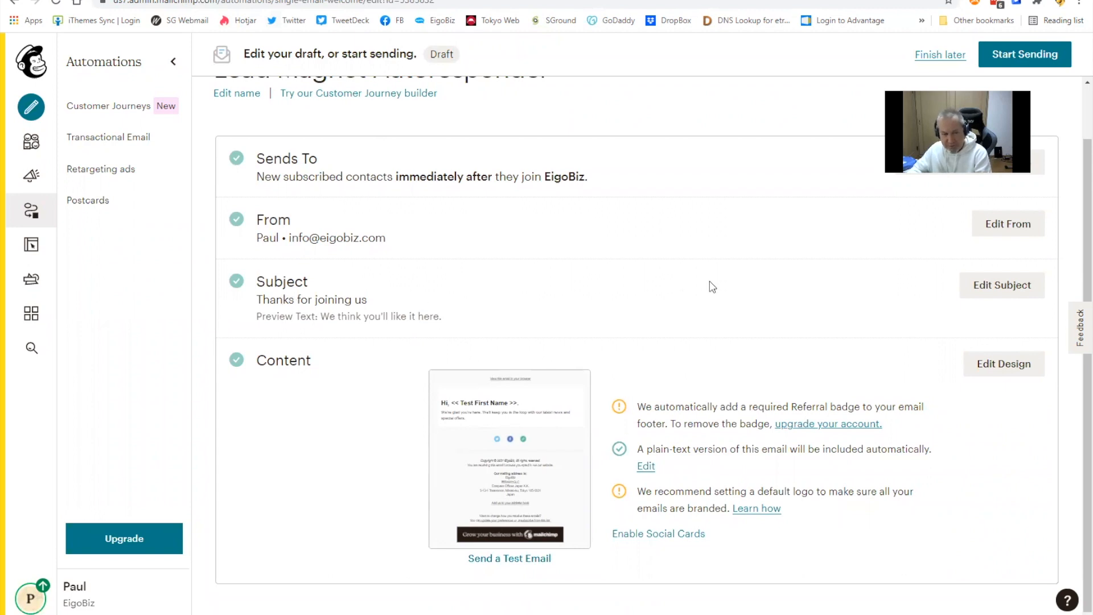
pyautogui.moveTo(382, 409)
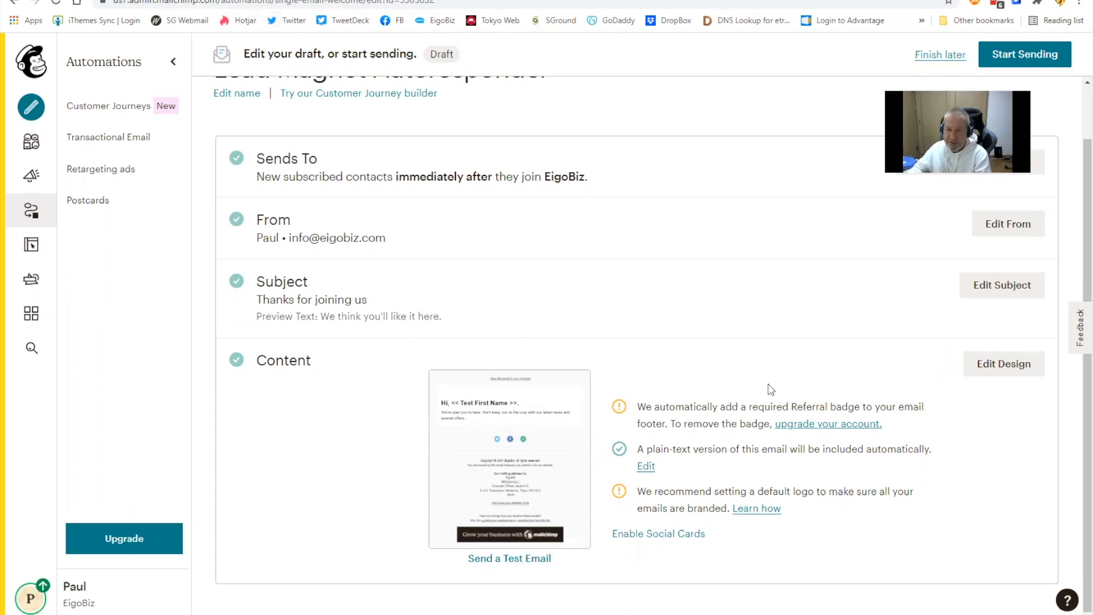
pyautogui.moveTo(746, 370)
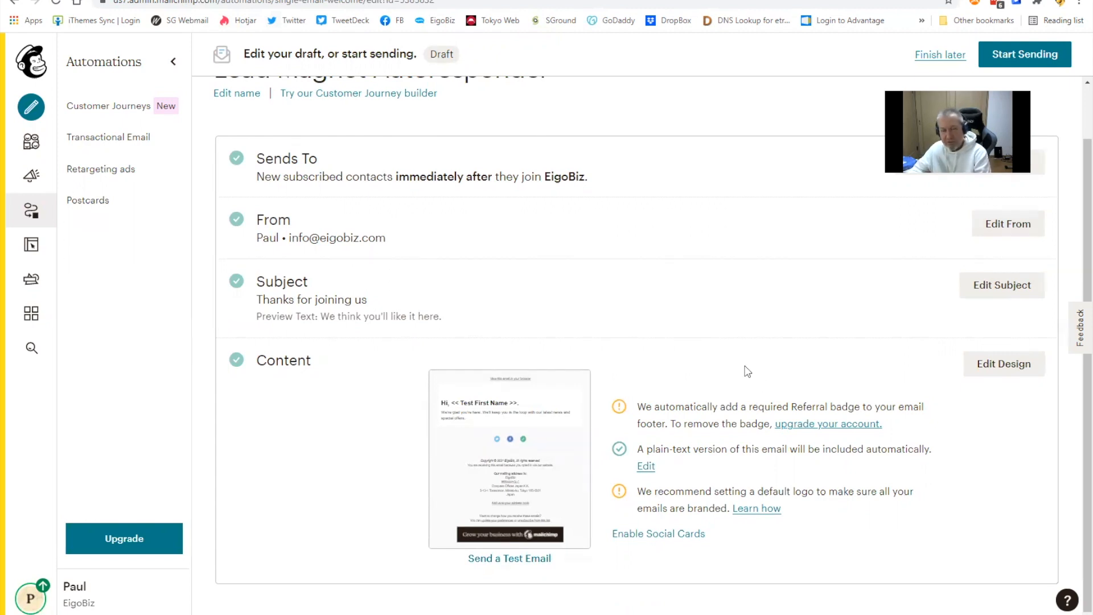
pyautogui.moveTo(763, 370)
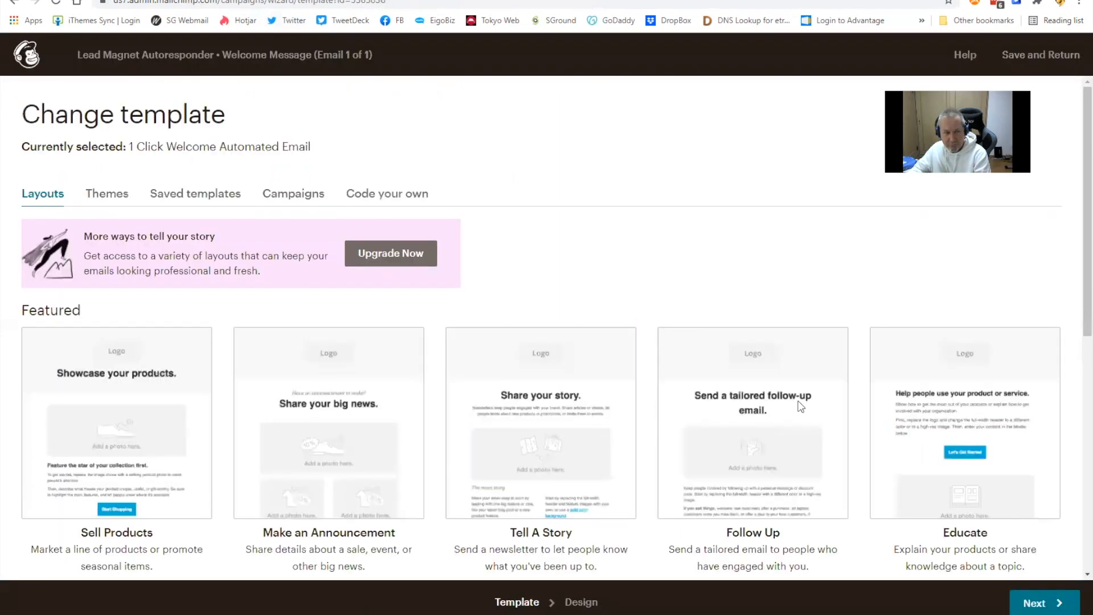
# - Apply the Wide theme from the Themes gallery and confirm the template change
pyautogui.scroll(-3)
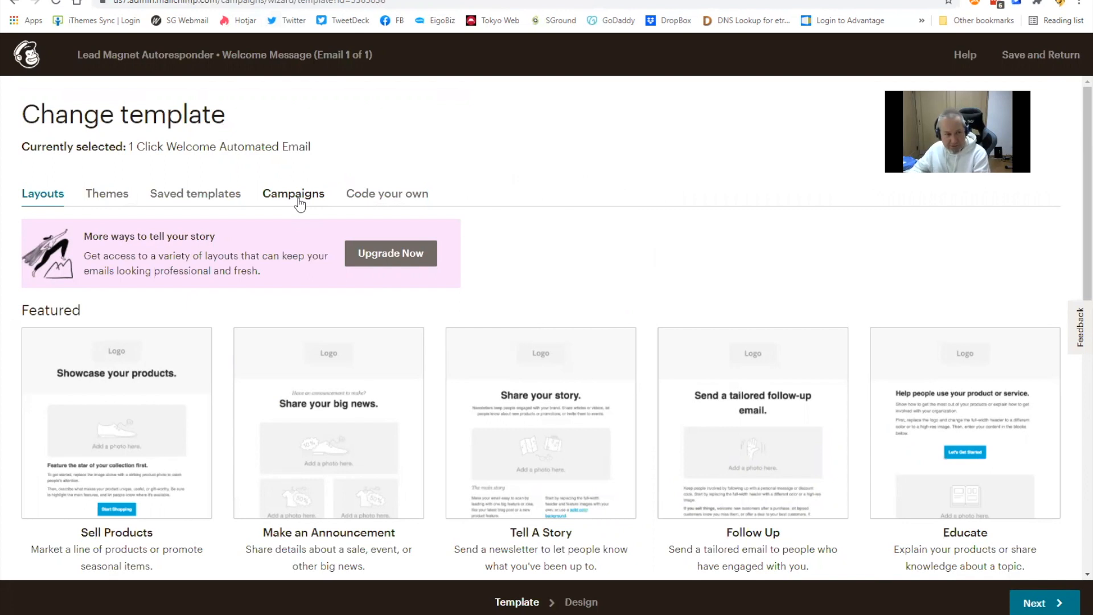
pyautogui.moveTo(162, 202)
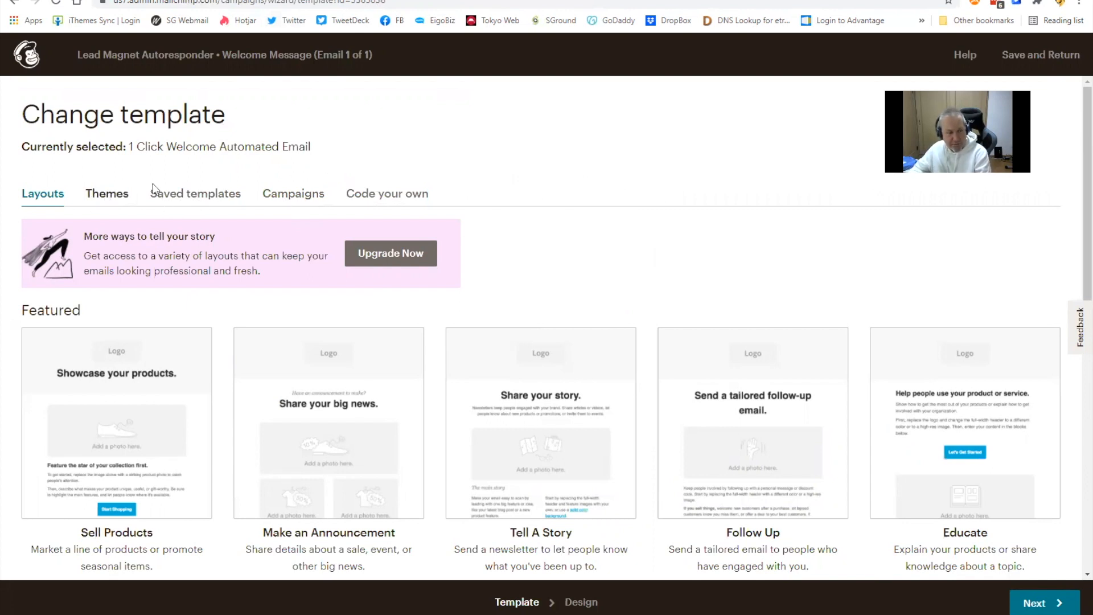
pyautogui.click(107, 194)
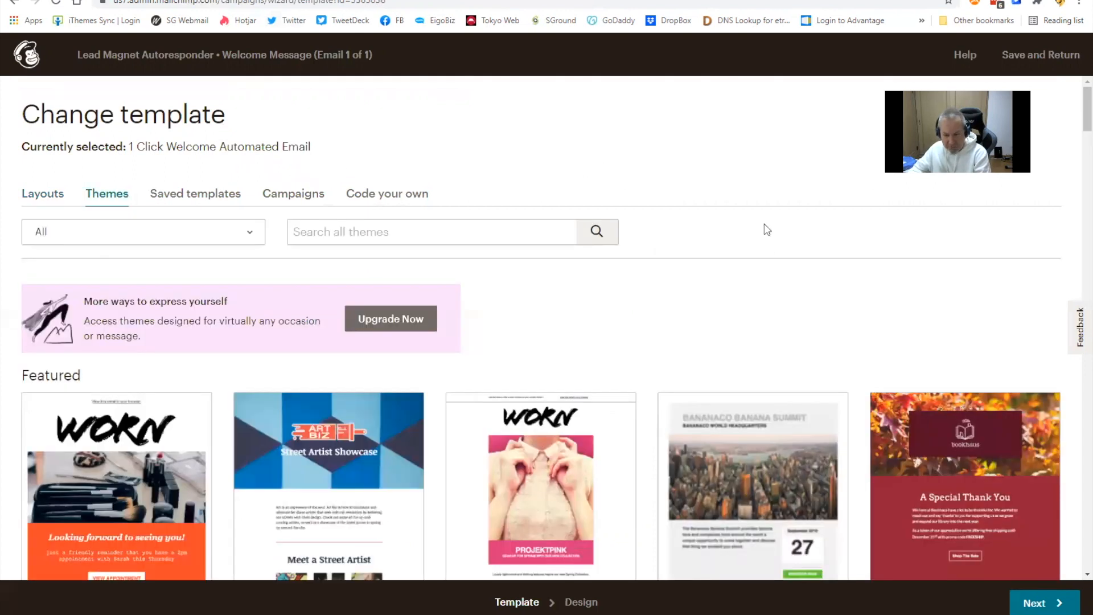
pyautogui.scroll(-3)
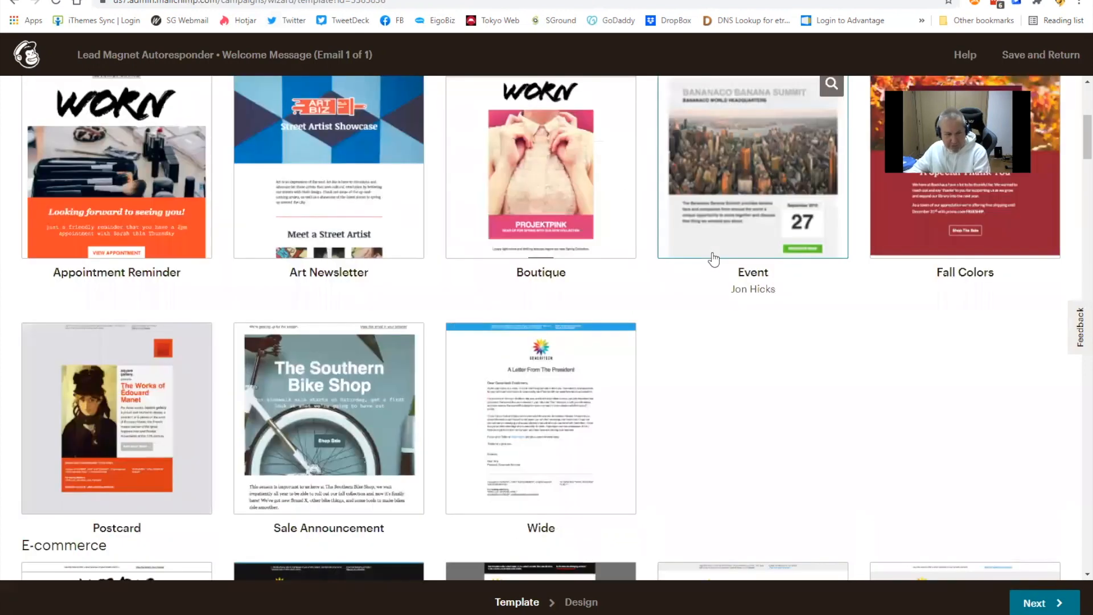
pyautogui.moveTo(556, 418)
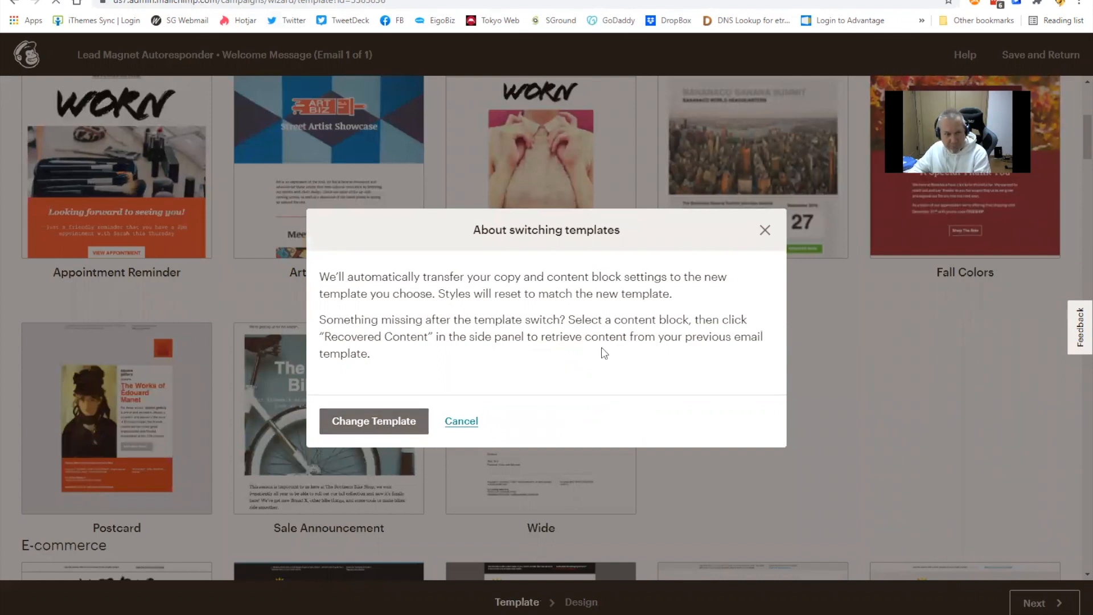
pyautogui.click(373, 421)
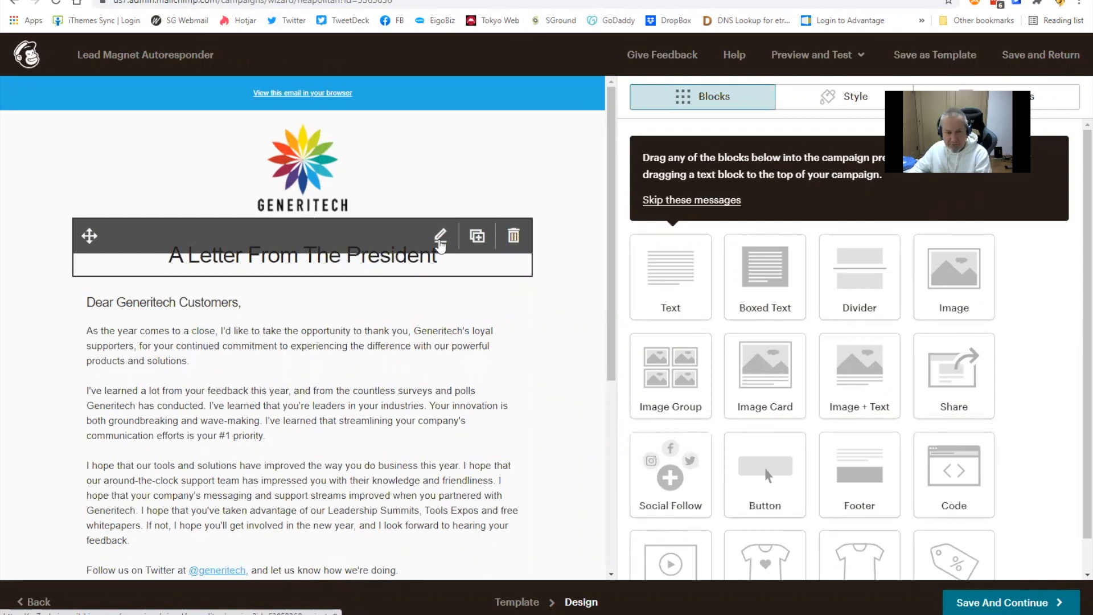
# - Replace the letter heading with 'Your Free Study Guide!' and save the text block
pyautogui.click(440, 235)
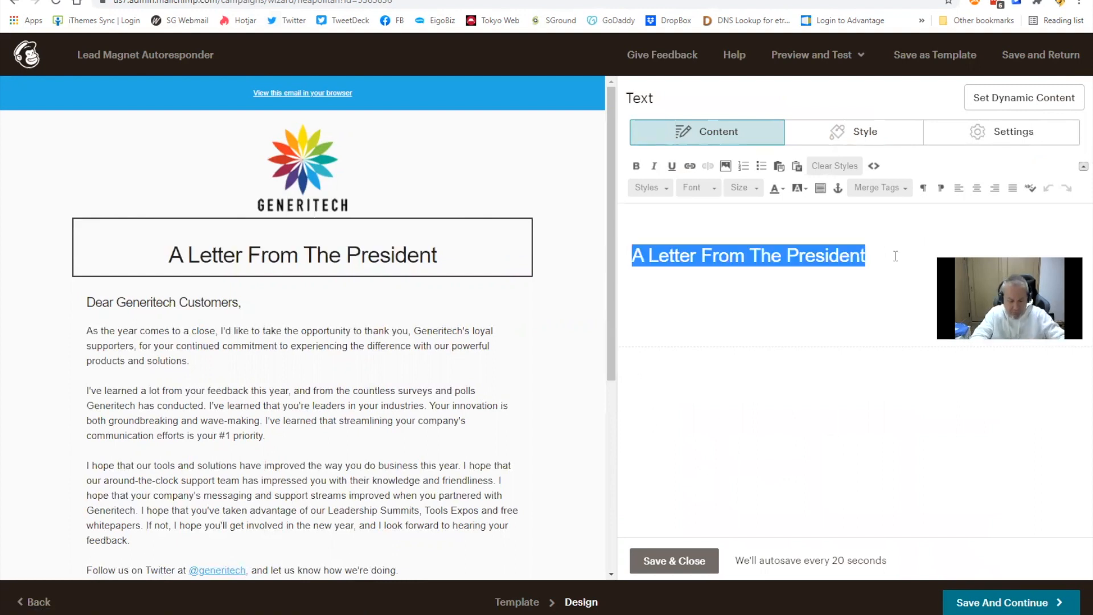
pyautogui.write('Your')
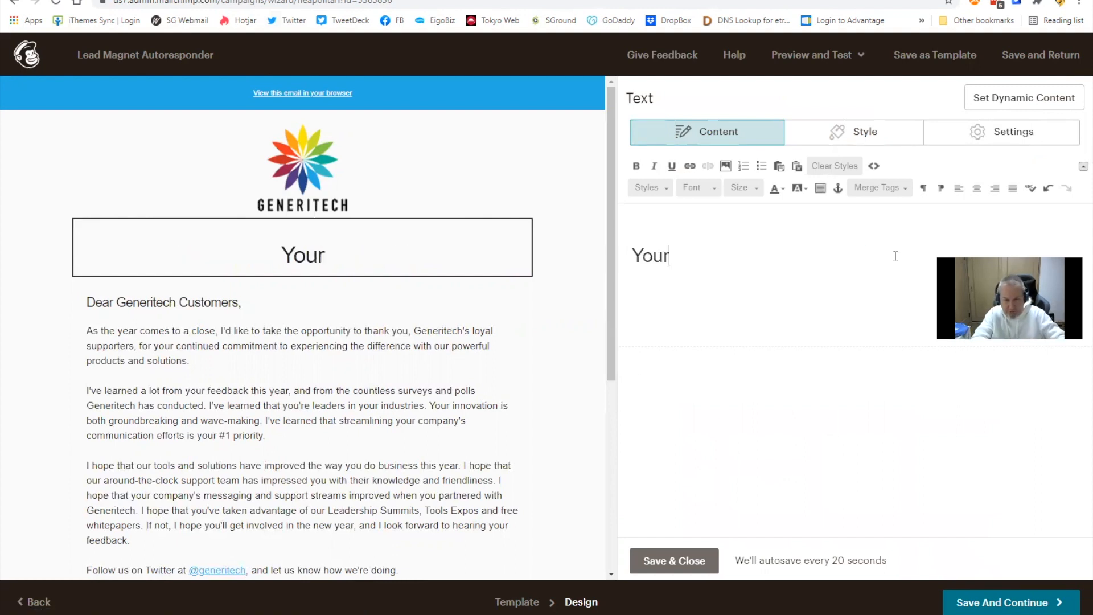
pyautogui.write('Free')
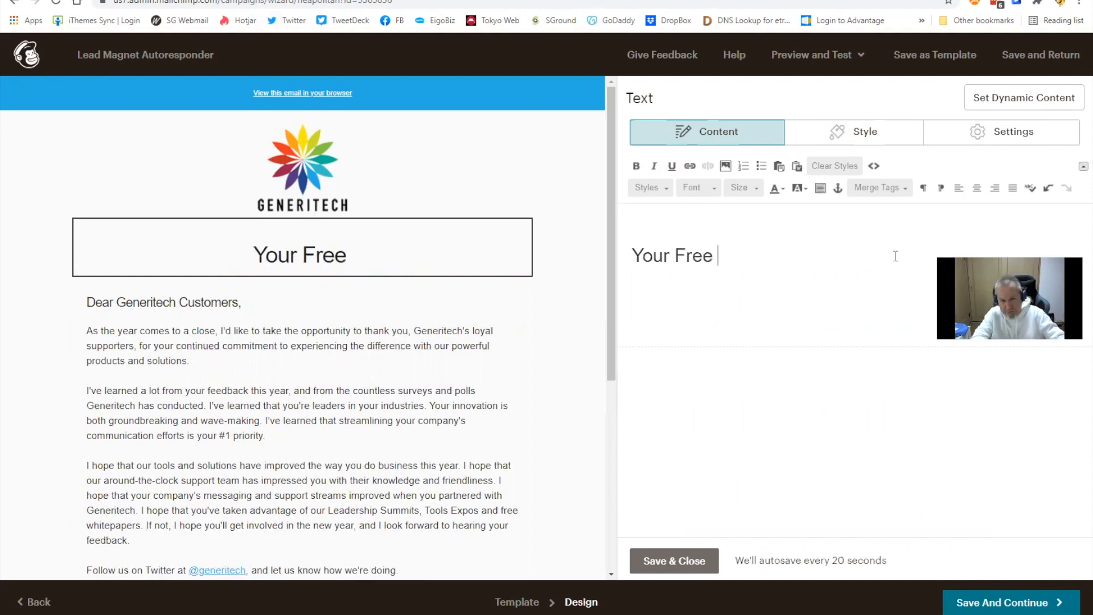
pyautogui.write('Study Guide!')
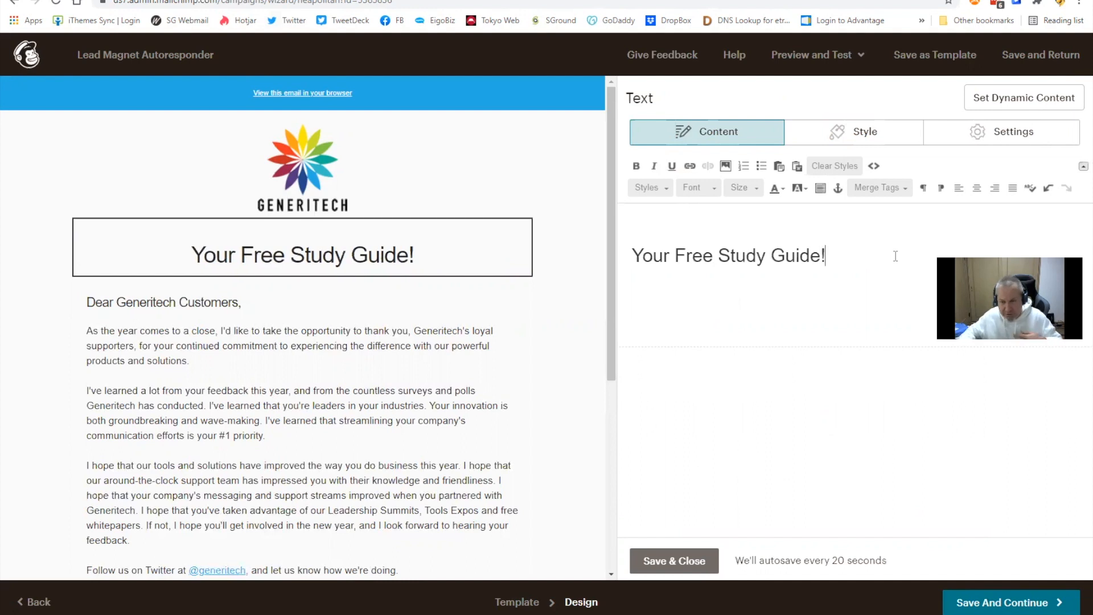
pyautogui.moveTo(655, 580)
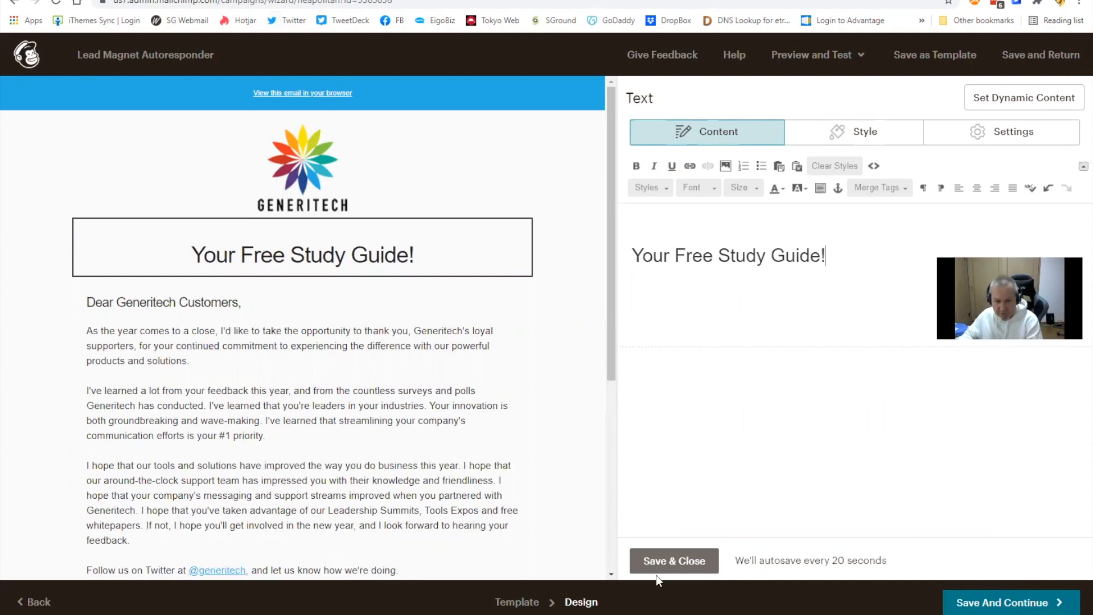
pyautogui.click(672, 560)
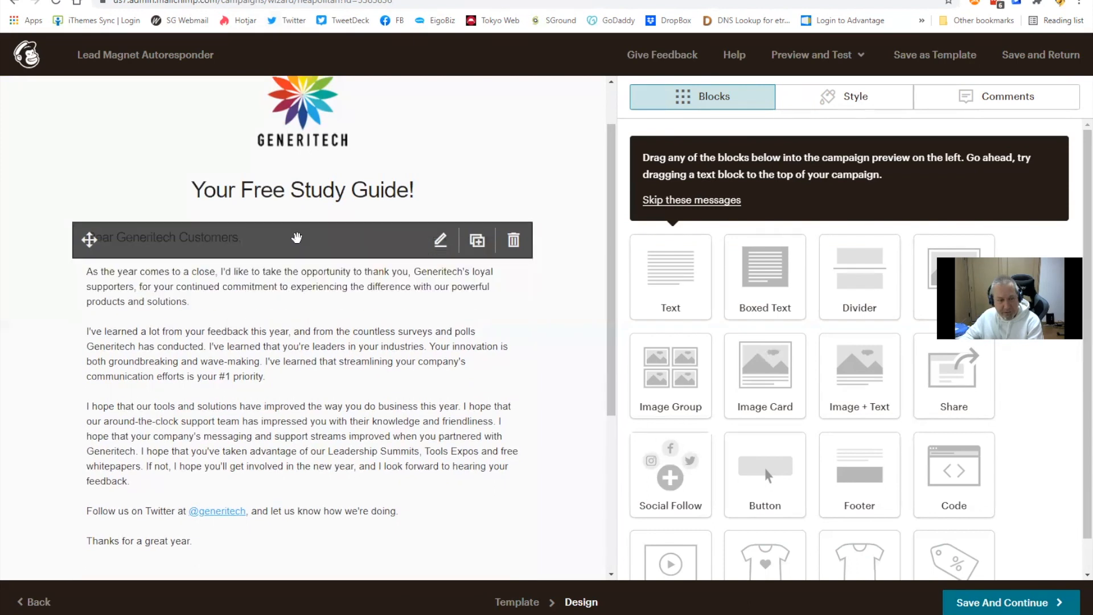
# - Add a 'Download Your PDF' button under the heading and set it to link to a file
pyautogui.scroll(-3)
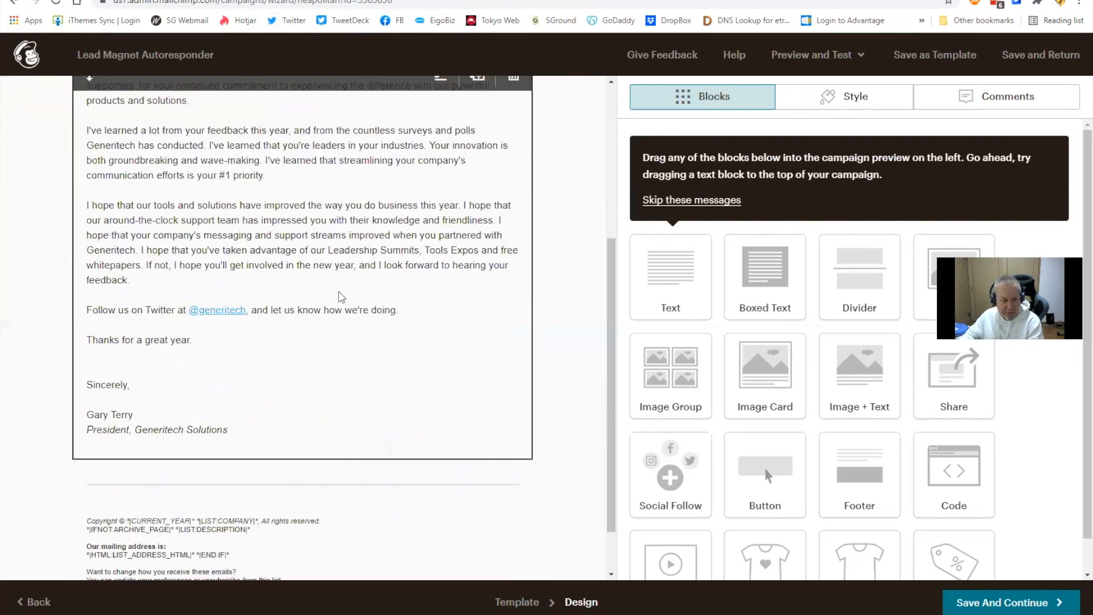
pyautogui.scroll(3)
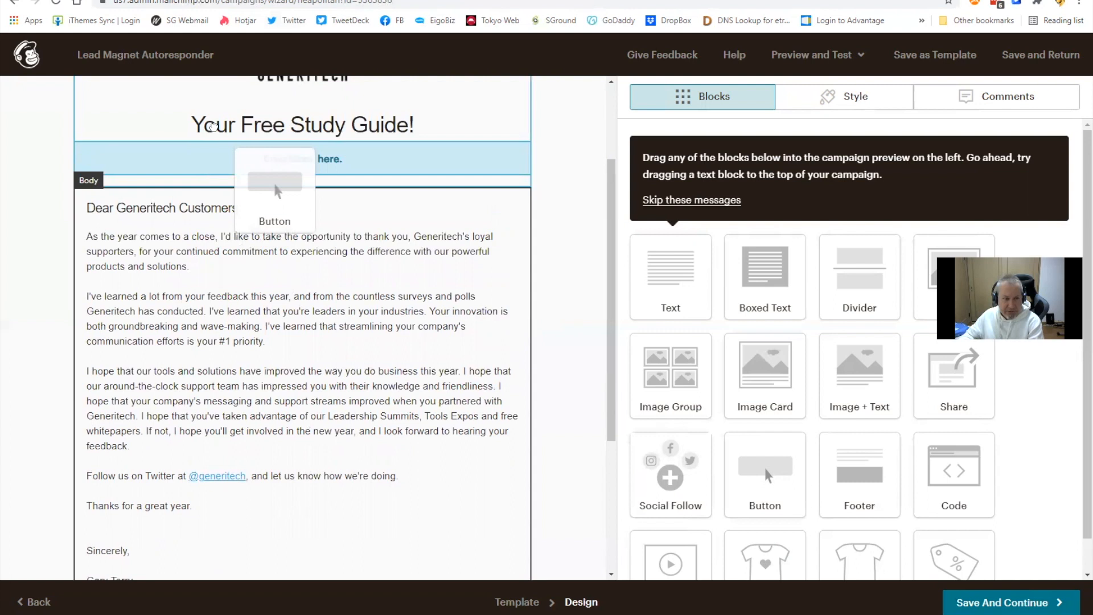
pyautogui.moveTo(765, 474); pyautogui.dragTo(301, 170)
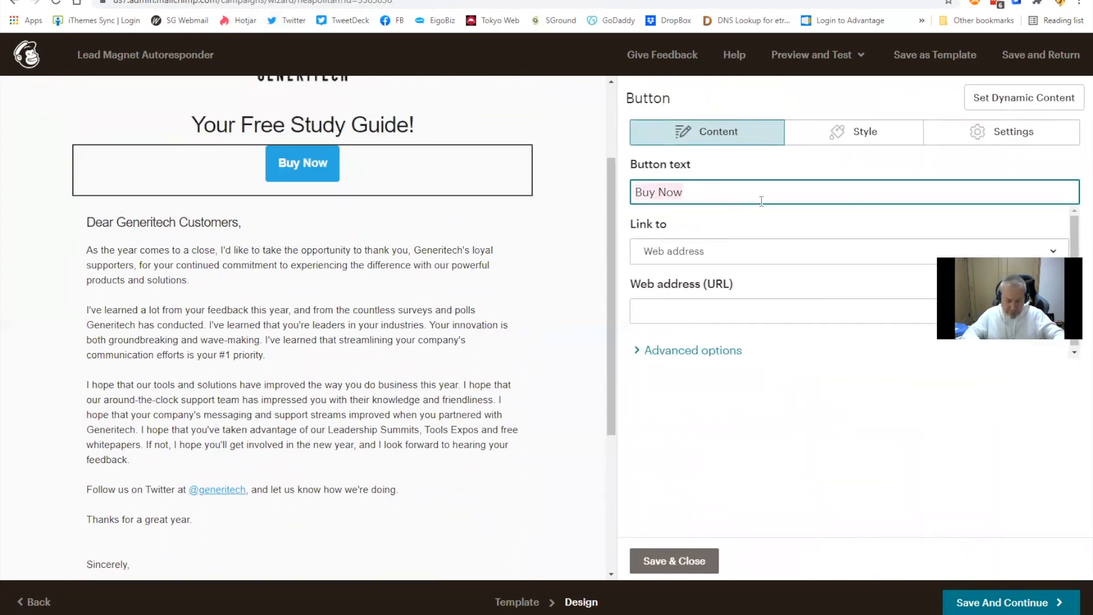
pyautogui.write('Download Your PDF')
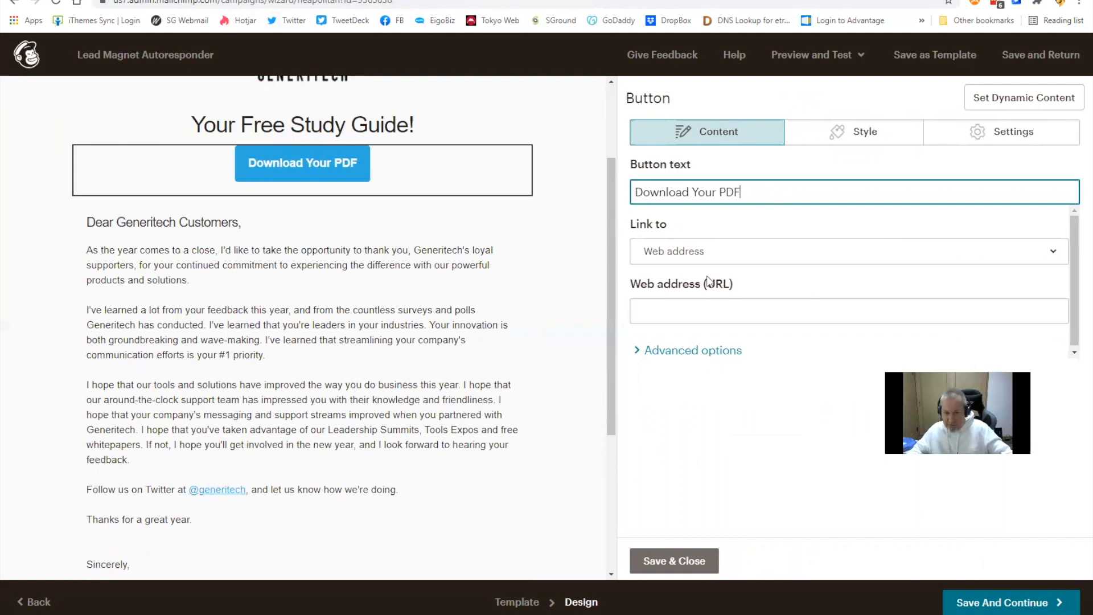
pyautogui.click(847, 251)
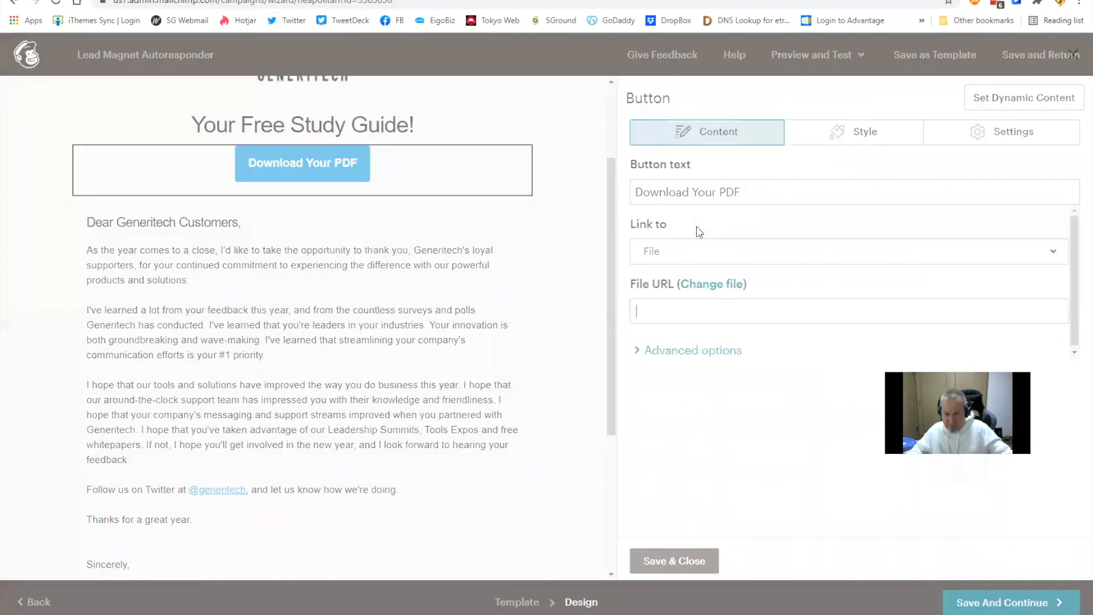
pyautogui.click(710, 284)
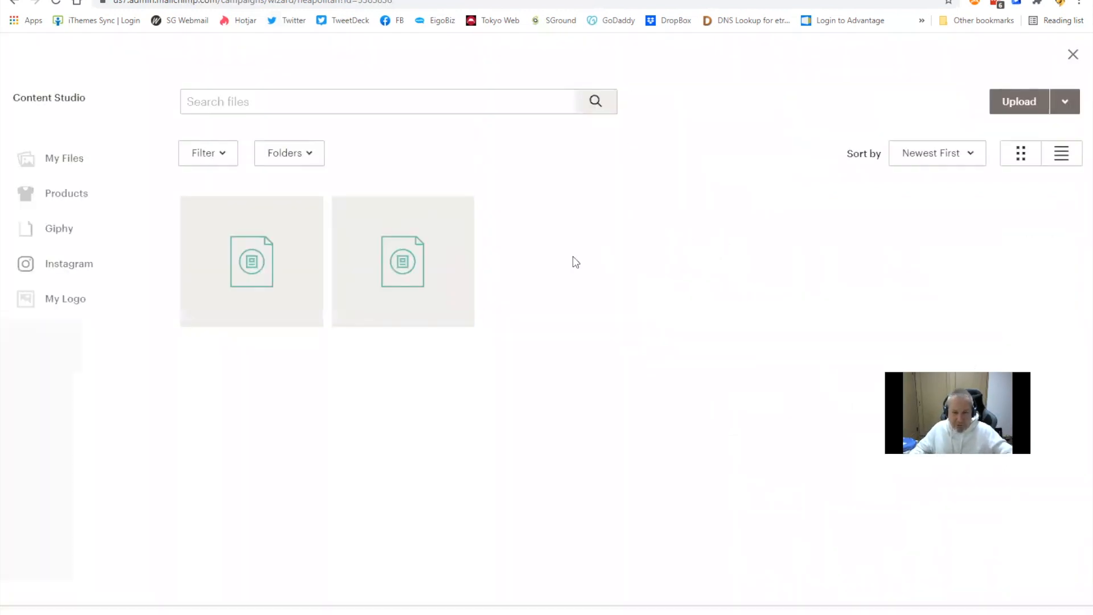
# - Insert englishforaccountants.pdf as the button's link and save the button
pyautogui.click(1061, 153)
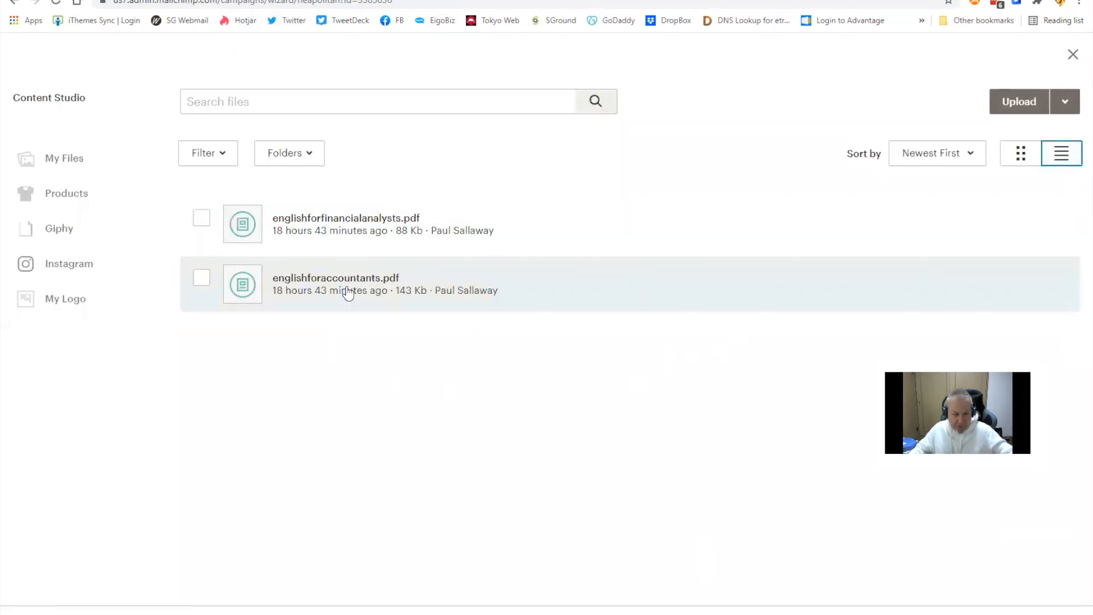
pyautogui.click(201, 277)
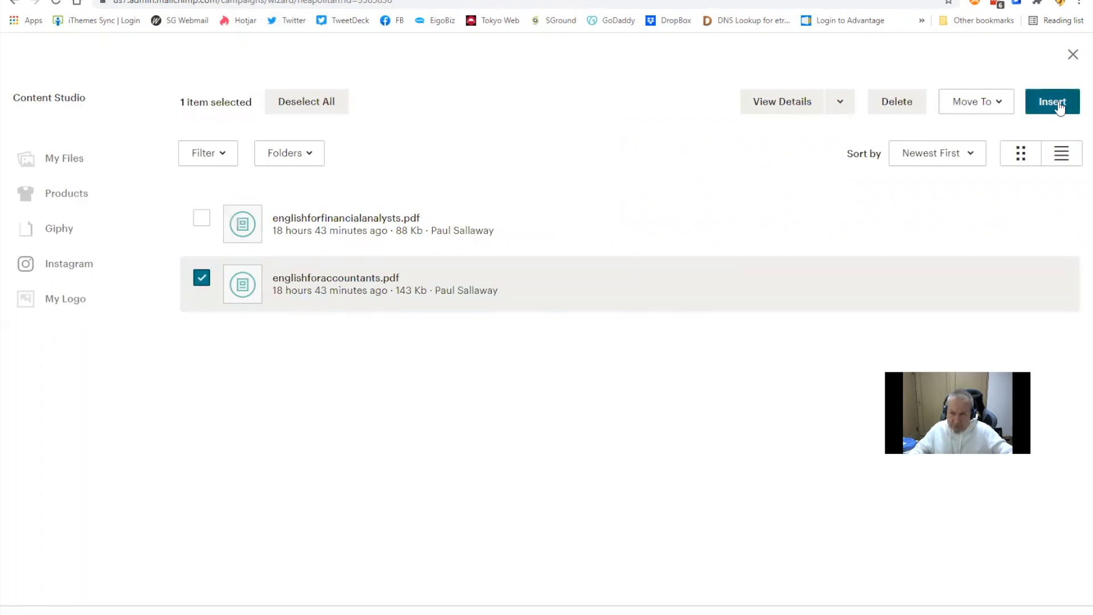
pyautogui.click(1051, 101)
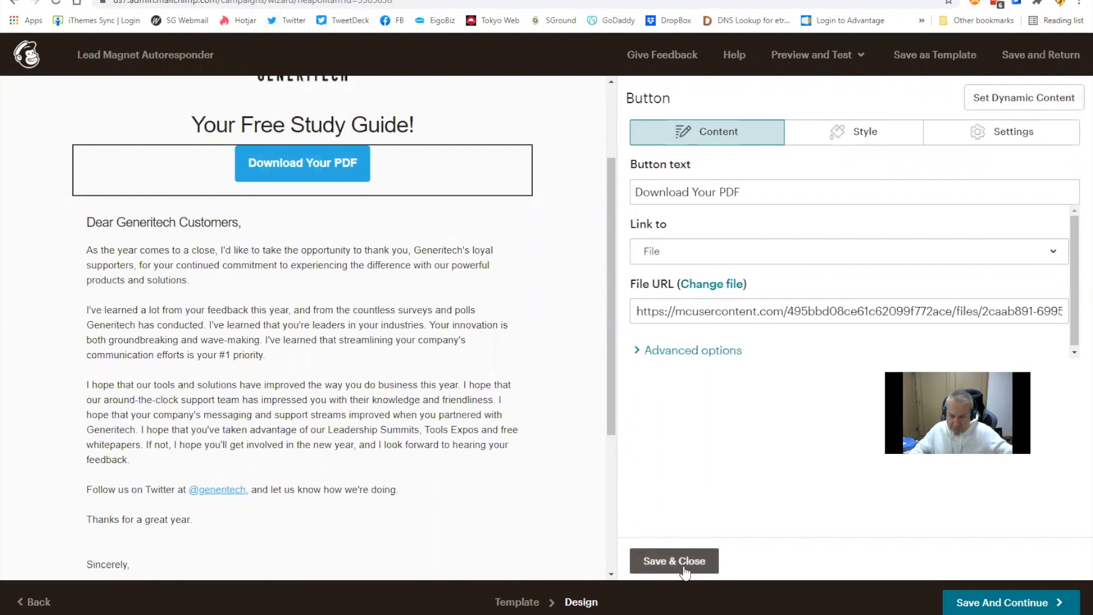
pyautogui.moveTo(760, 447)
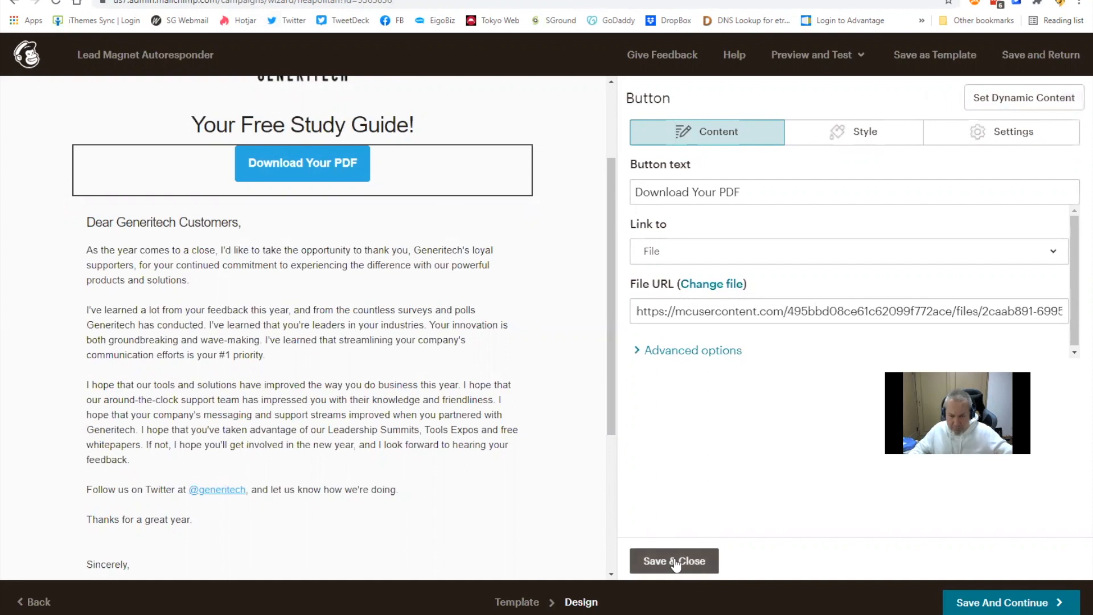
pyautogui.click(673, 560)
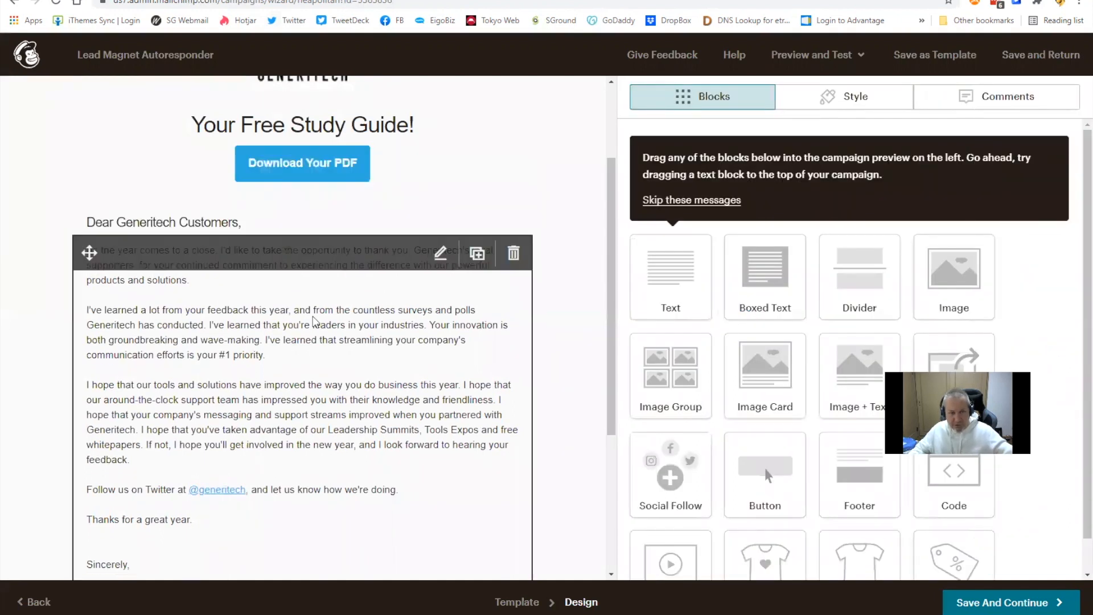
pyautogui.moveTo(440, 252)
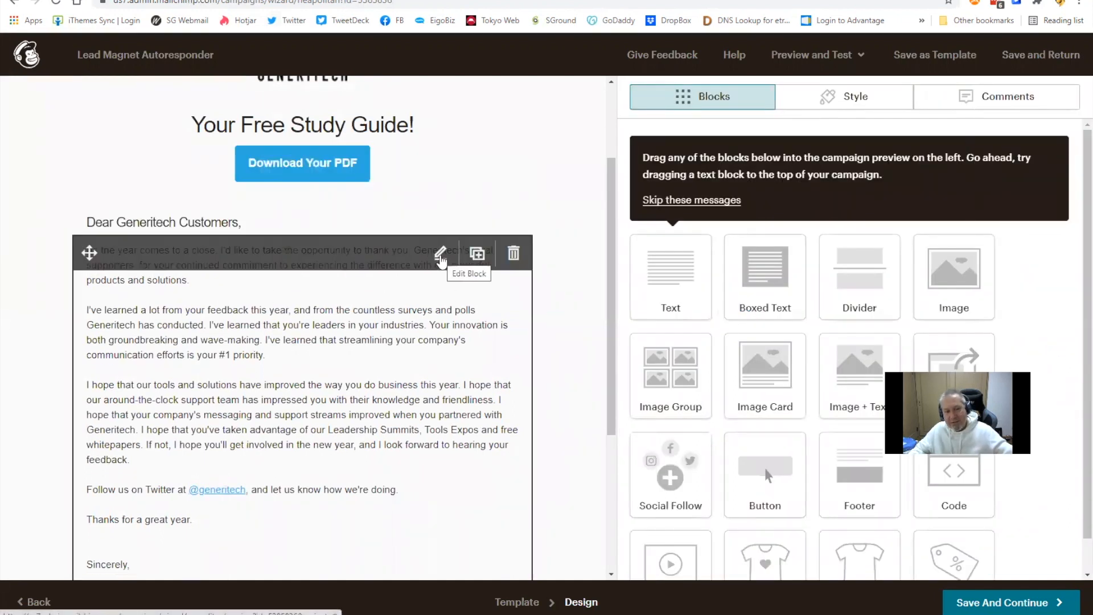
# - Type a new 'Download Your PDF' line into the letter body text
pyautogui.click(440, 252)
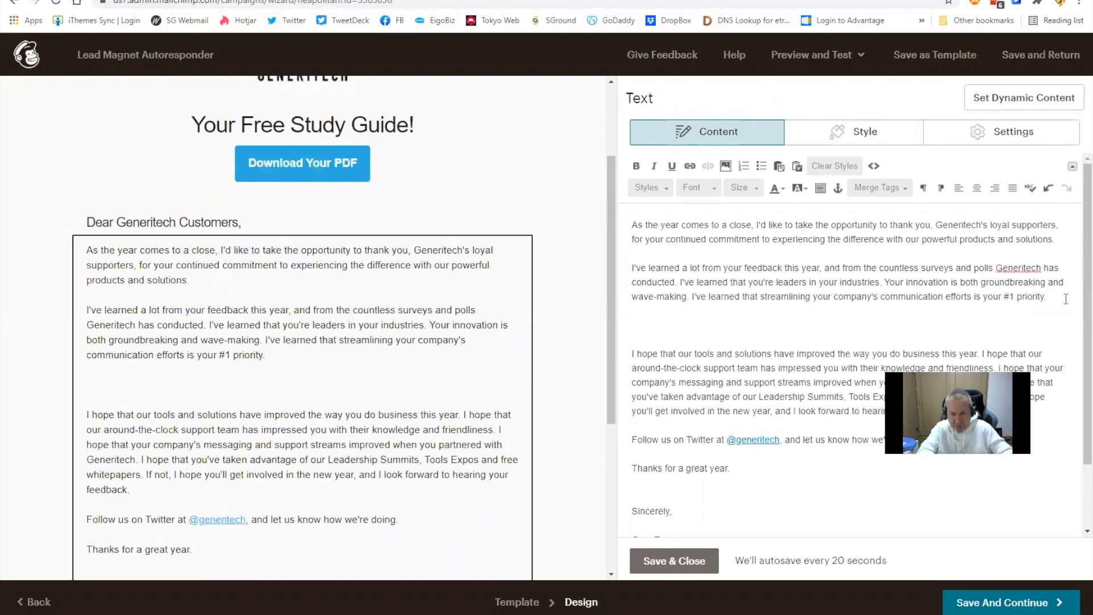
pyautogui.write('Dow')
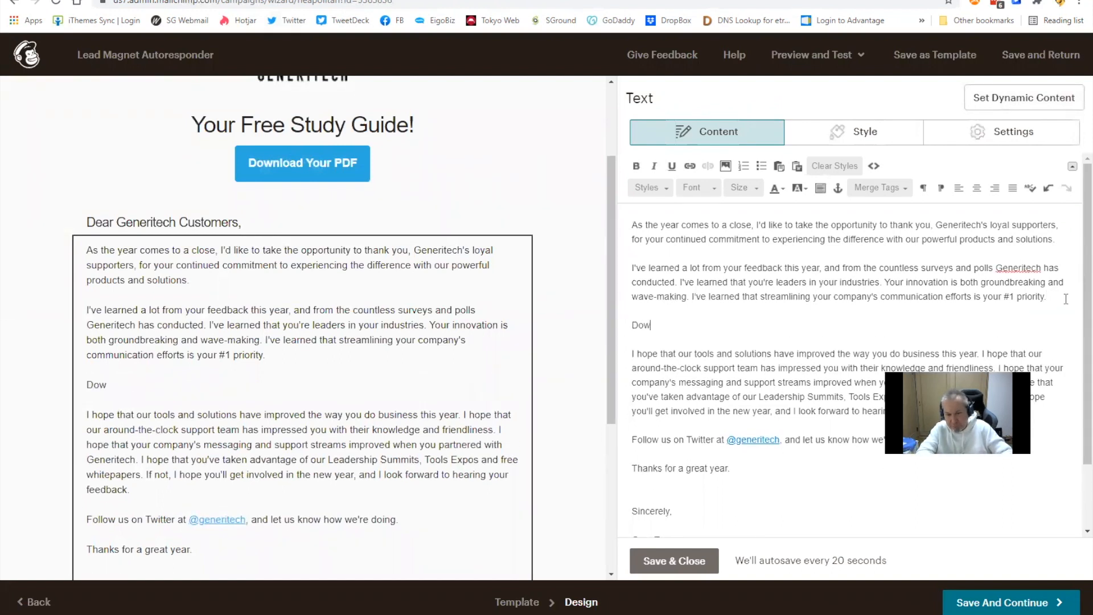
pyautogui.write('nload')
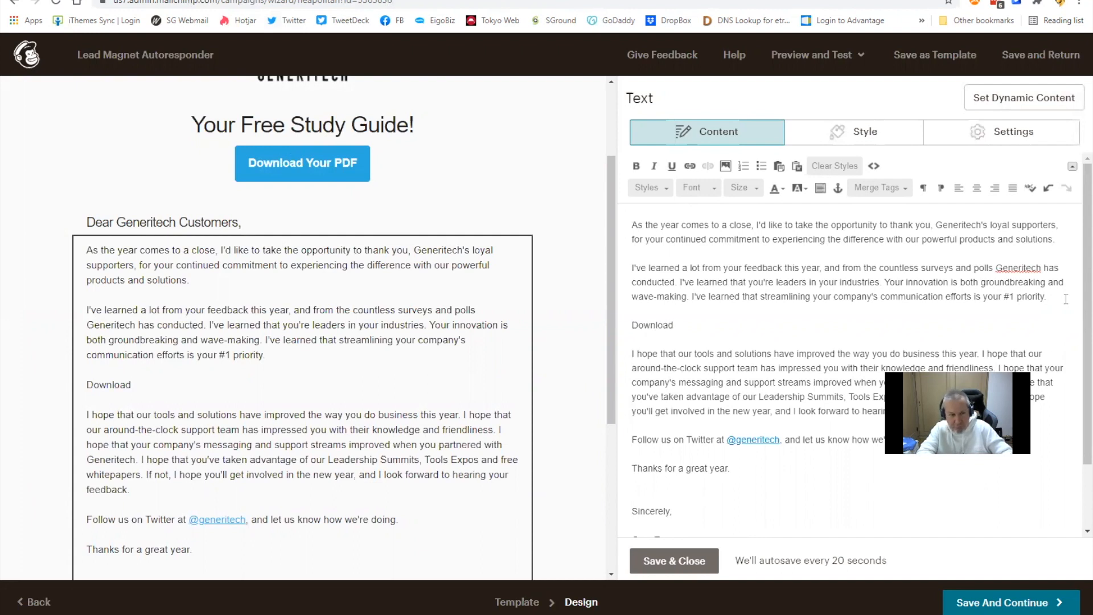
pyautogui.write('Your')
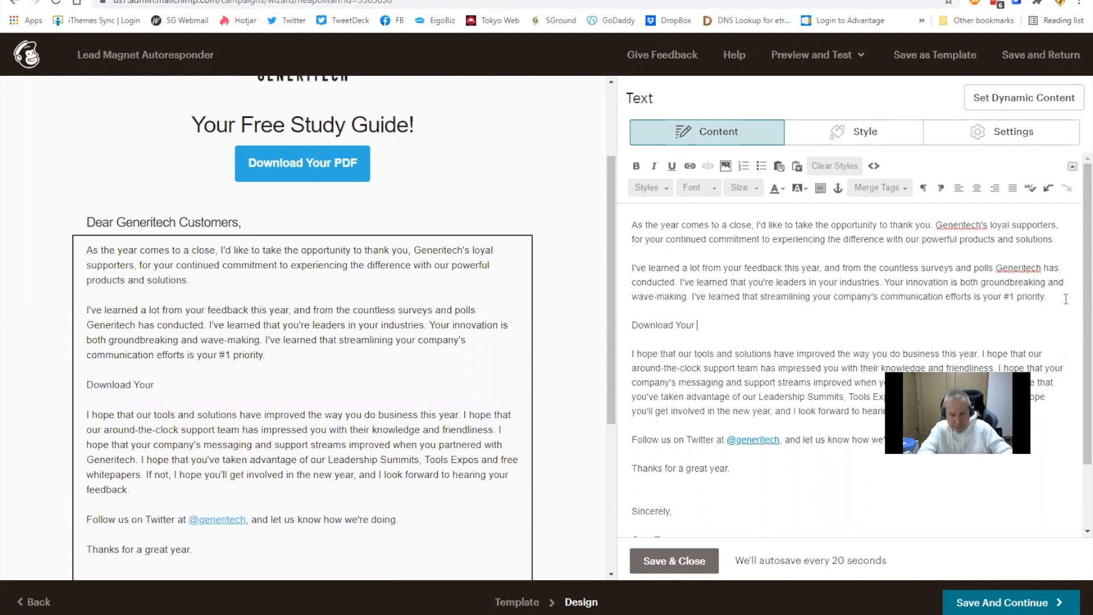
pyautogui.write('PDF')
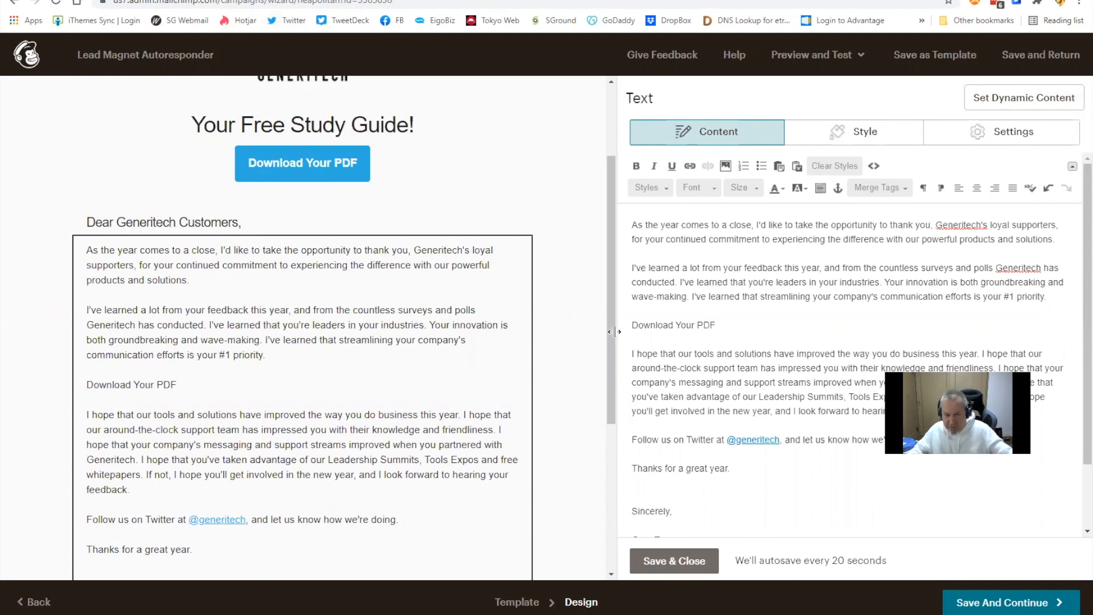
# - Link that line to the ebook PDF, then save the text block and email design
pyautogui.doubleClick(673, 324)
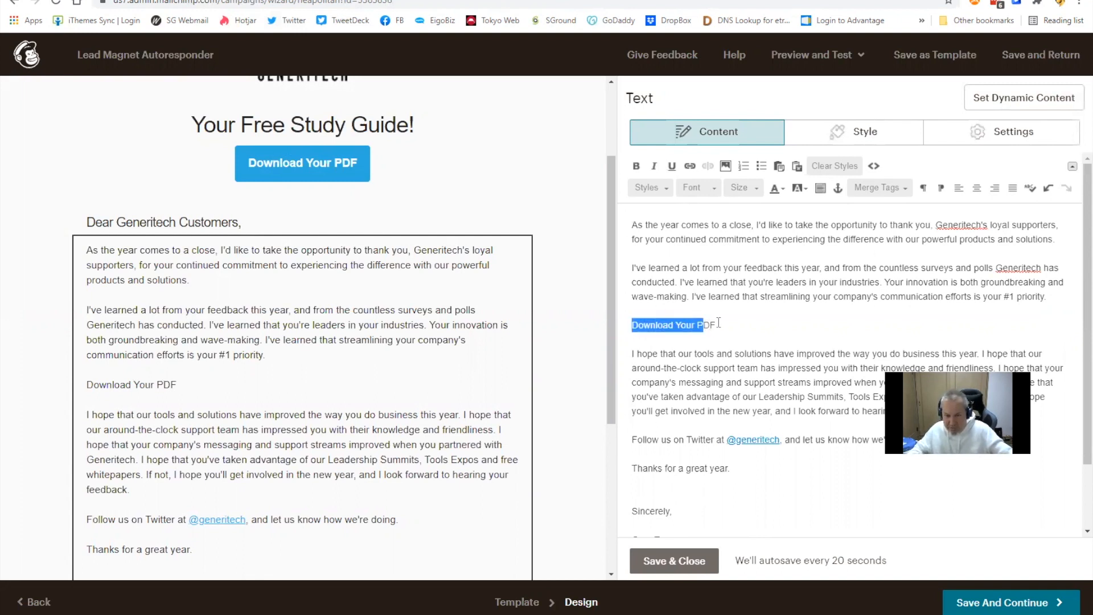
pyautogui.click(689, 166)
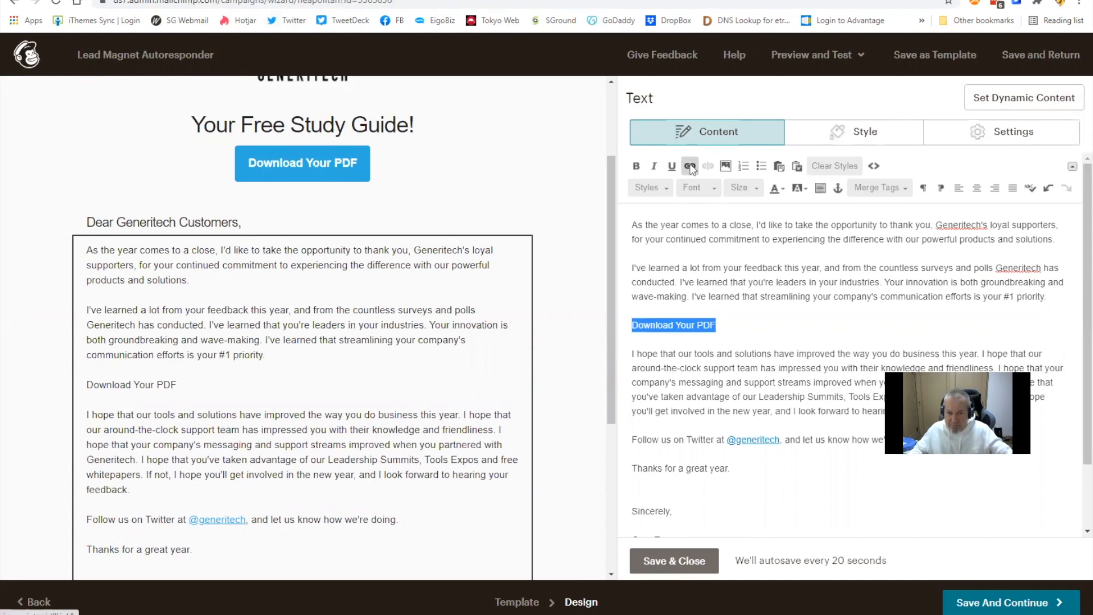
pyautogui.click(689, 165)
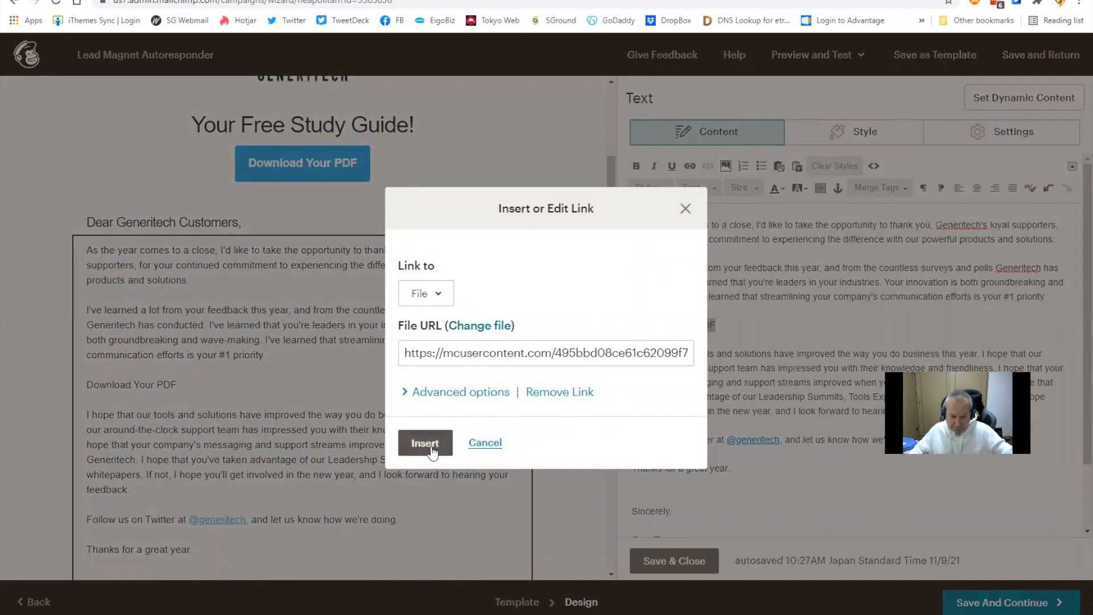
pyautogui.click(424, 442)
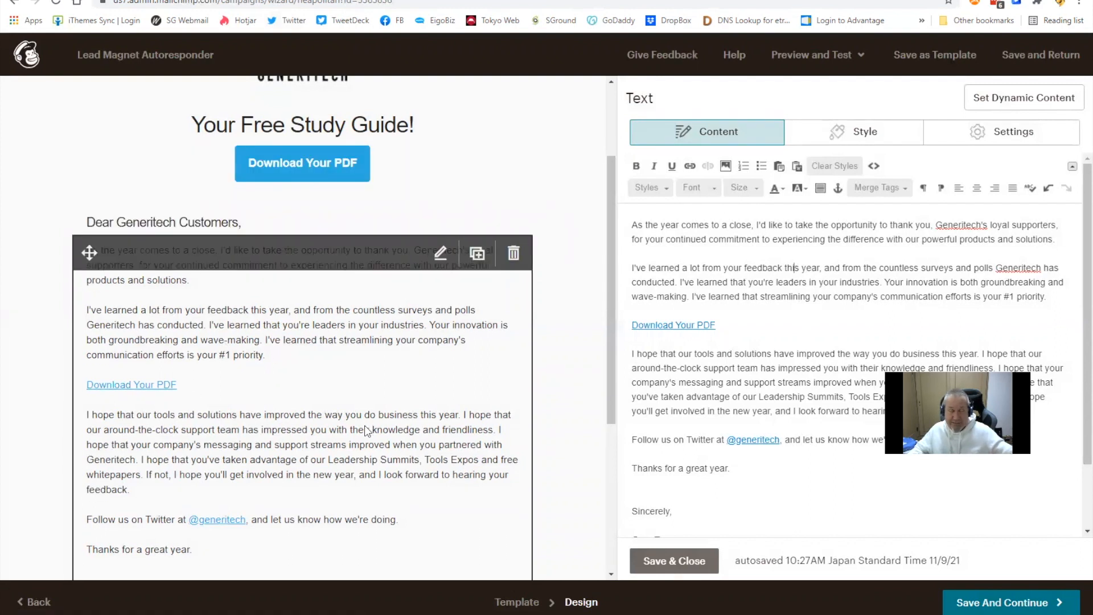
pyautogui.click(302, 162)
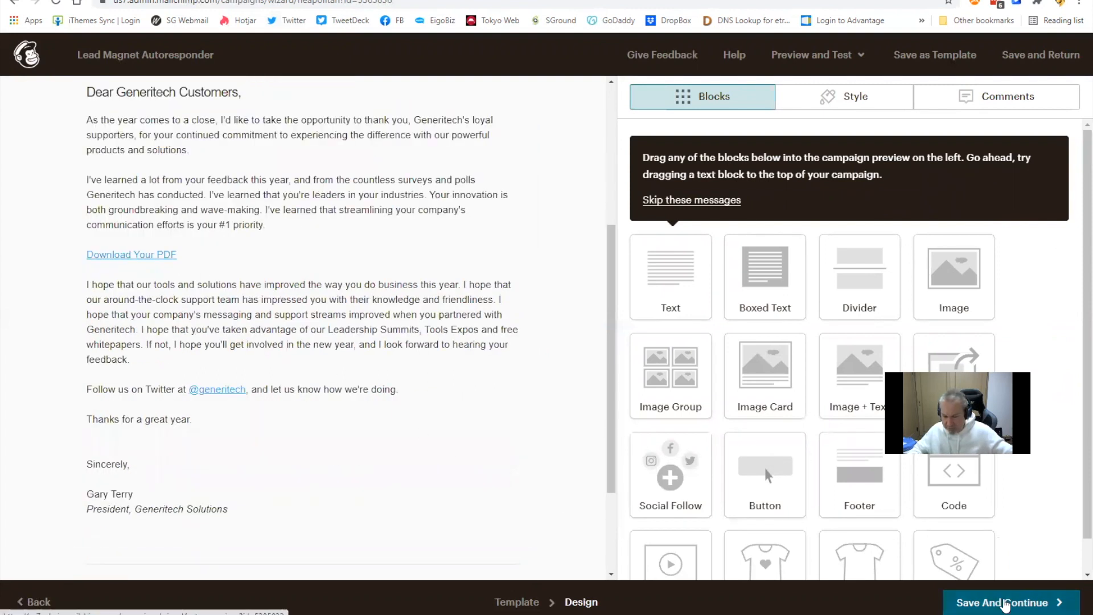
pyautogui.click(1011, 602)
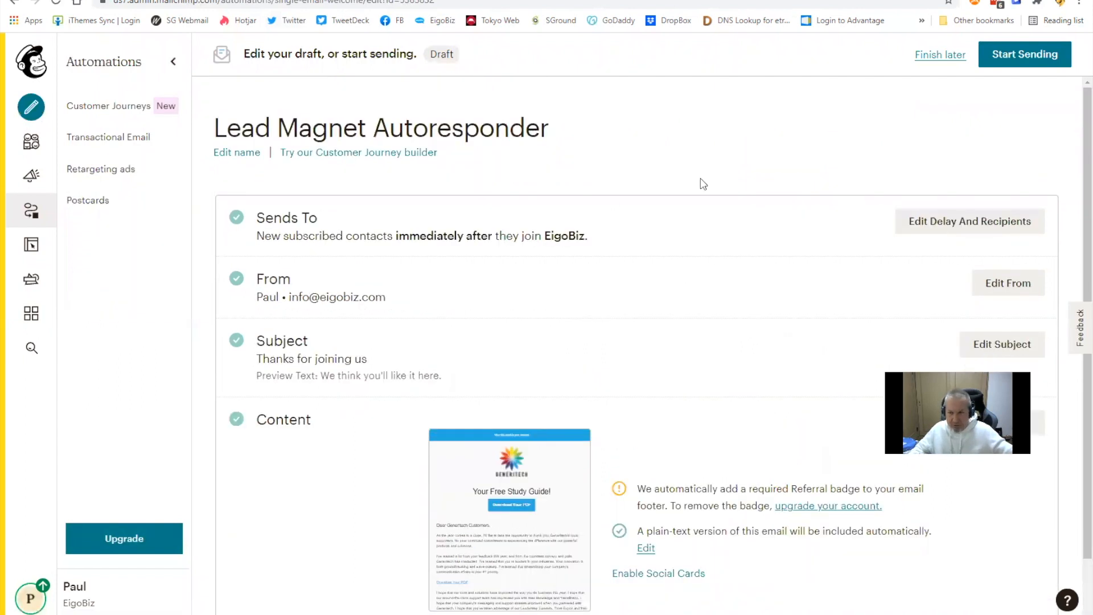
pyautogui.moveTo(978, 89)
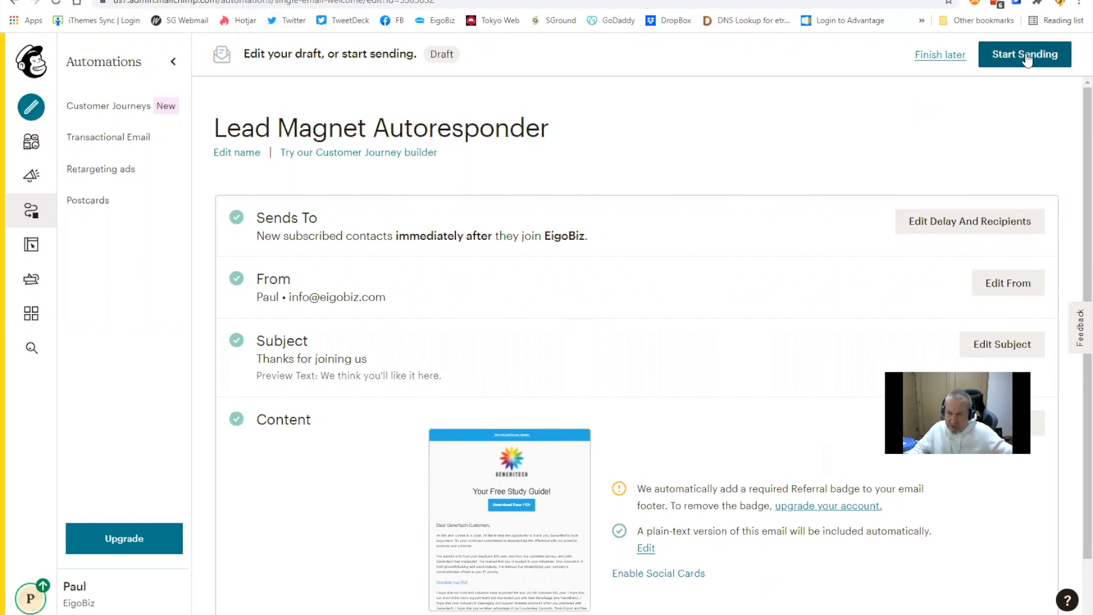
# - Start the Lead Magnet Autoresponder, confirm, and return to the automations area
pyautogui.click(1024, 55)
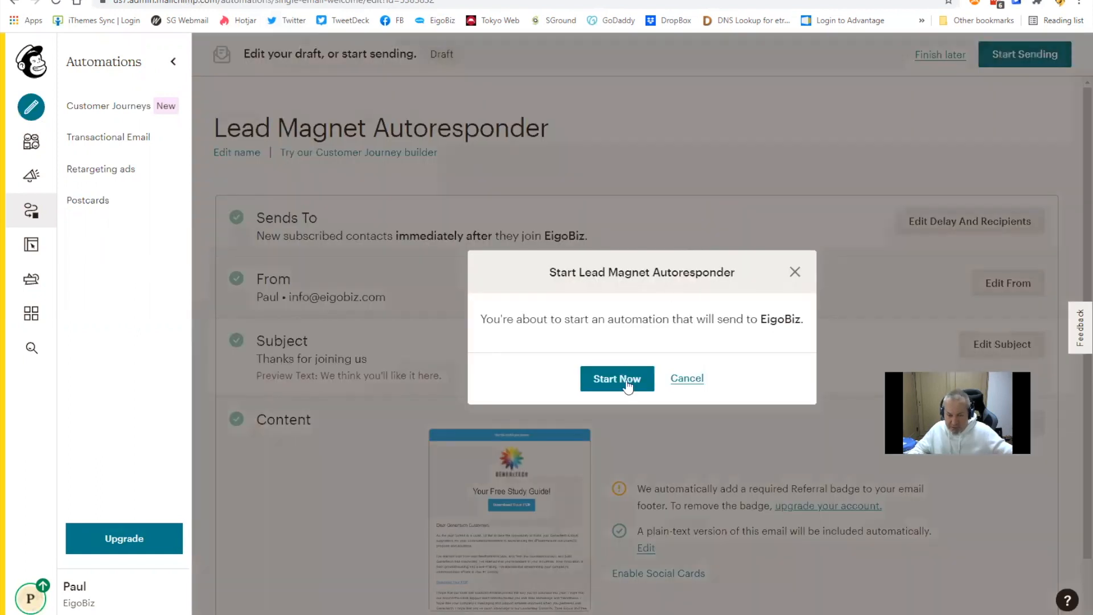
pyautogui.click(616, 378)
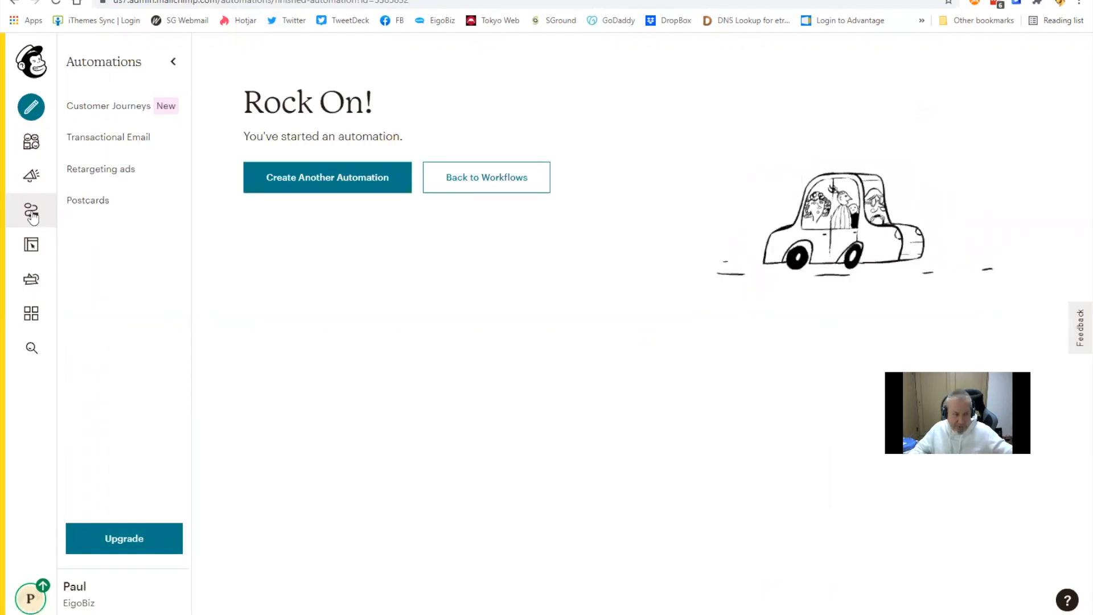
pyautogui.click(31, 210)
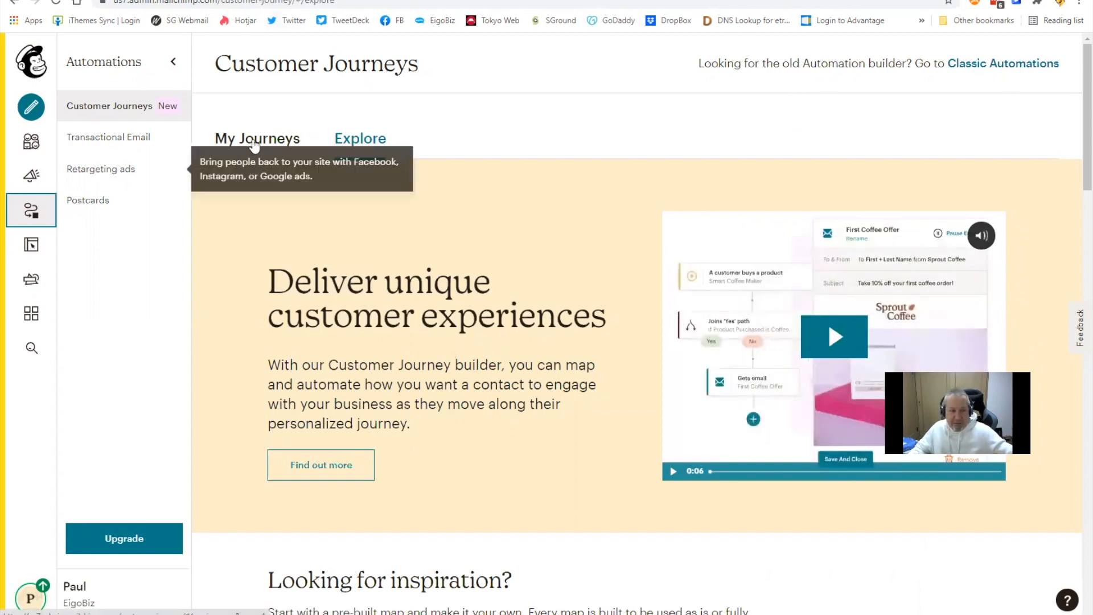
# - Open My Journeys to see Lead Magnet Autoresponder listed as active
pyautogui.click(256, 137)
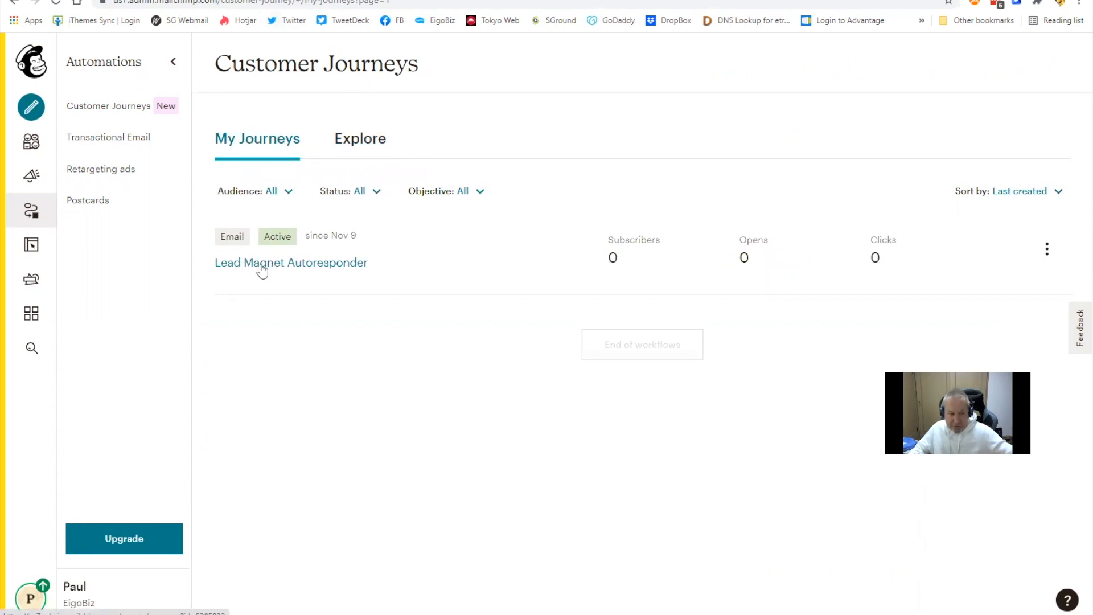
pyautogui.moveTo(248, 267)
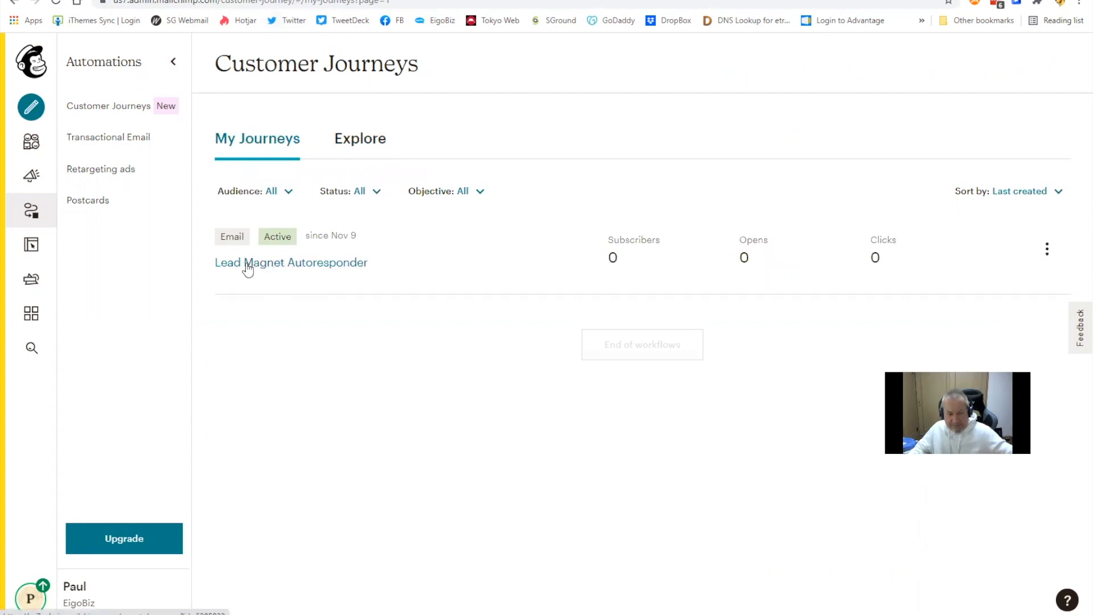
pyautogui.moveTo(316, 275)
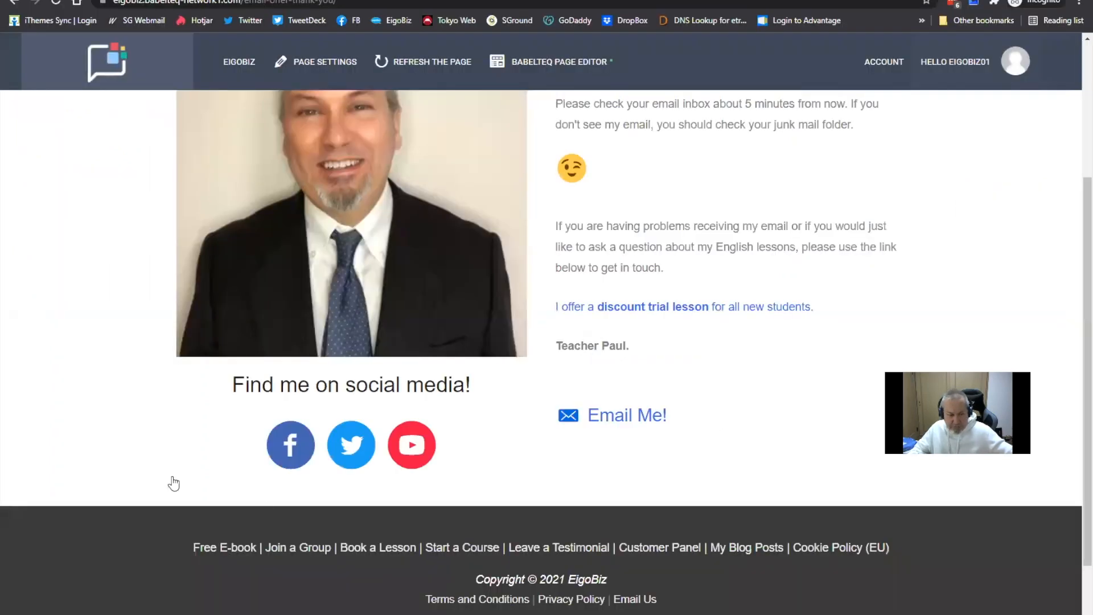
# - Open the Free E-book offer from the EigoBiz footer and bring up the signup popup
pyautogui.scroll(-3)
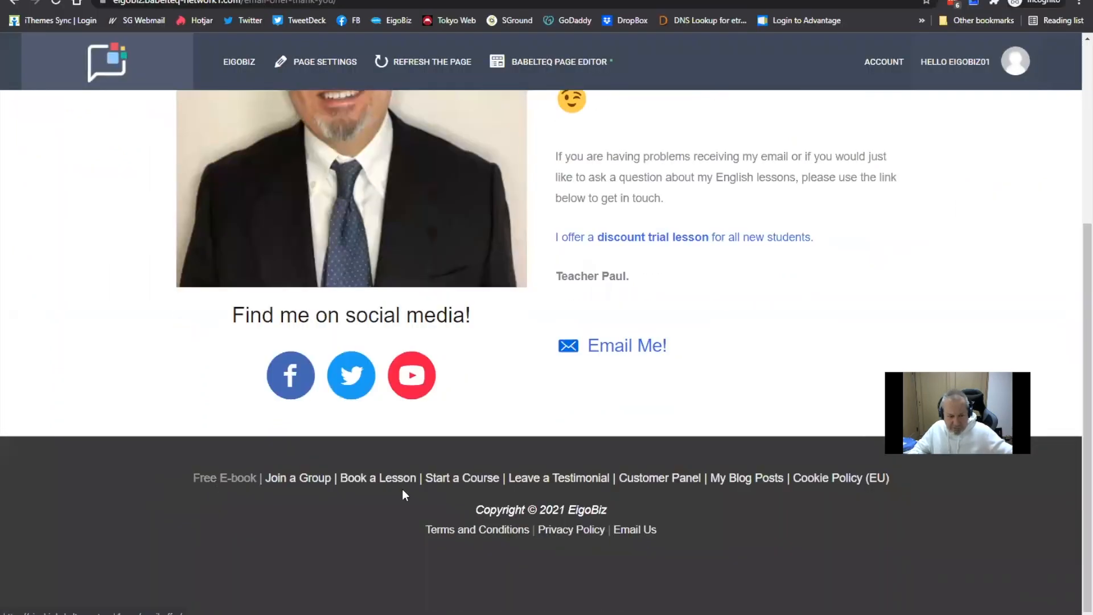
pyautogui.click(224, 477)
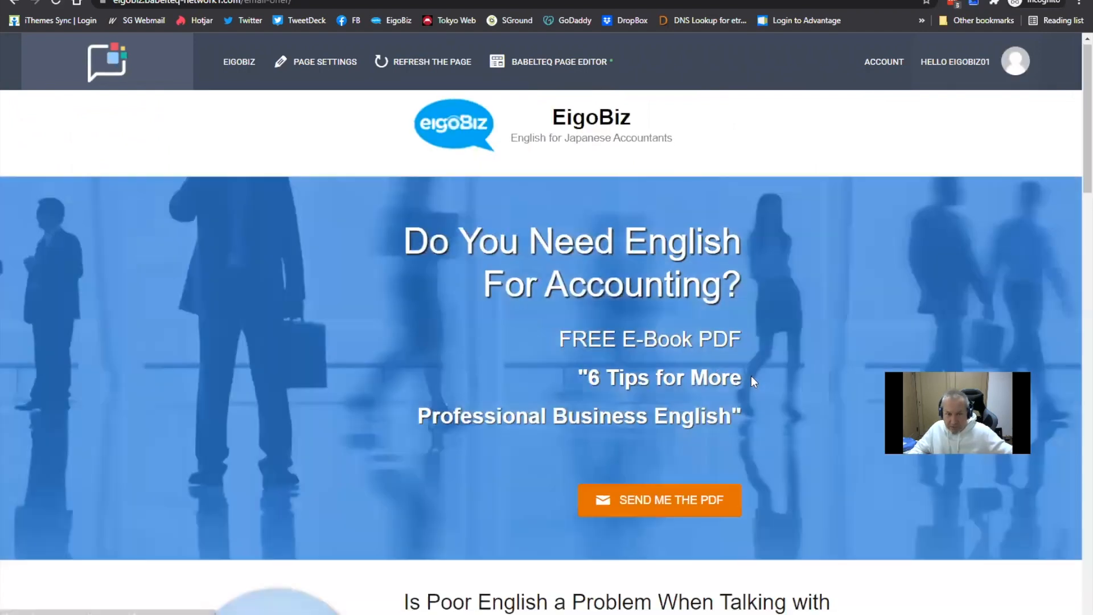
pyautogui.scroll(-3)
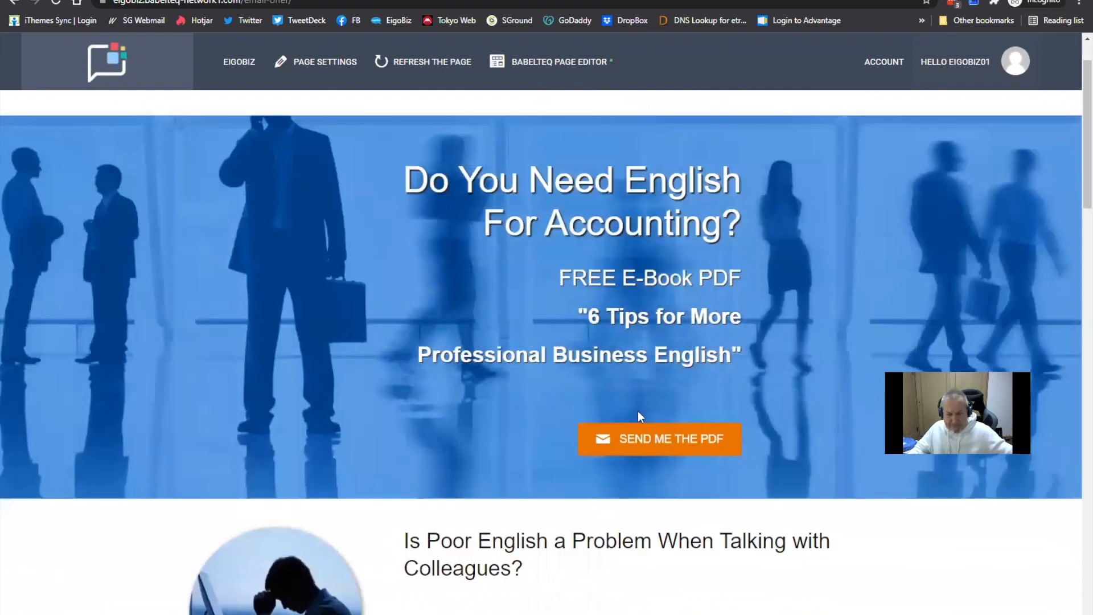
pyautogui.click(659, 438)
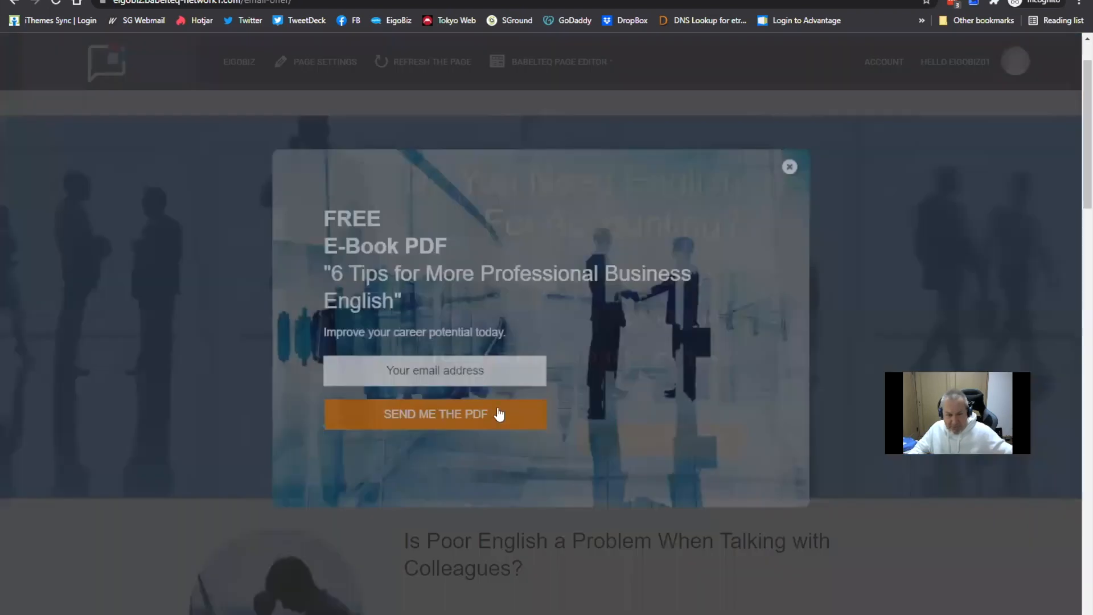
# - Enter a plus-aliased Gmail test address and submit it with Send Me the PDF
pyautogui.click(434, 370)
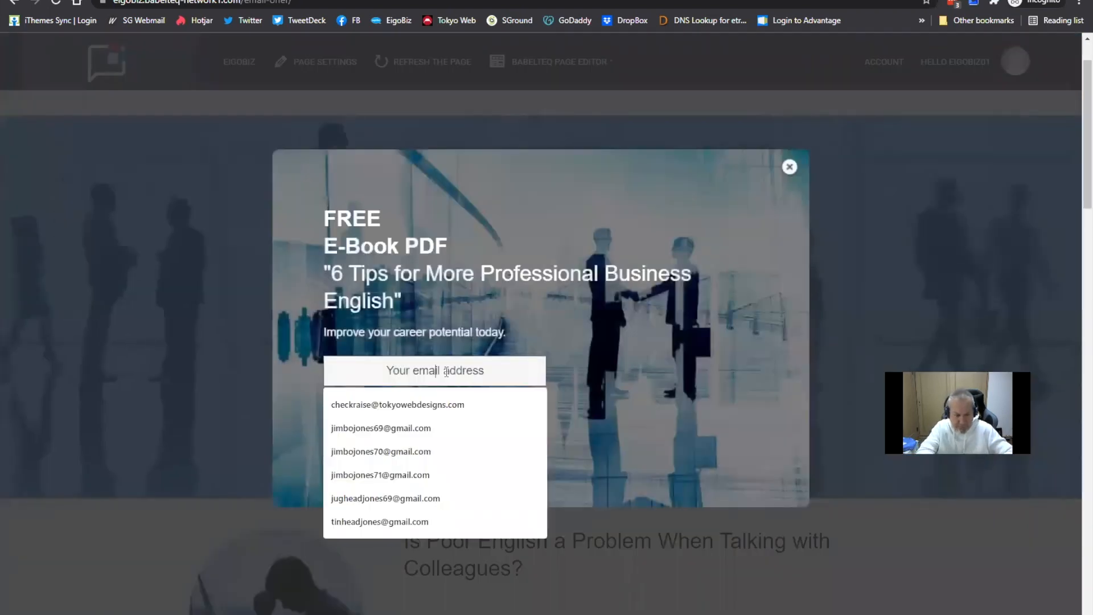
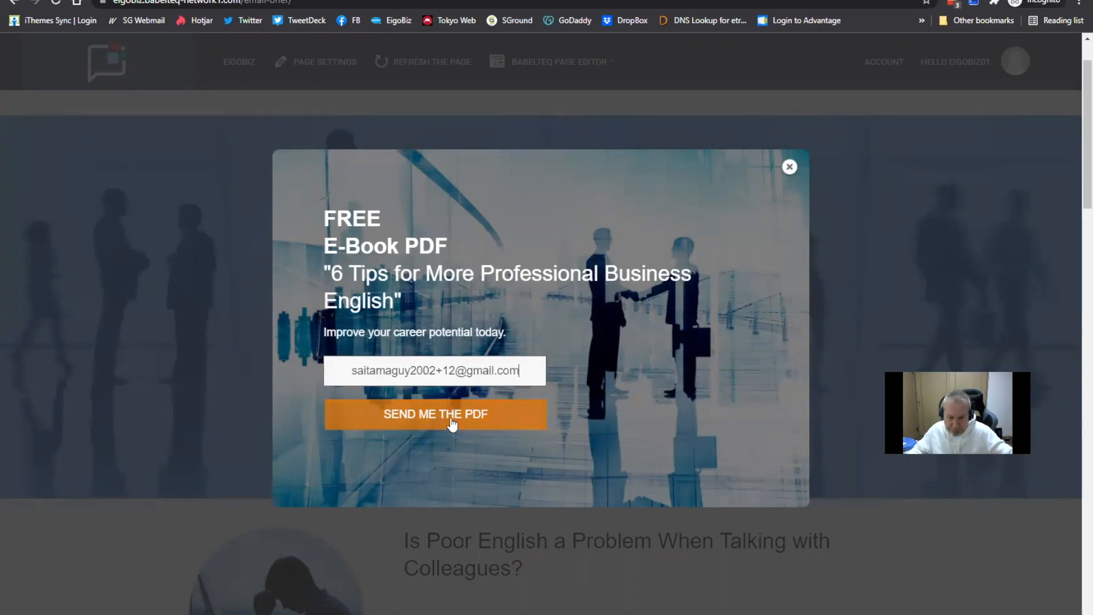
pyautogui.click(435, 413)
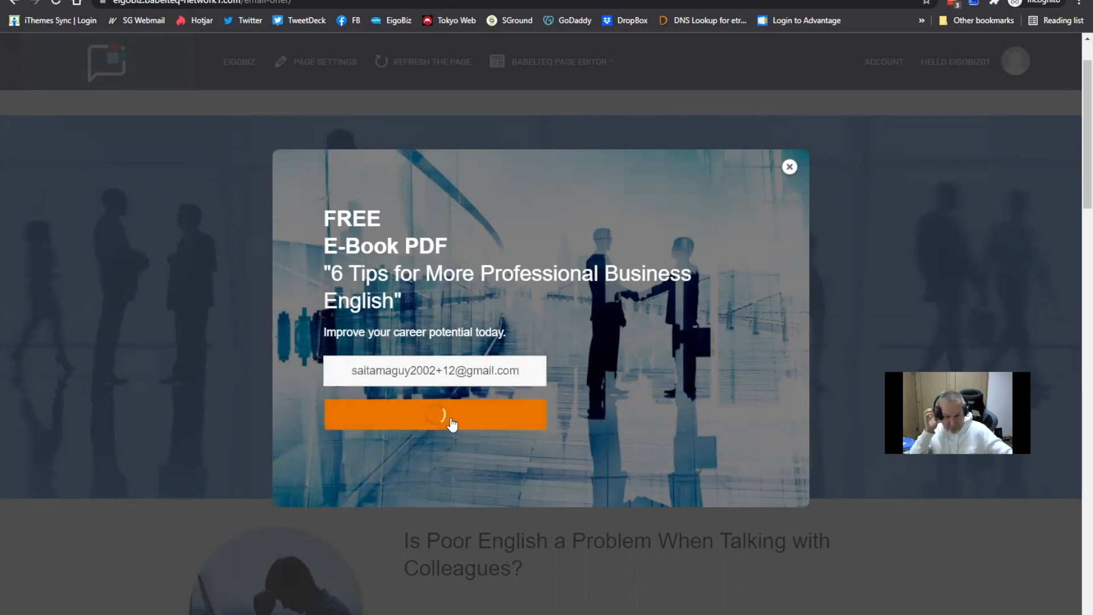
pyautogui.click(435, 415)
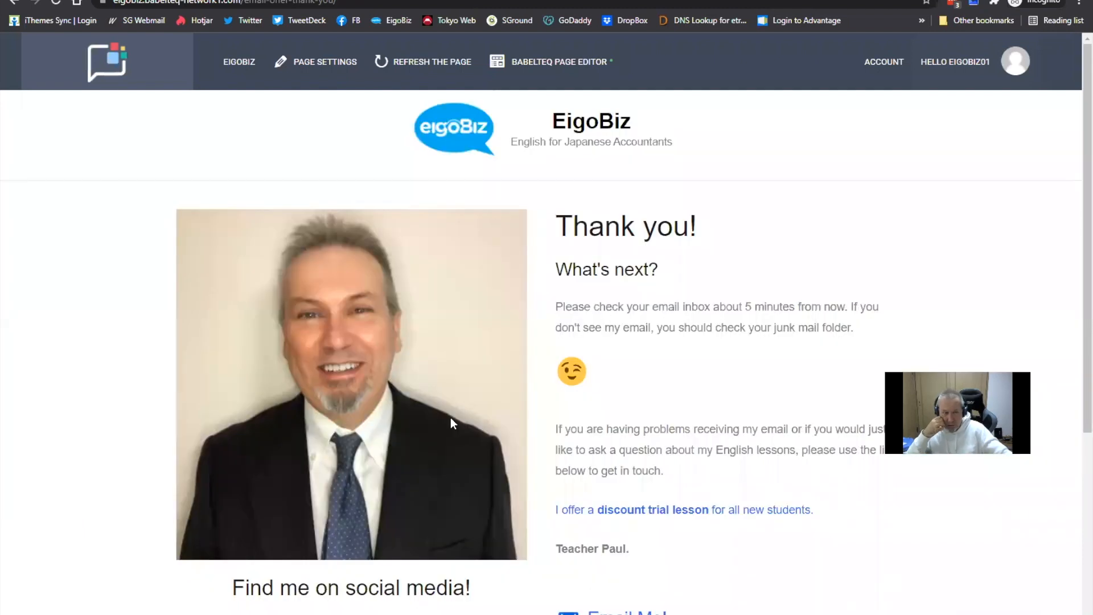
pyautogui.moveTo(589, 387)
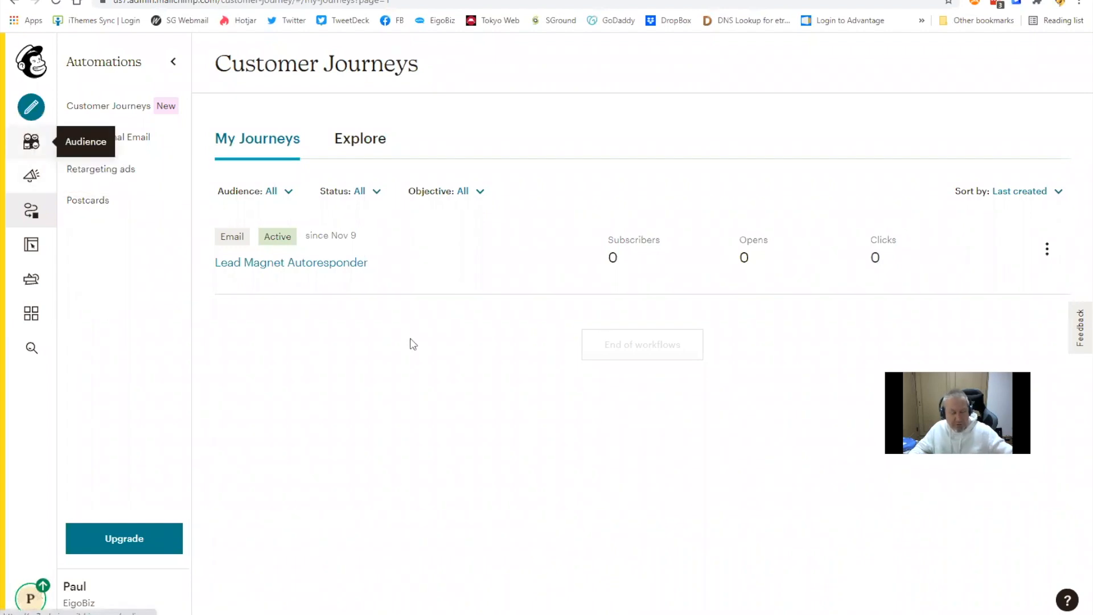
# - Open the EigoBiz Audience dashboard from the left sidebar, showing 14 contacts
pyautogui.click(31, 142)
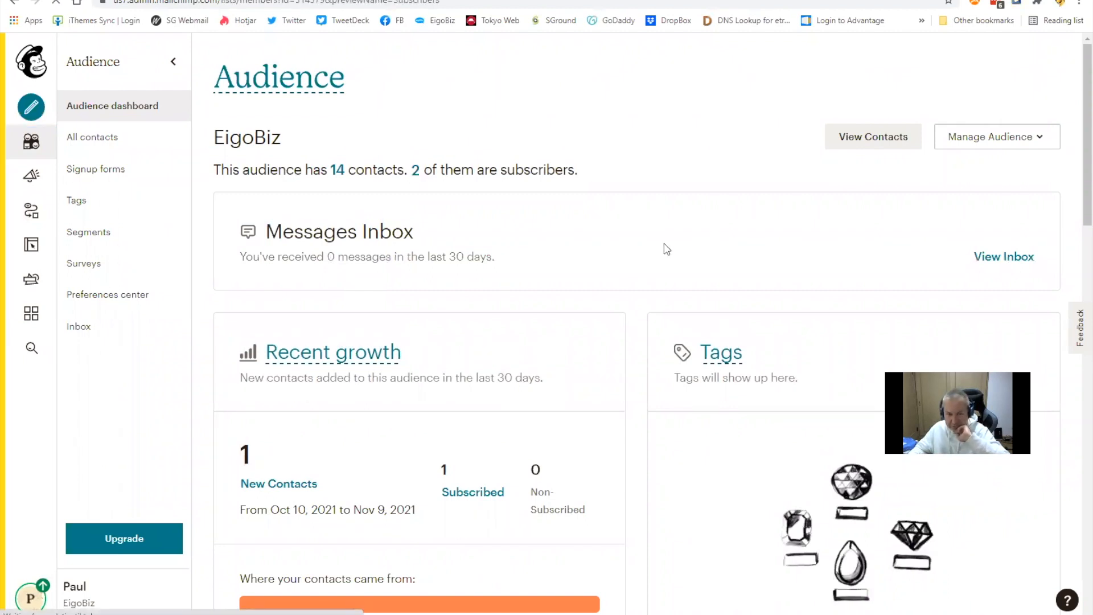
pyautogui.click(93, 137)
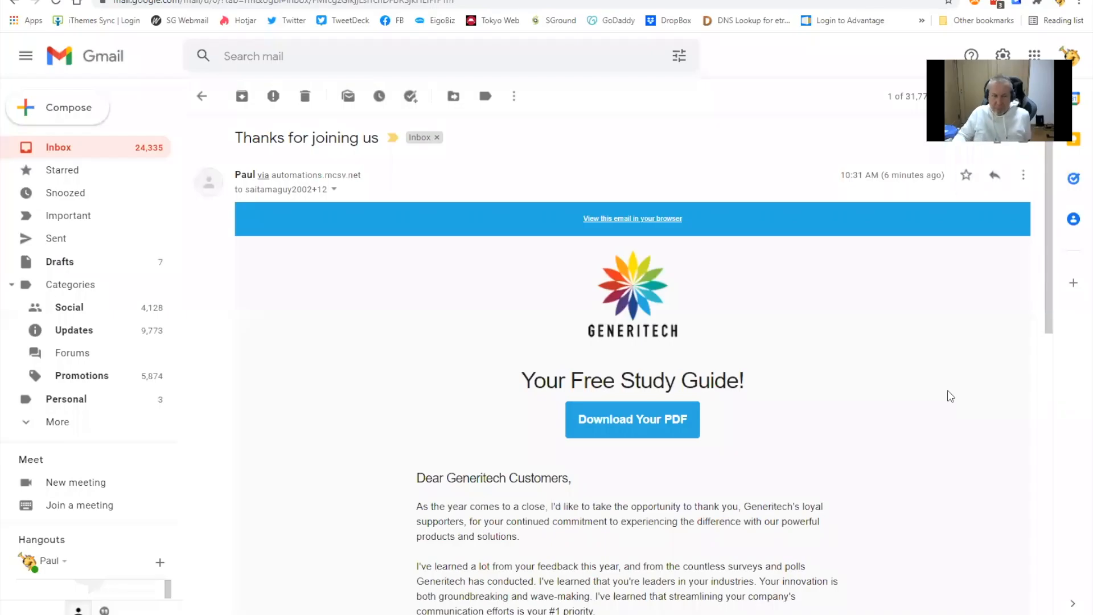
pyautogui.moveTo(375, 315)
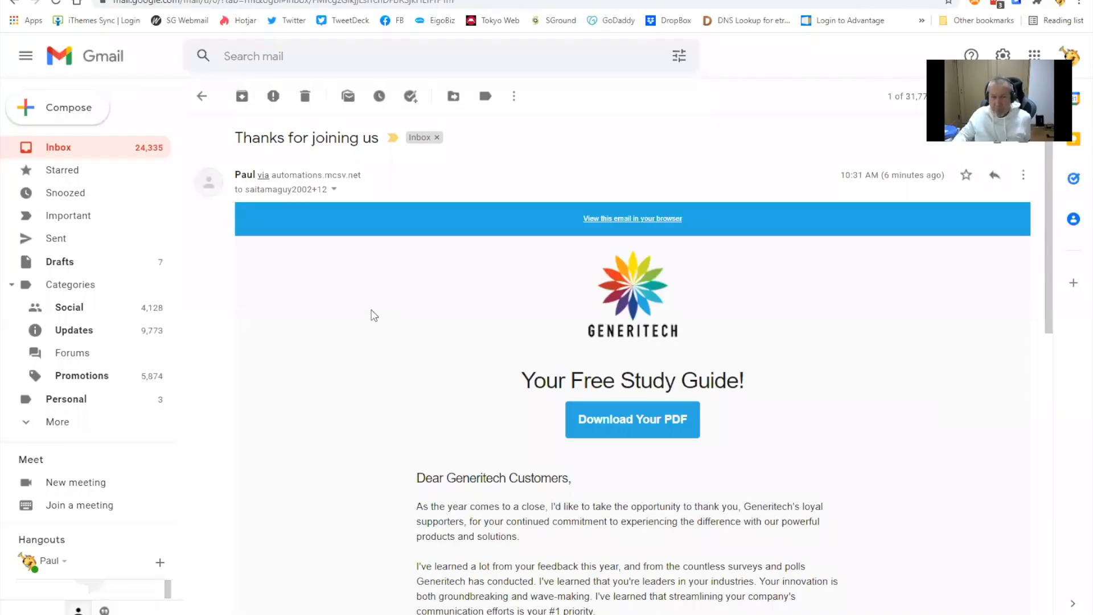
pyautogui.moveTo(341, 316)
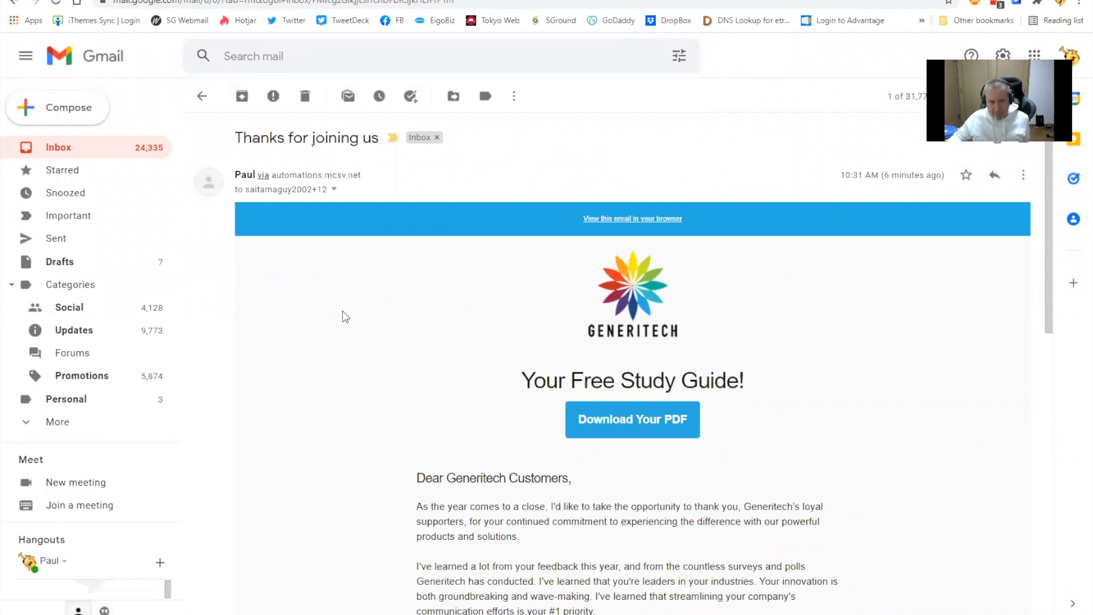
pyautogui.moveTo(925, 359)
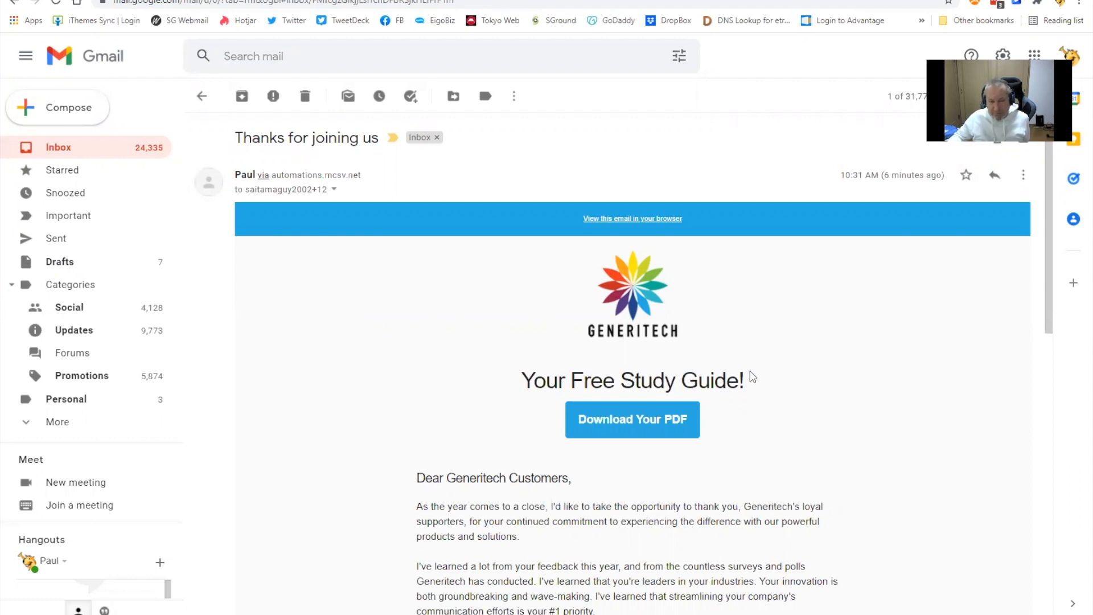
pyautogui.moveTo(318, 239)
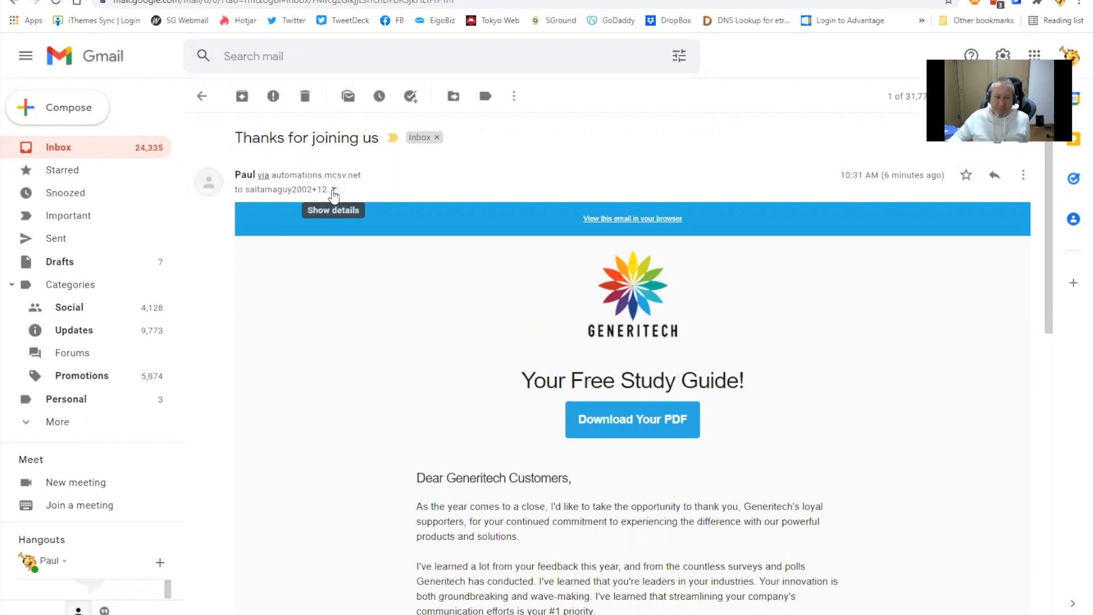
# - Check the 'Thanks for joining us' sender and recipient details, then open Download Your PDF
pyautogui.click(333, 189)
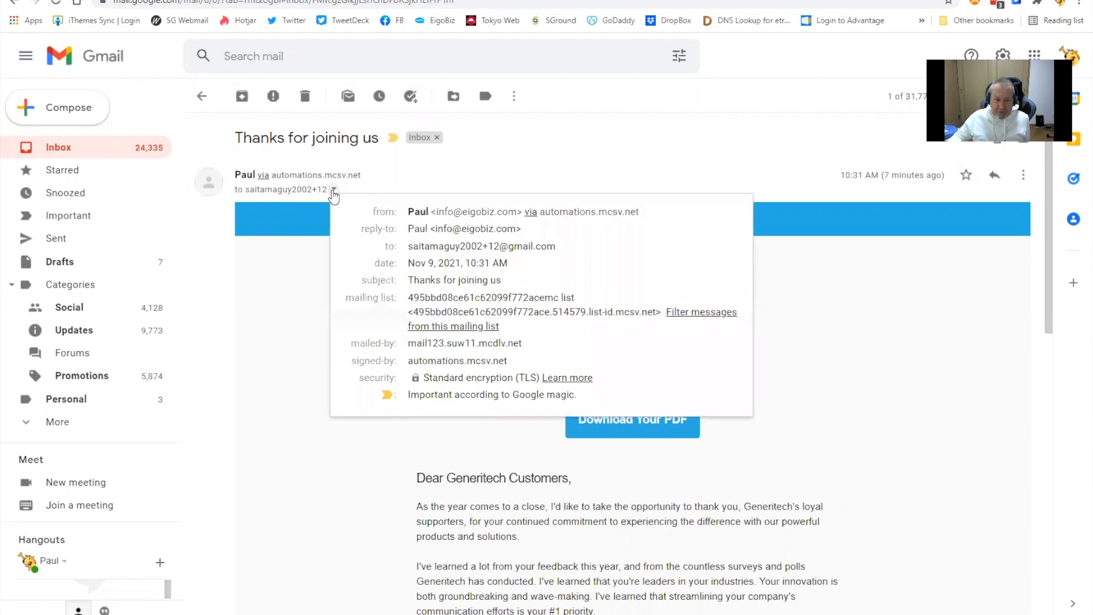
pyautogui.click(334, 189)
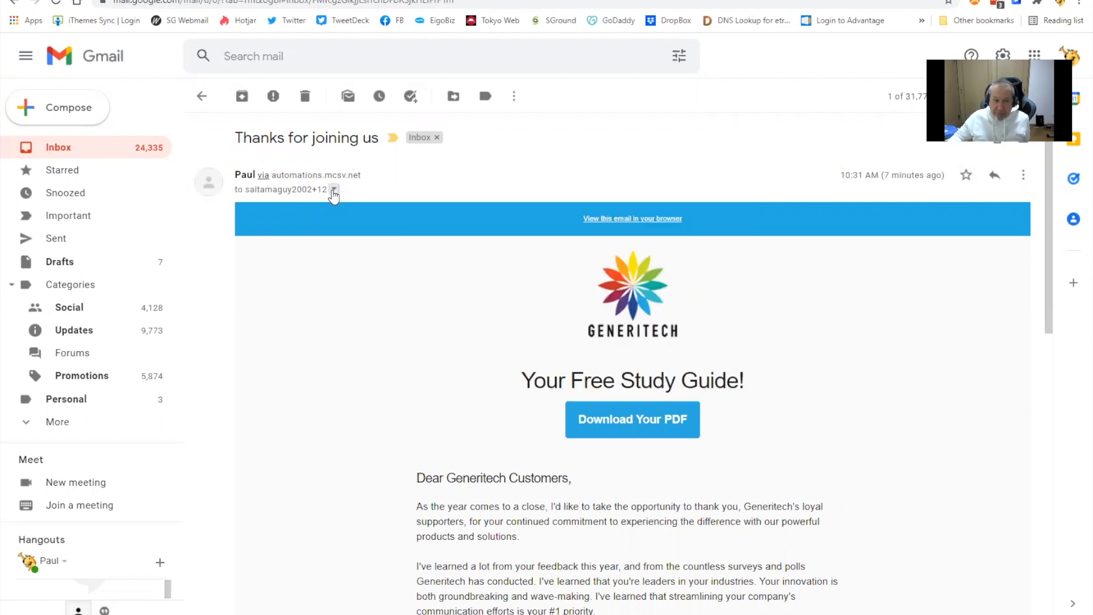
pyautogui.moveTo(335, 179)
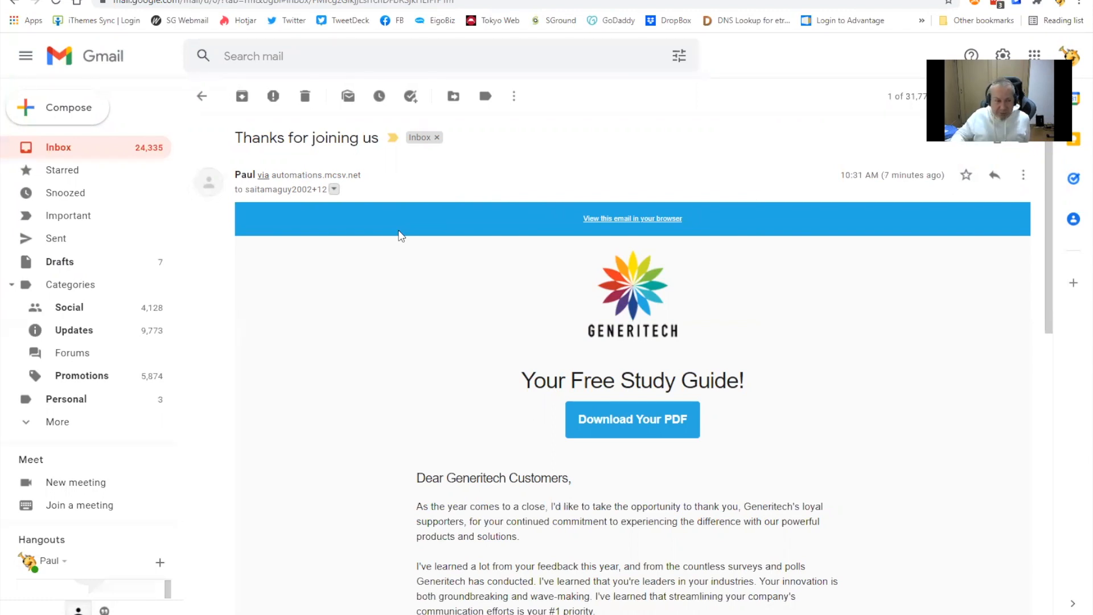
pyautogui.scroll(-3)
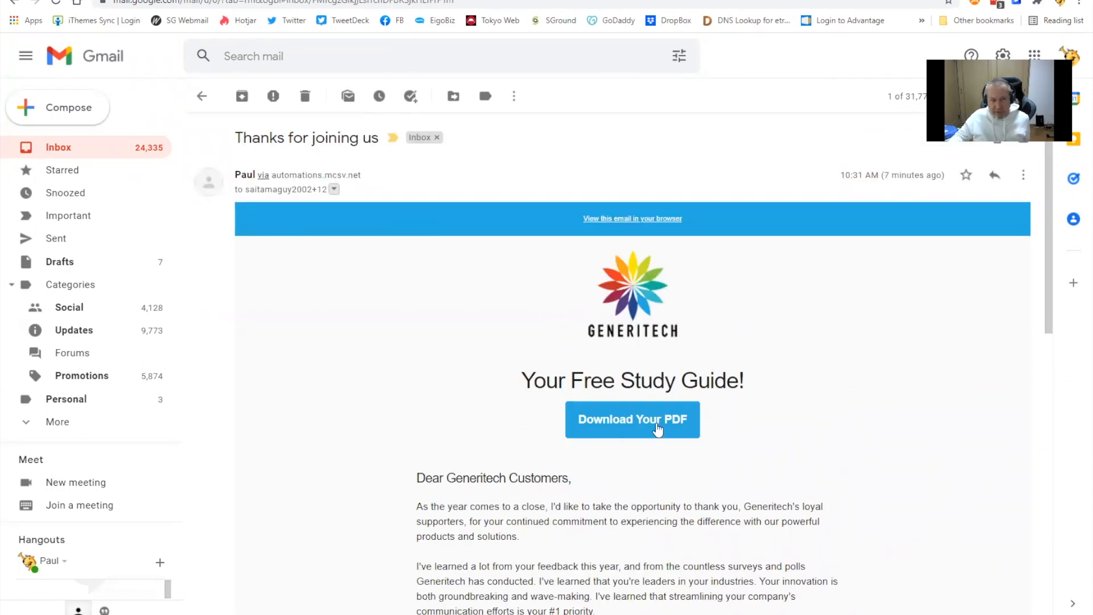
pyautogui.click(631, 419)
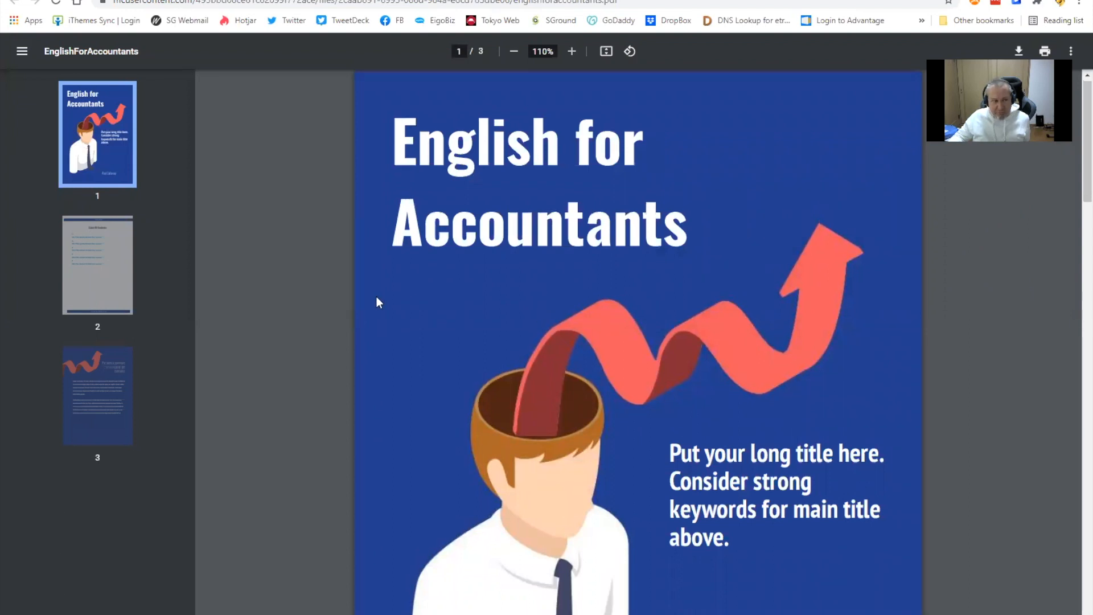
pyautogui.moveTo(416, 300)
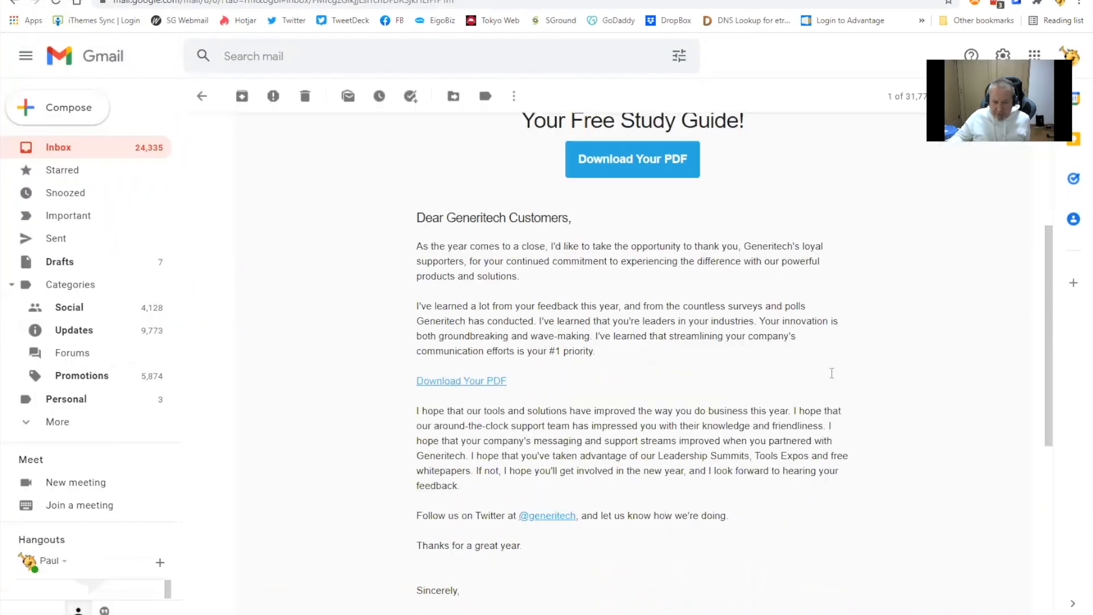
# - Scroll the Gmail welcome email down to the linked Download Your PDF text line
pyautogui.scroll(-3)
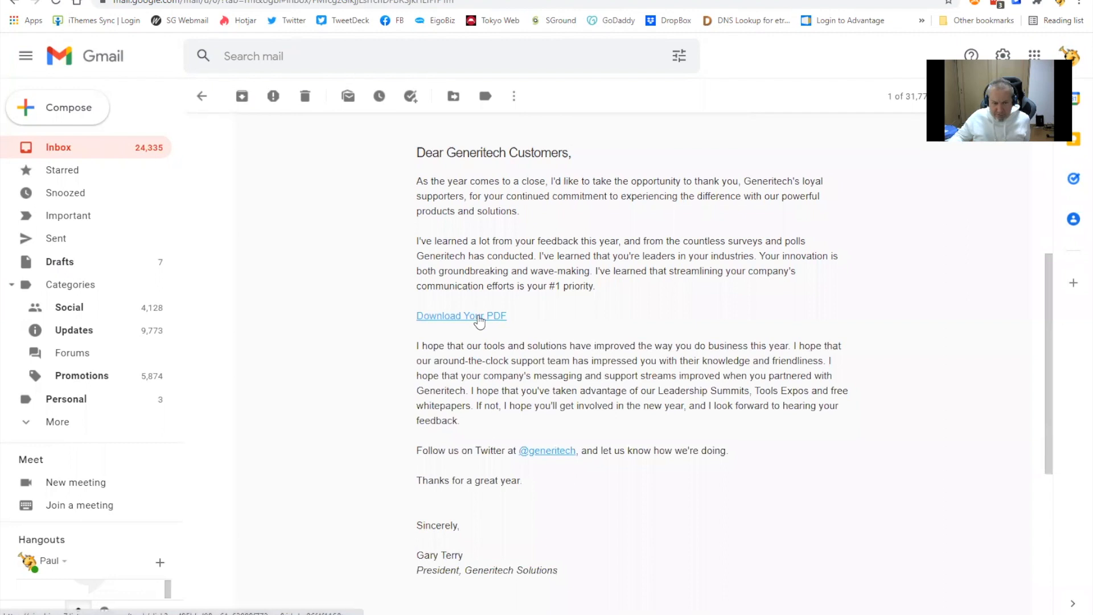